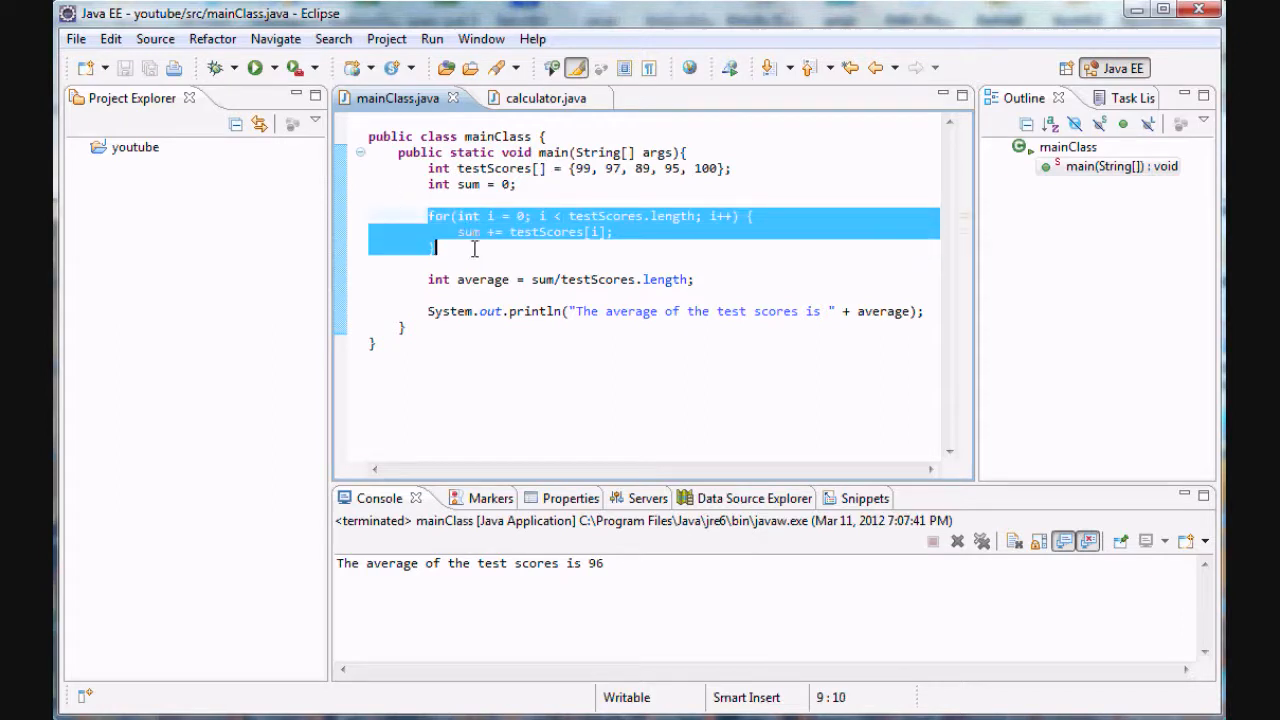
# Step: Replace the index-based loop header contents with the enhanced form int i : testScores
pyautogui.click(460, 215)
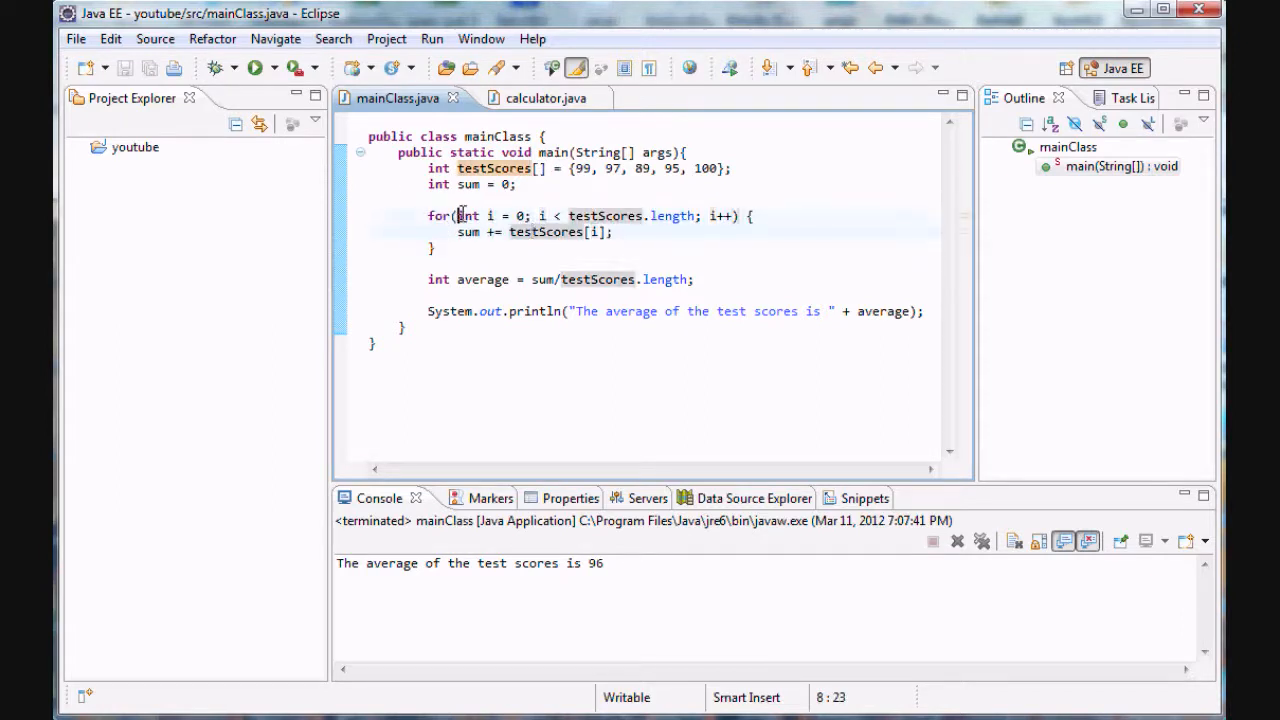
pyautogui.moveTo(457, 216); pyautogui.dragTo(527, 216)
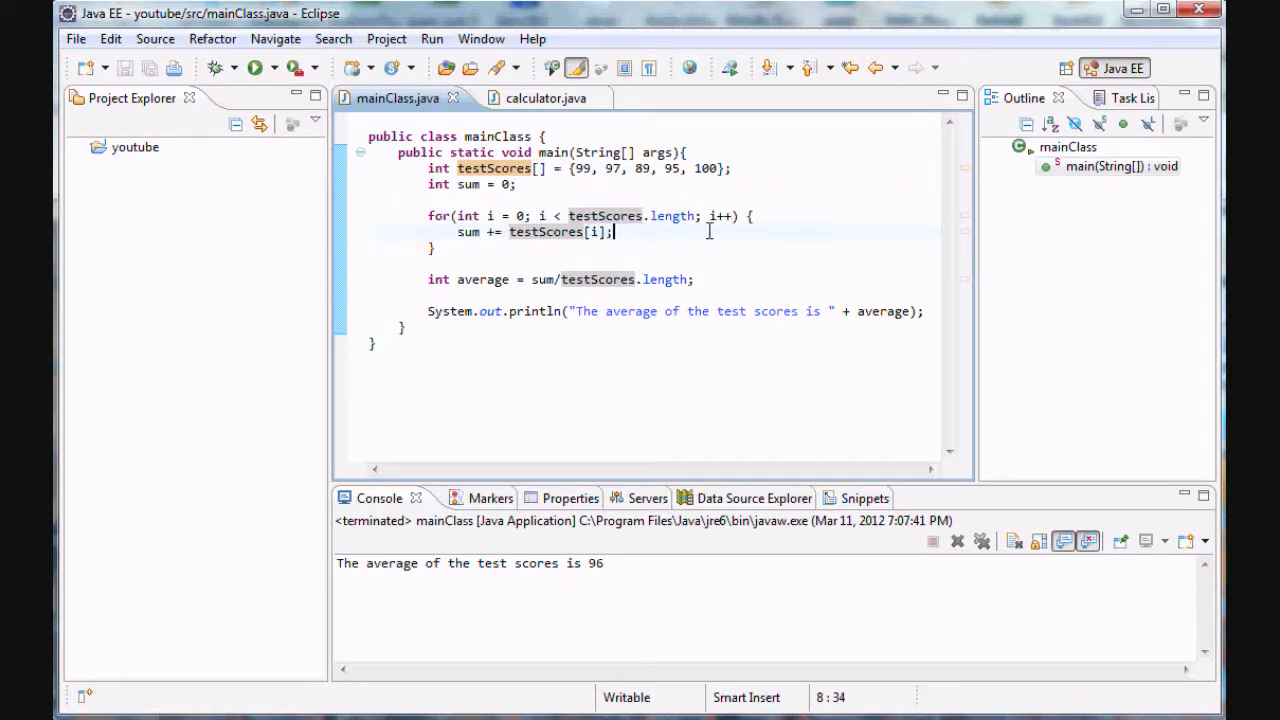
pyautogui.moveTo(456, 216); pyautogui.dragTo(730, 216)
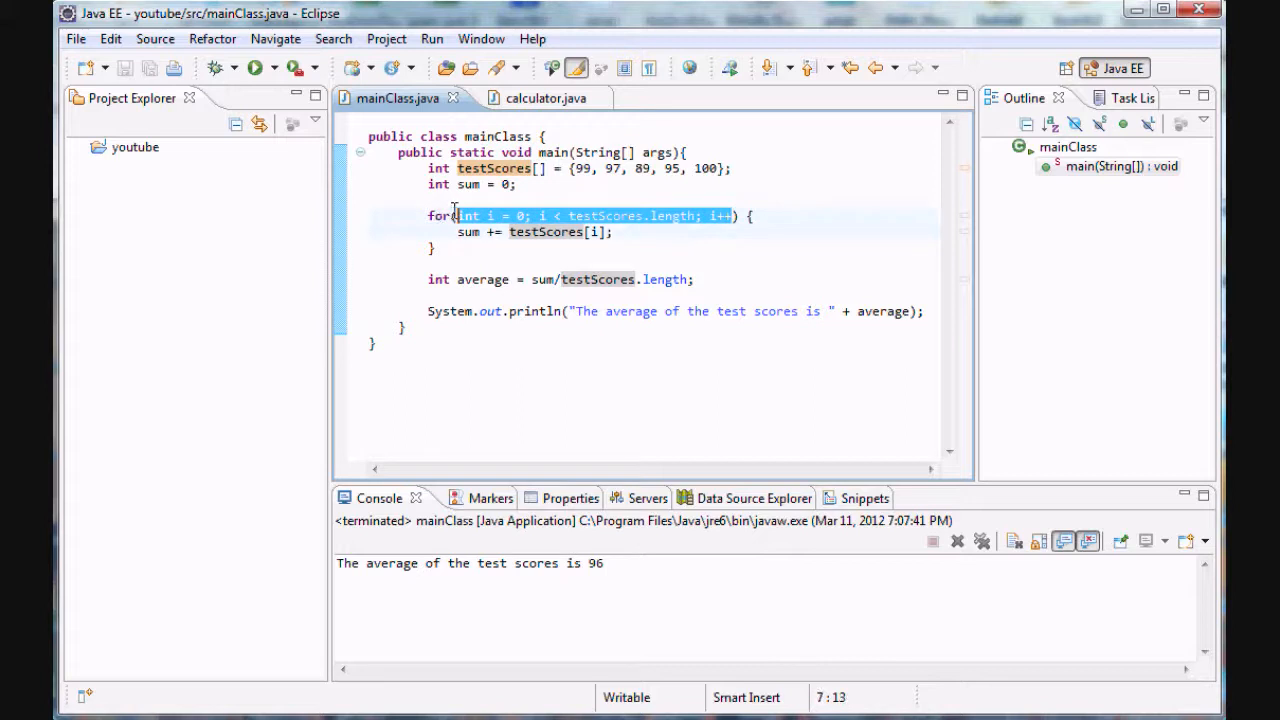
pyautogui.press('Delete')
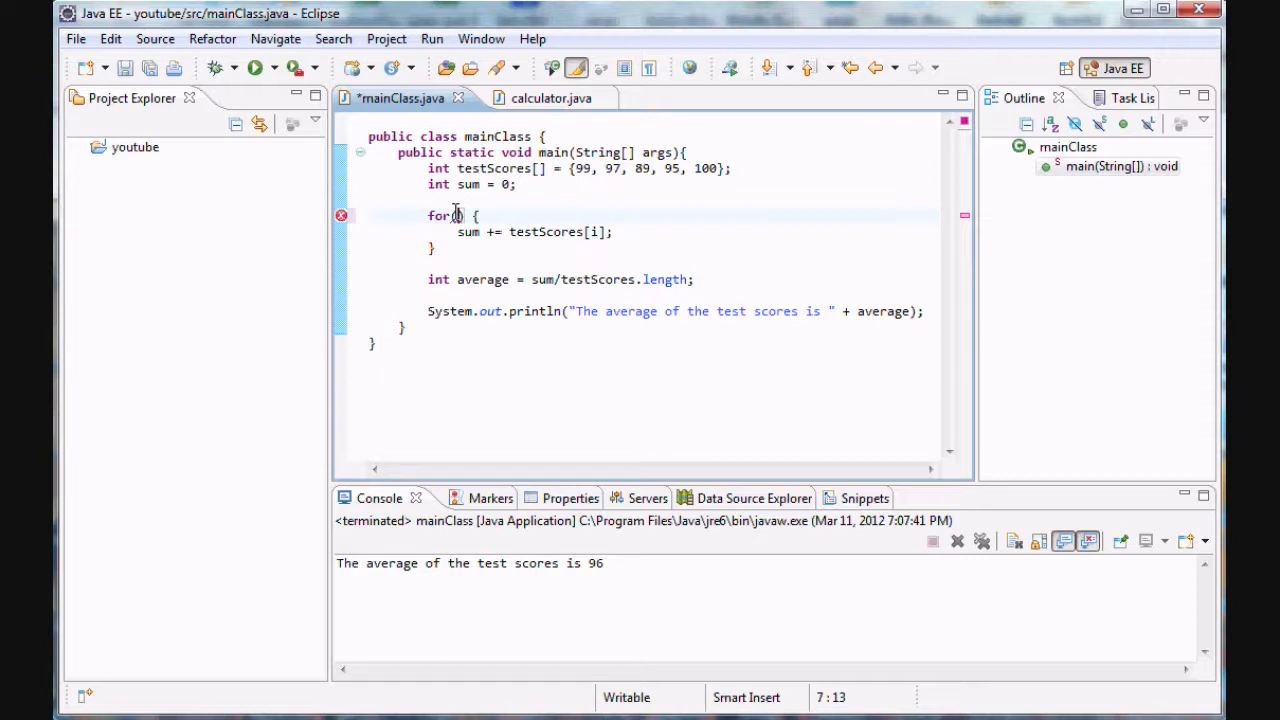
pyautogui.write('int')
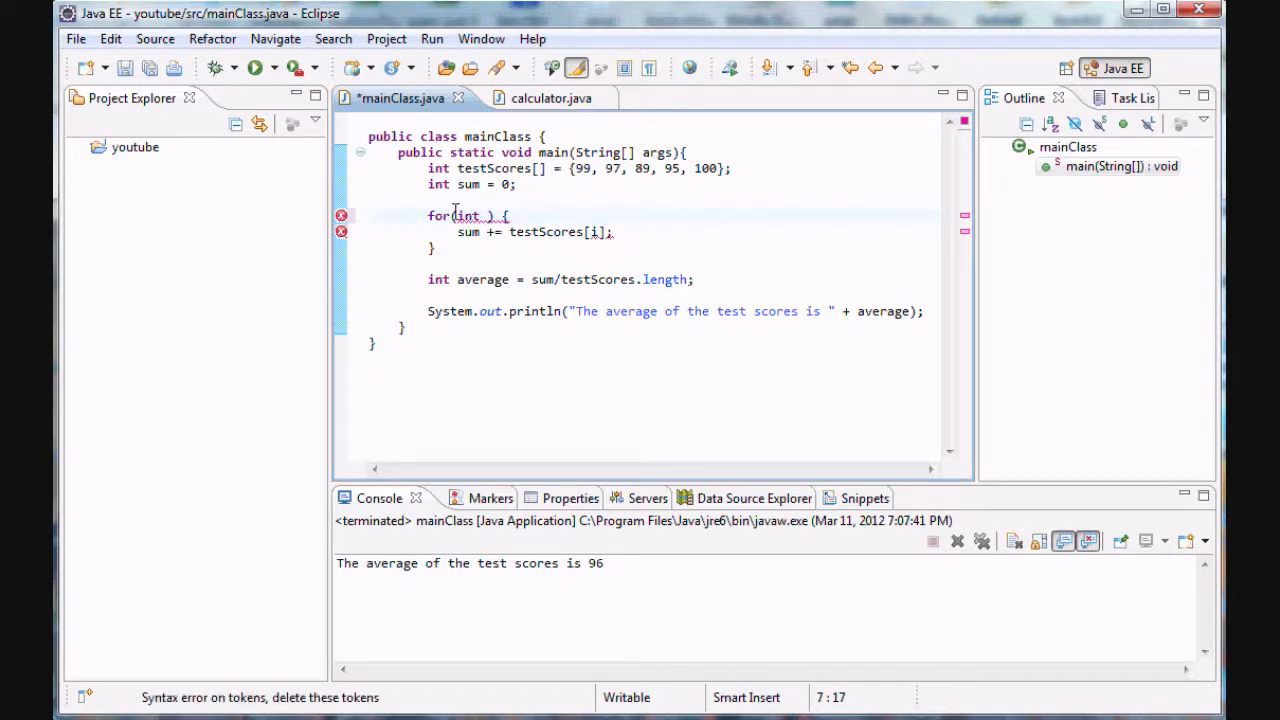
pyautogui.write('i ;')
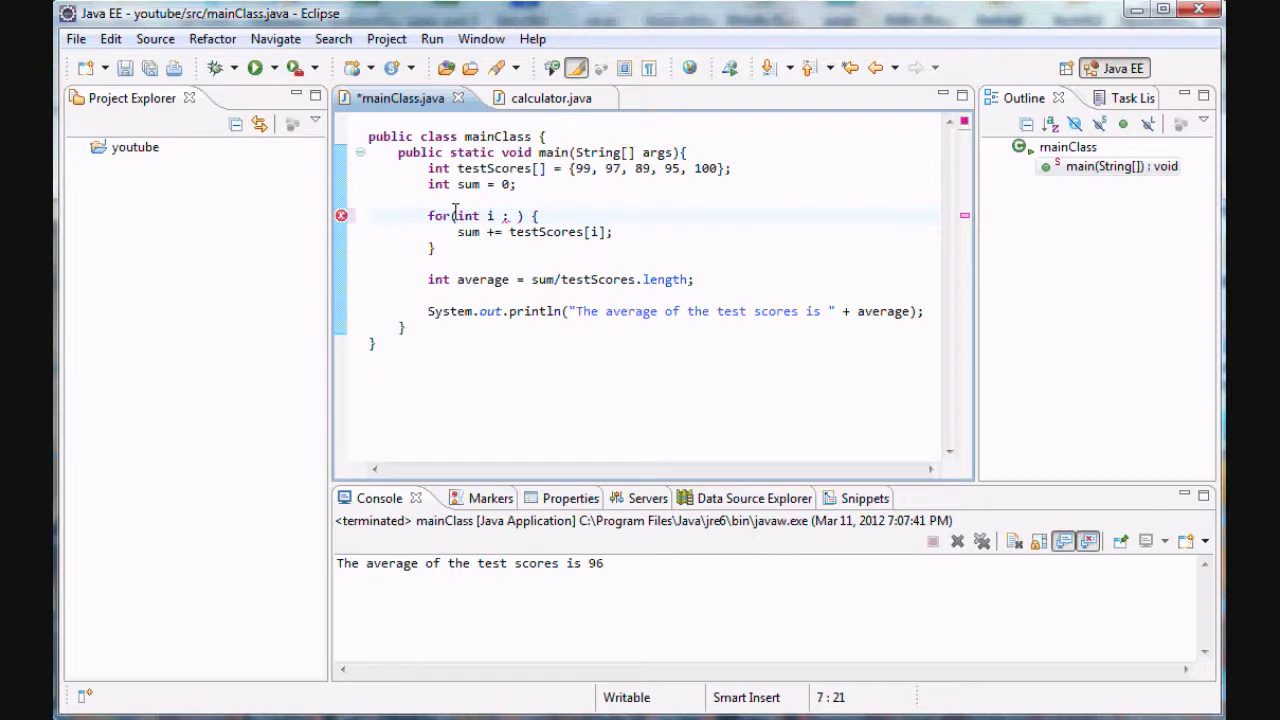
pyautogui.moveTo(430, 203); pyautogui.dragTo(430, 248)
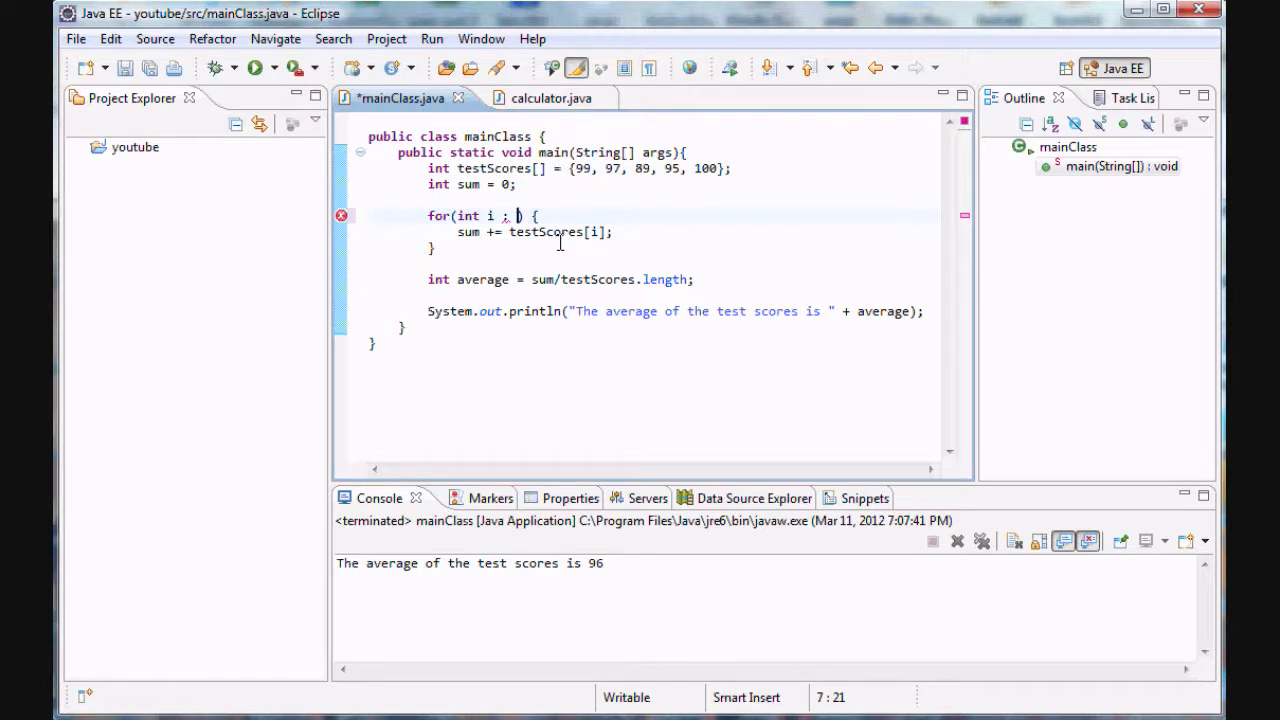
pyautogui.write('testScores')
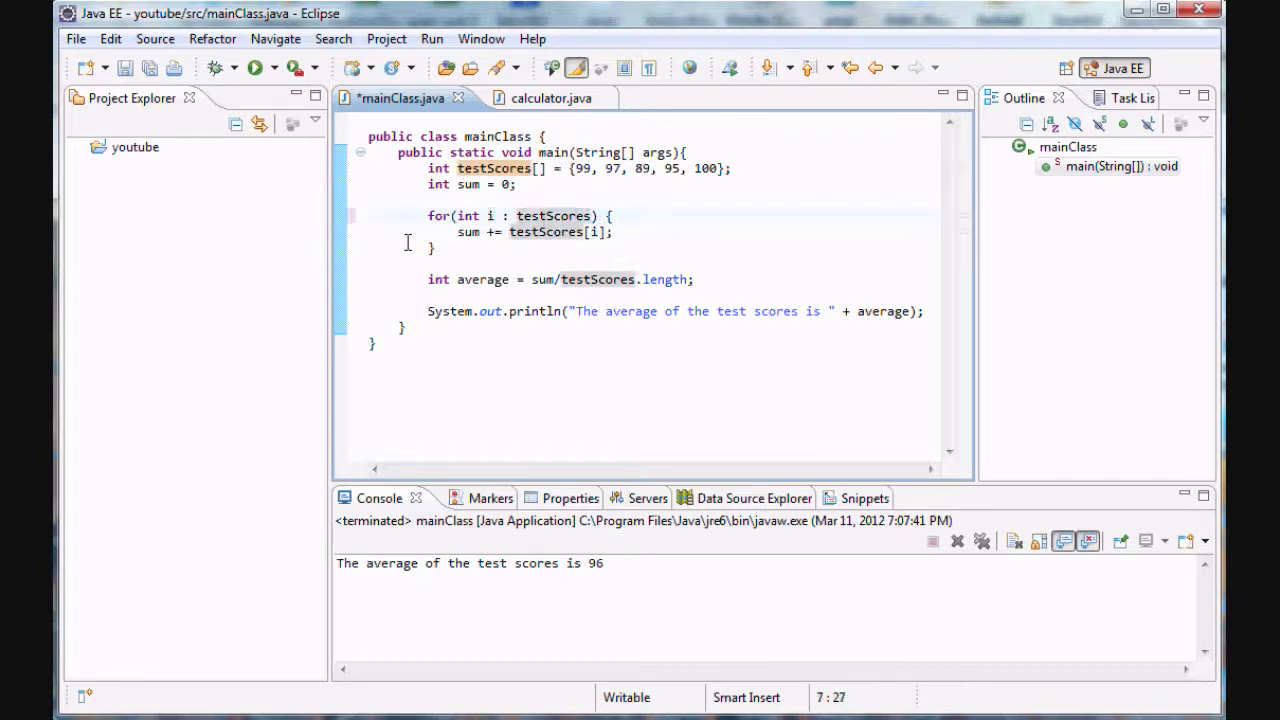
# Step: Swap testScores[i] in the loop body for i, so it reads sum += i
pyautogui.click(488, 215)
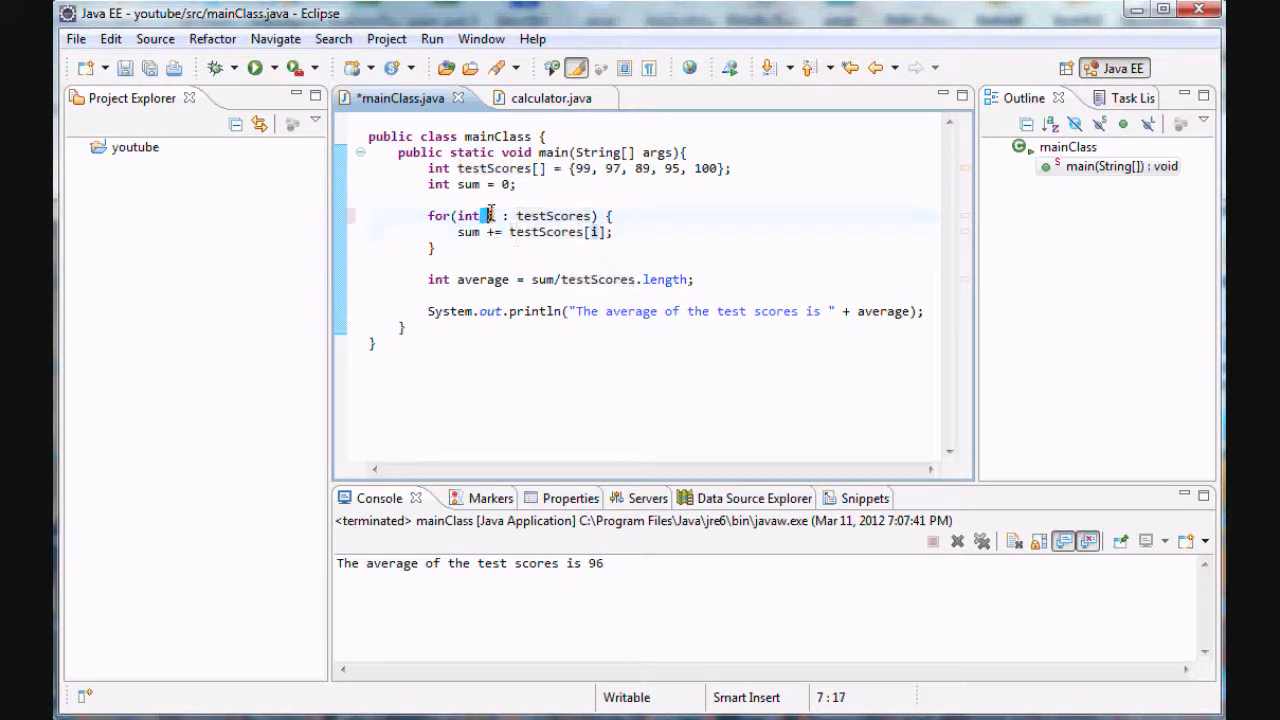
pyautogui.doubleClick(552, 215)
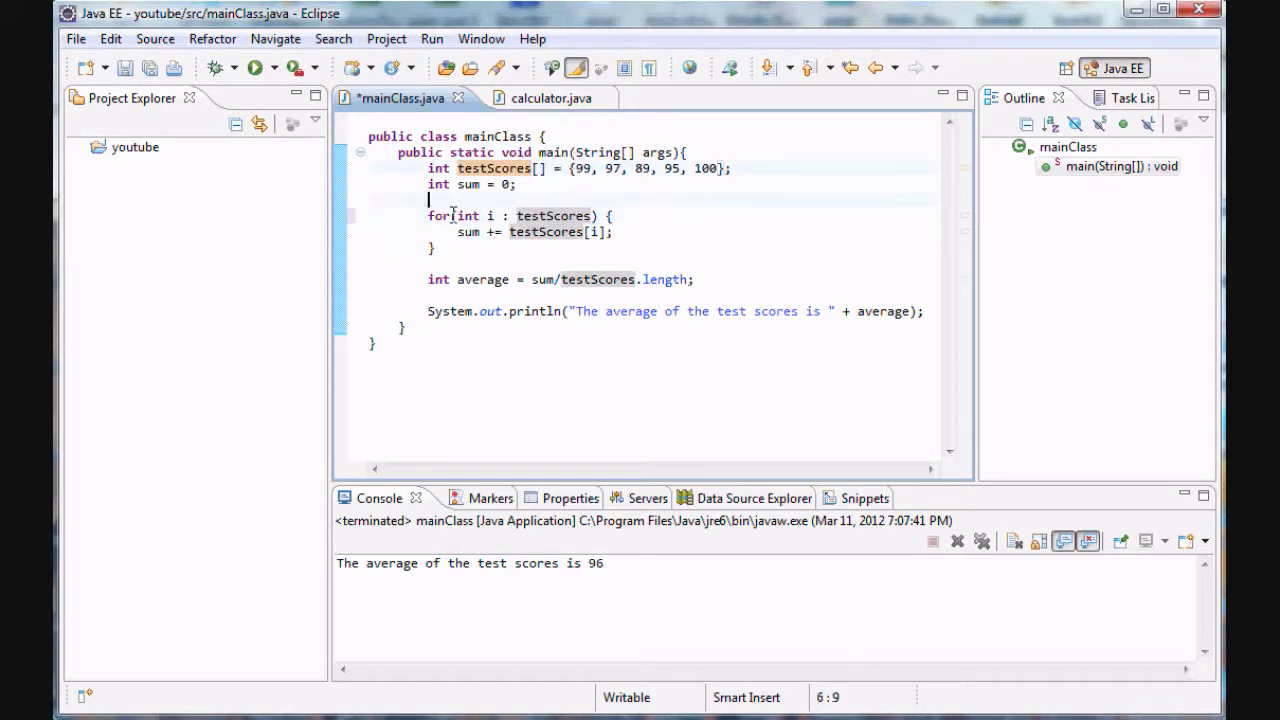
pyautogui.click(427, 215)
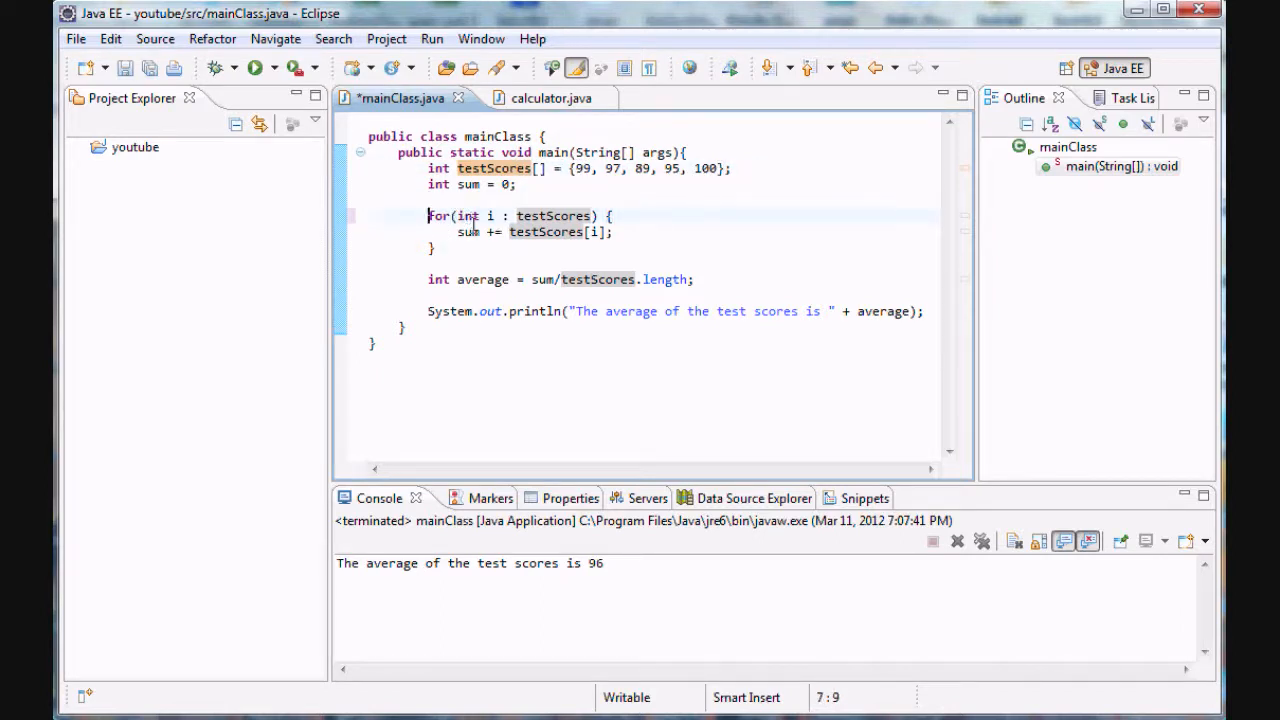
pyautogui.click(612, 168)
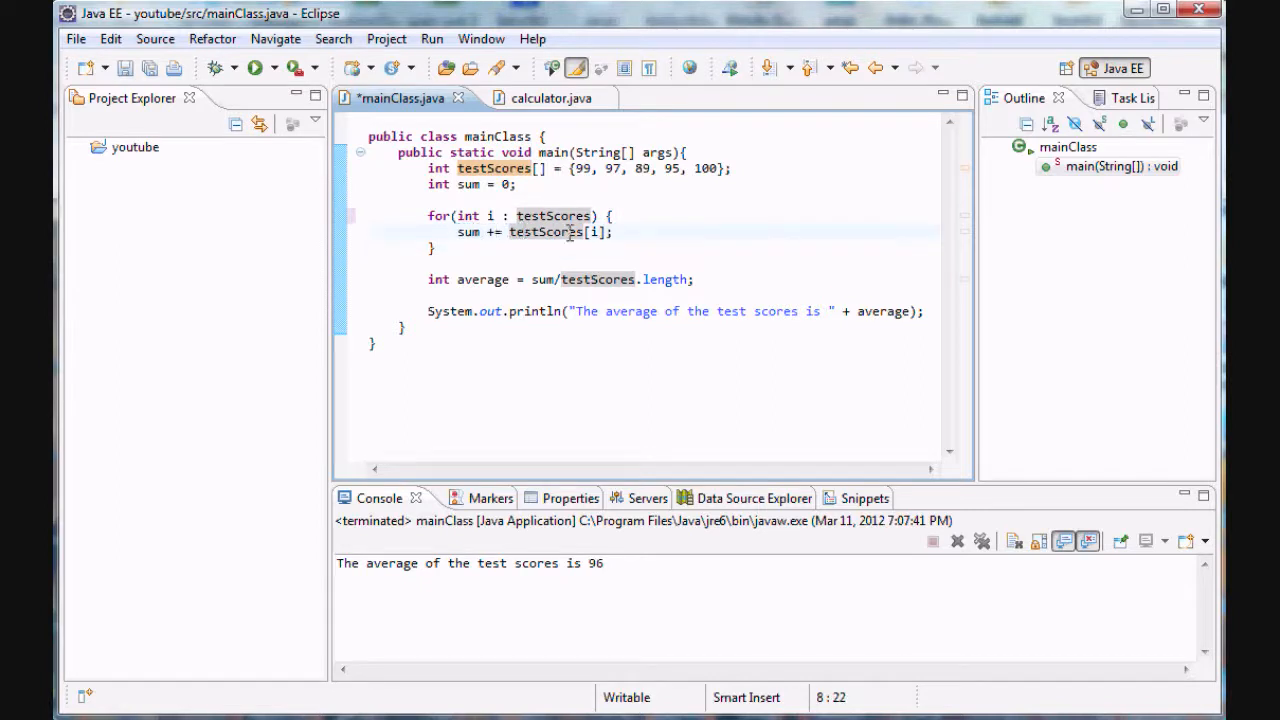
pyautogui.doubleClick(545, 232)
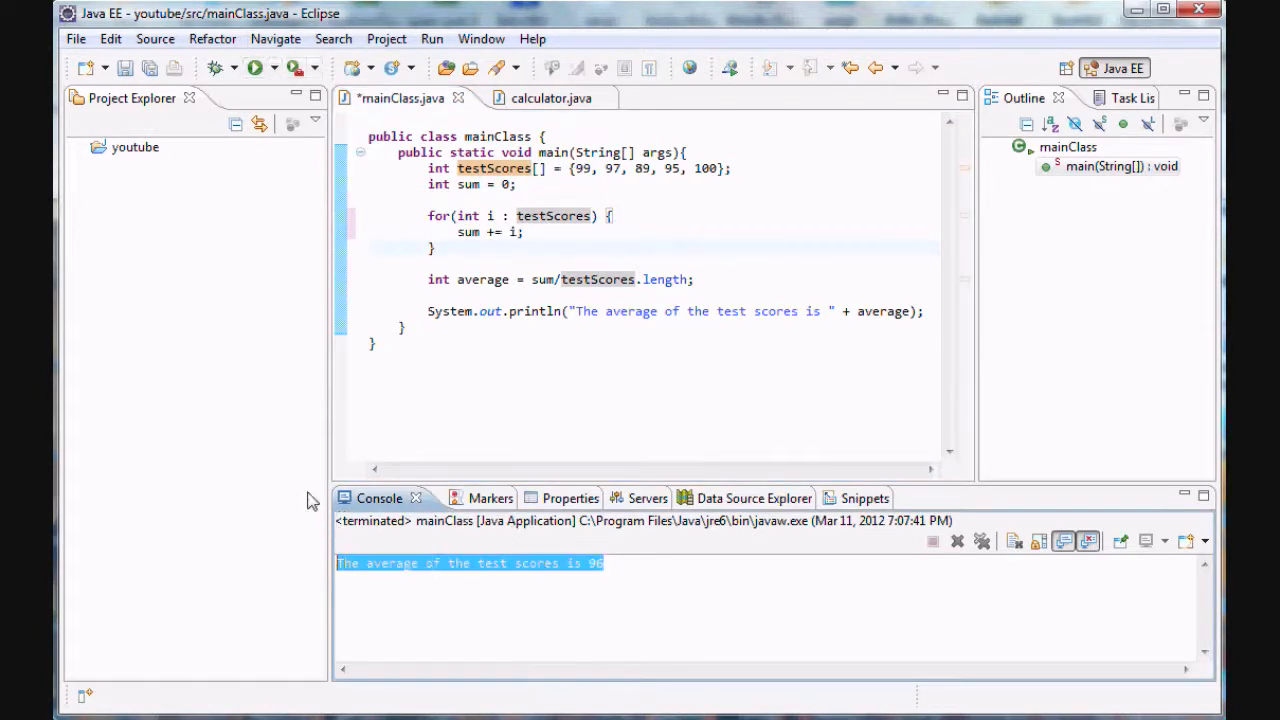
# Step: Save and rerun the enhanced-for mainClass, confirming the console still prints an average of 96
pyautogui.click(254, 67)
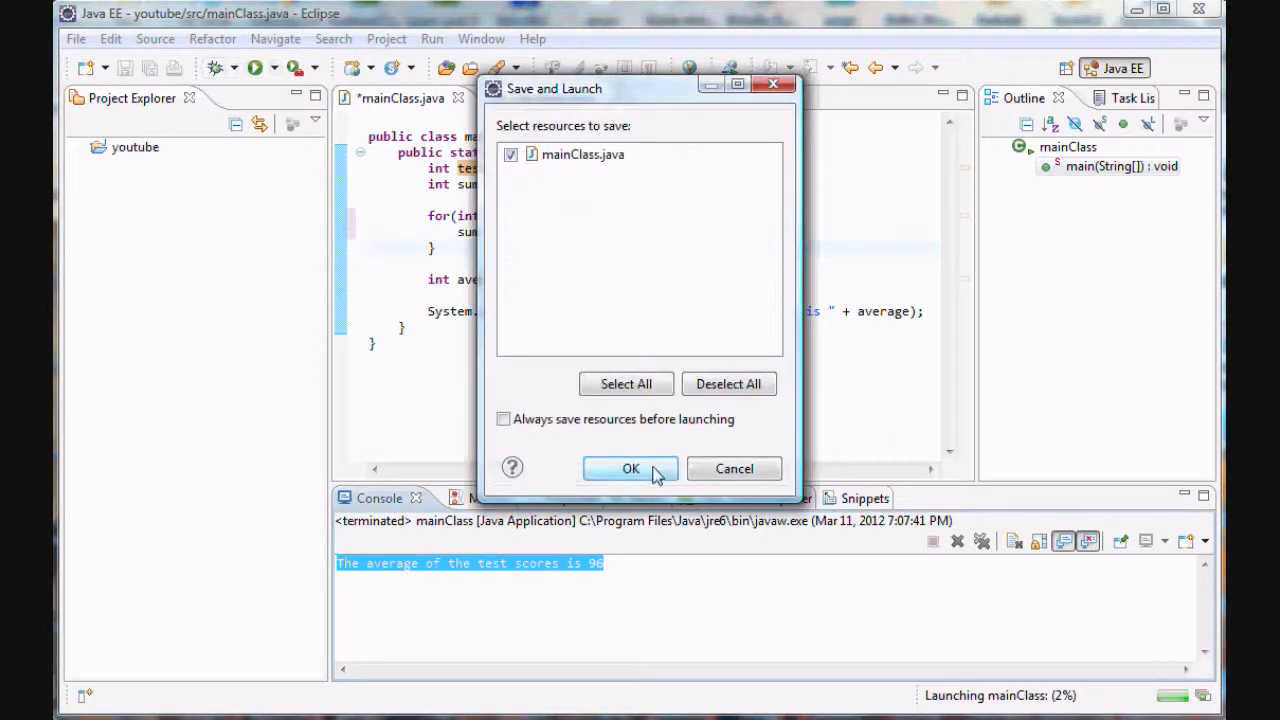
pyautogui.click(630, 469)
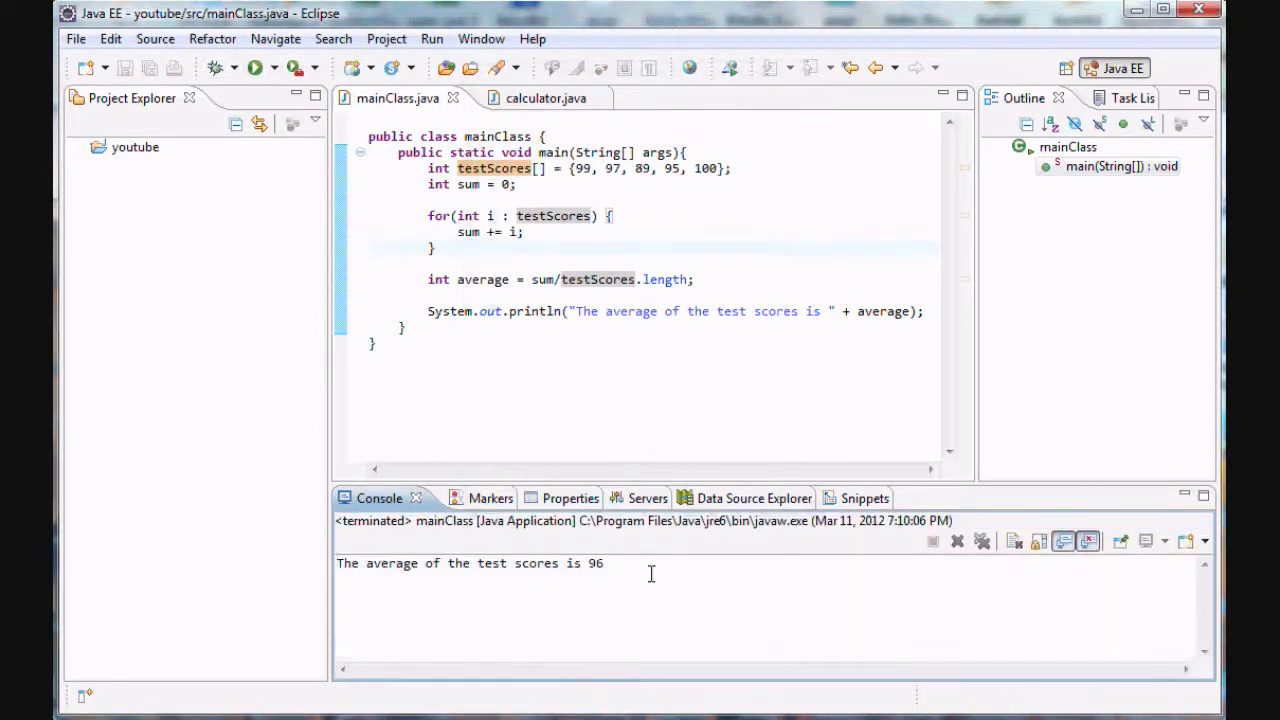
pyautogui.moveTo(625, 505)
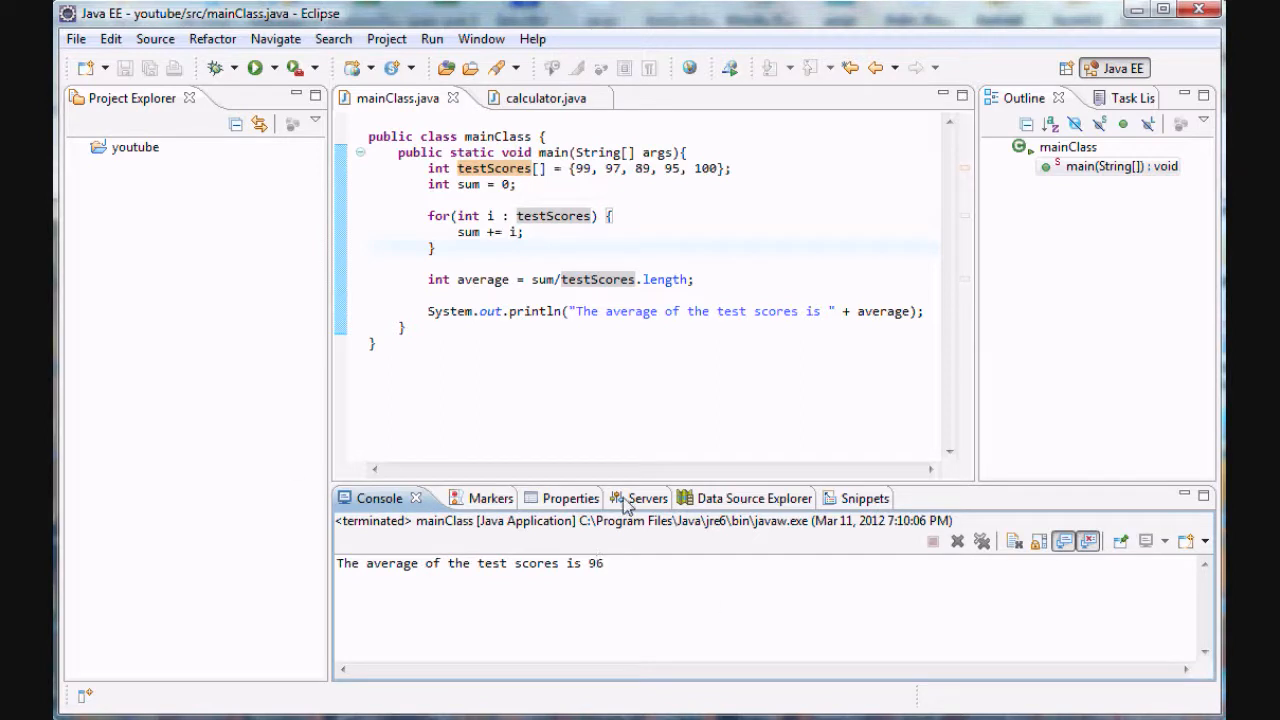
pyautogui.click(563, 279)
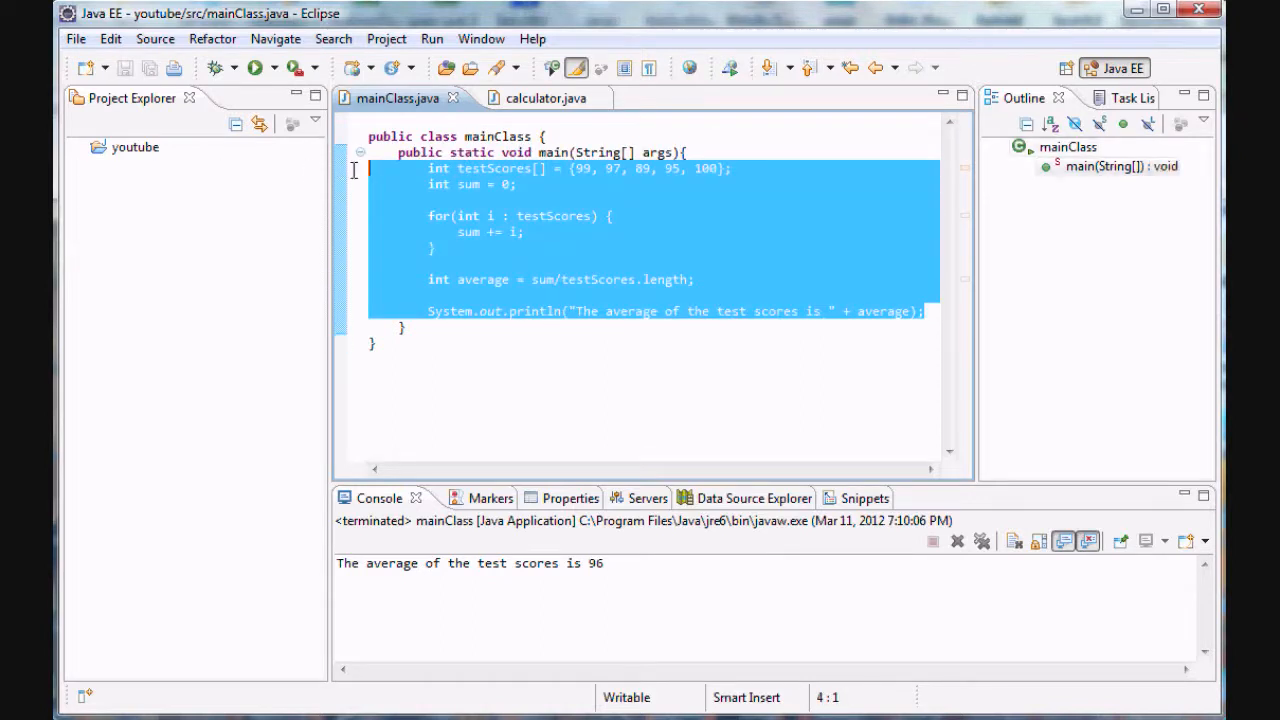
# Step: Clear main and declare int multTable[][] = with an outer brace pair and inner brace groups
pyautogui.press('Delete')
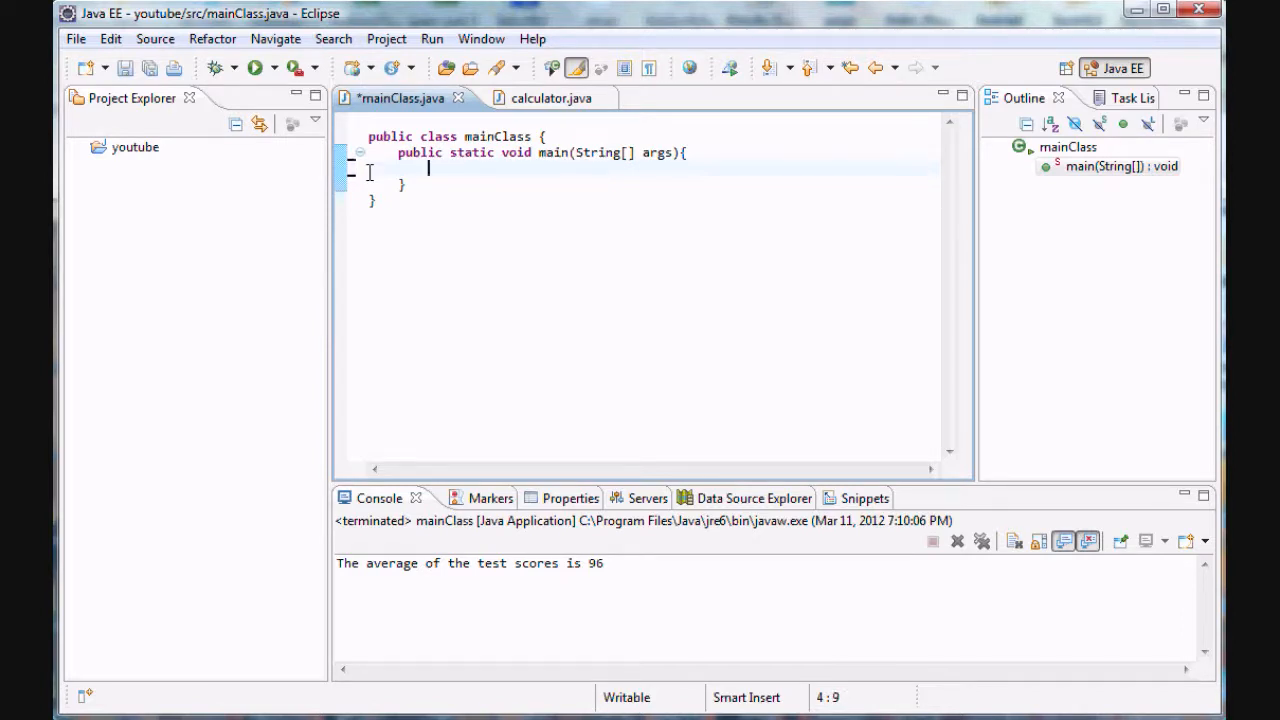
pyautogui.write('int')
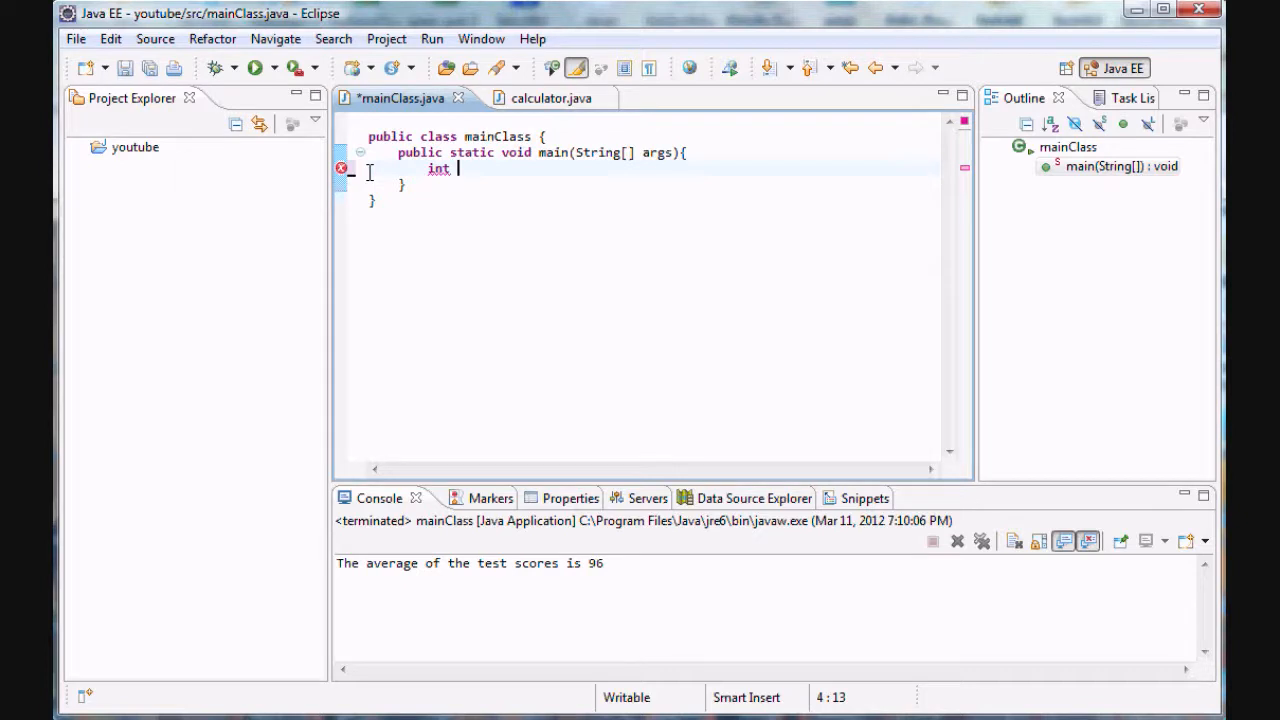
pyautogui.write('mu')
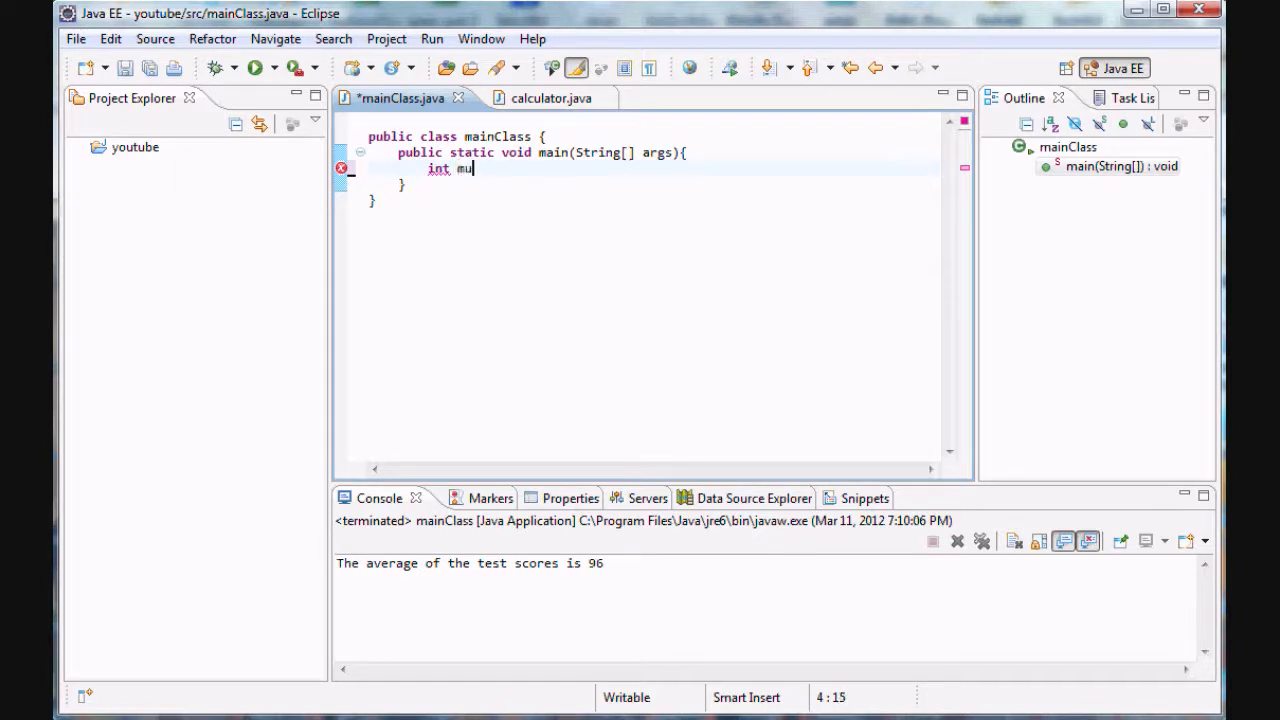
pyautogui.write('lt')
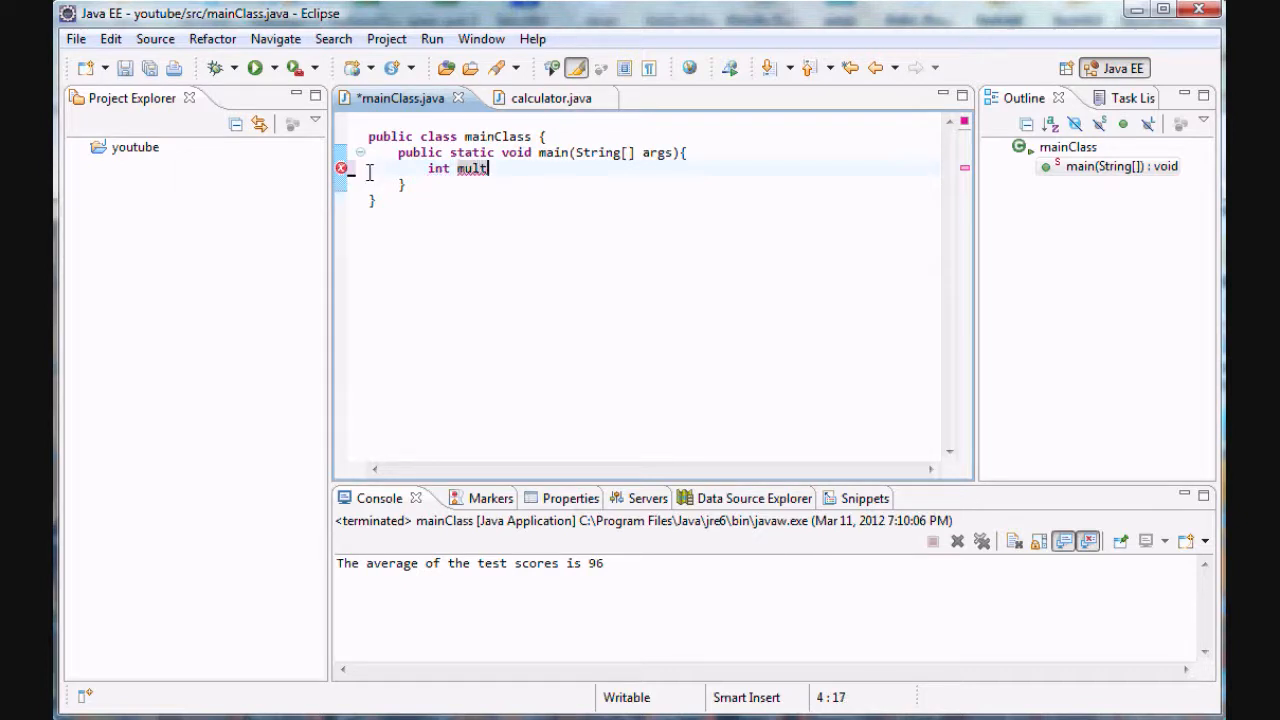
pyautogui.write('Table')
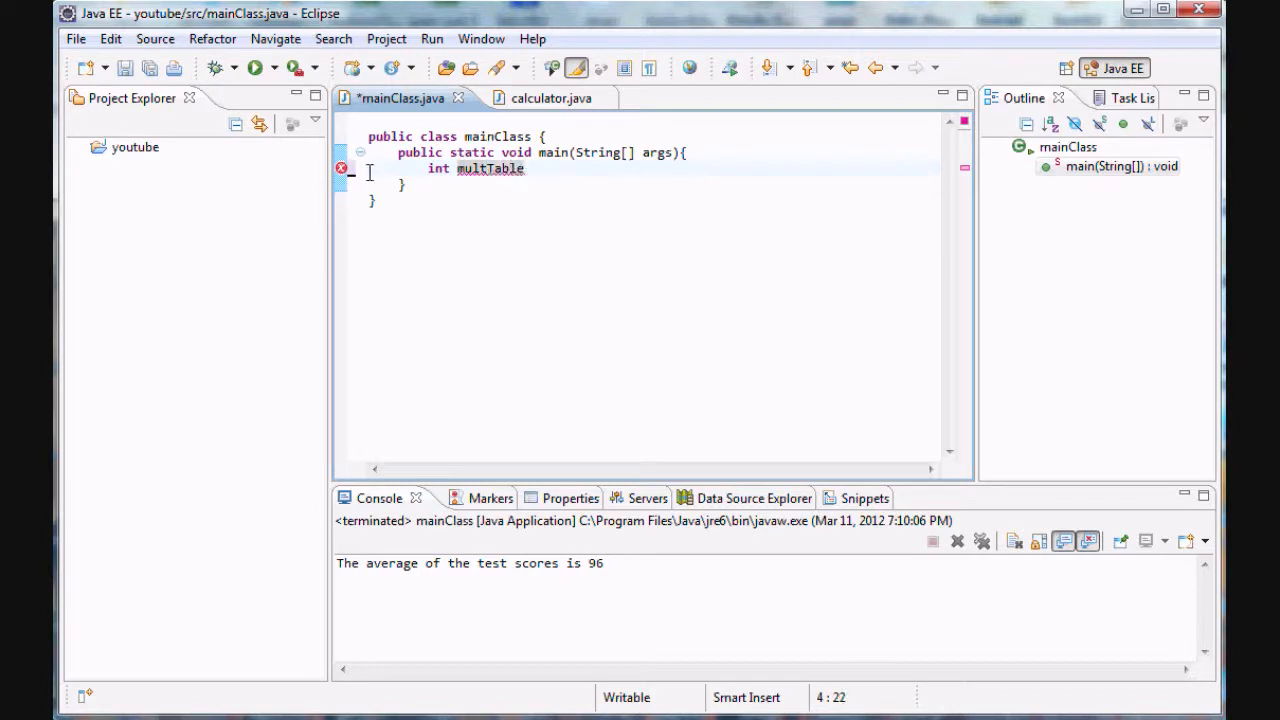
pyautogui.write('[][]')
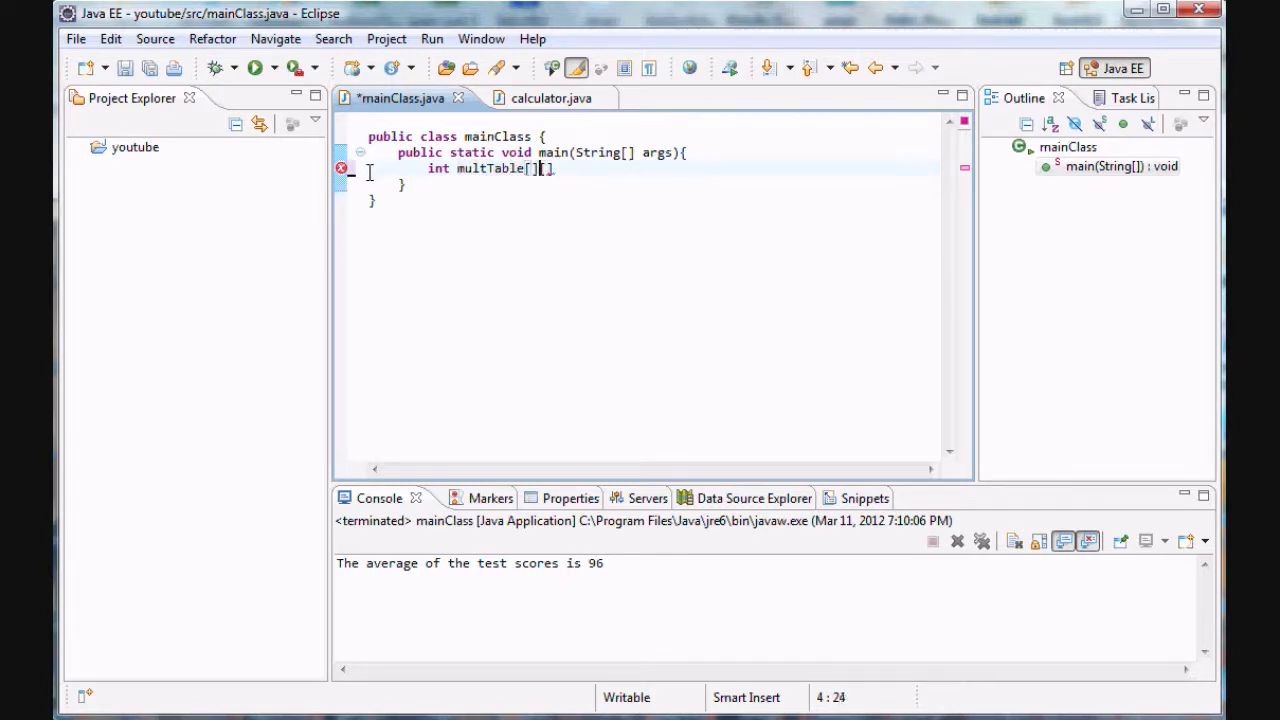
pyautogui.write('[]')
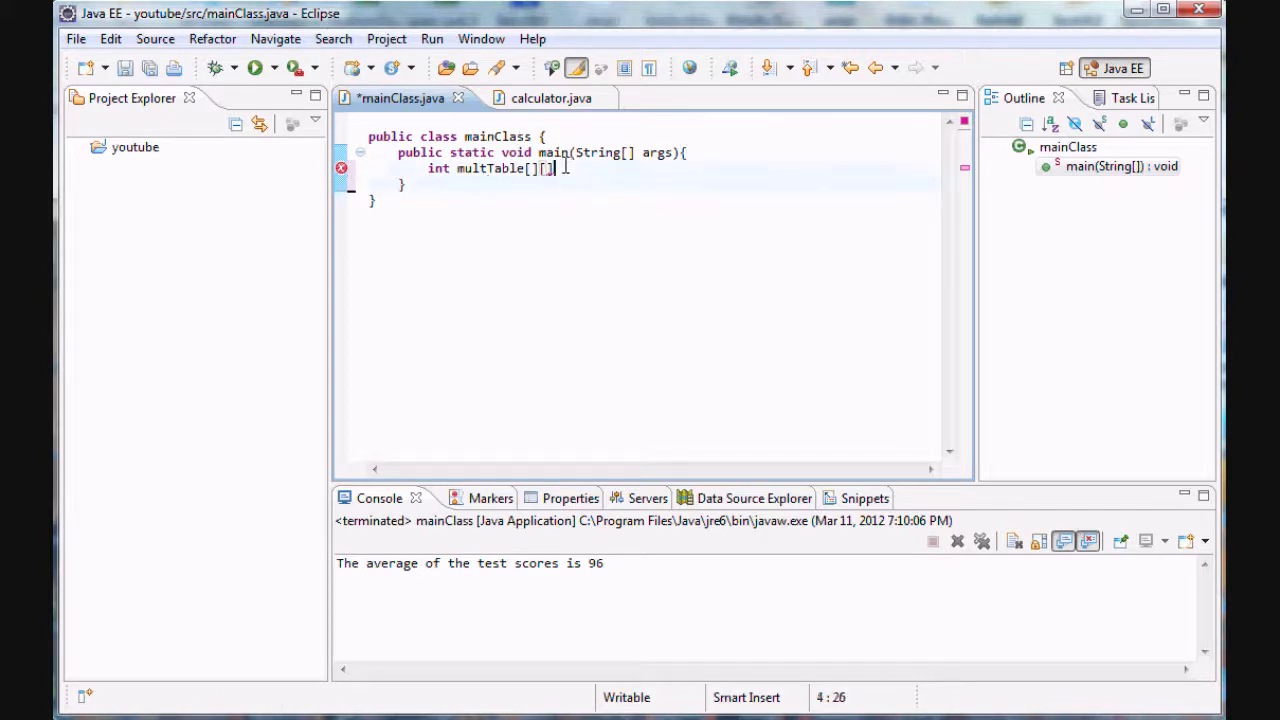
pyautogui.write('=')
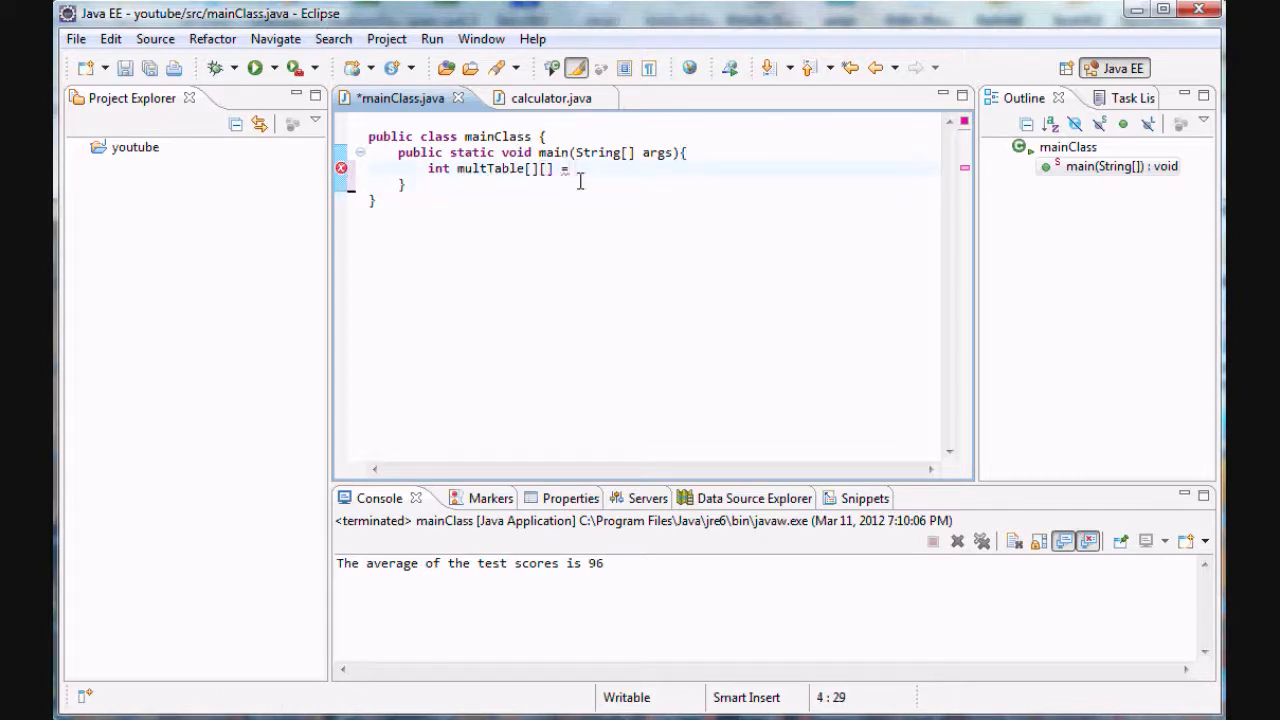
pyautogui.write('{};')
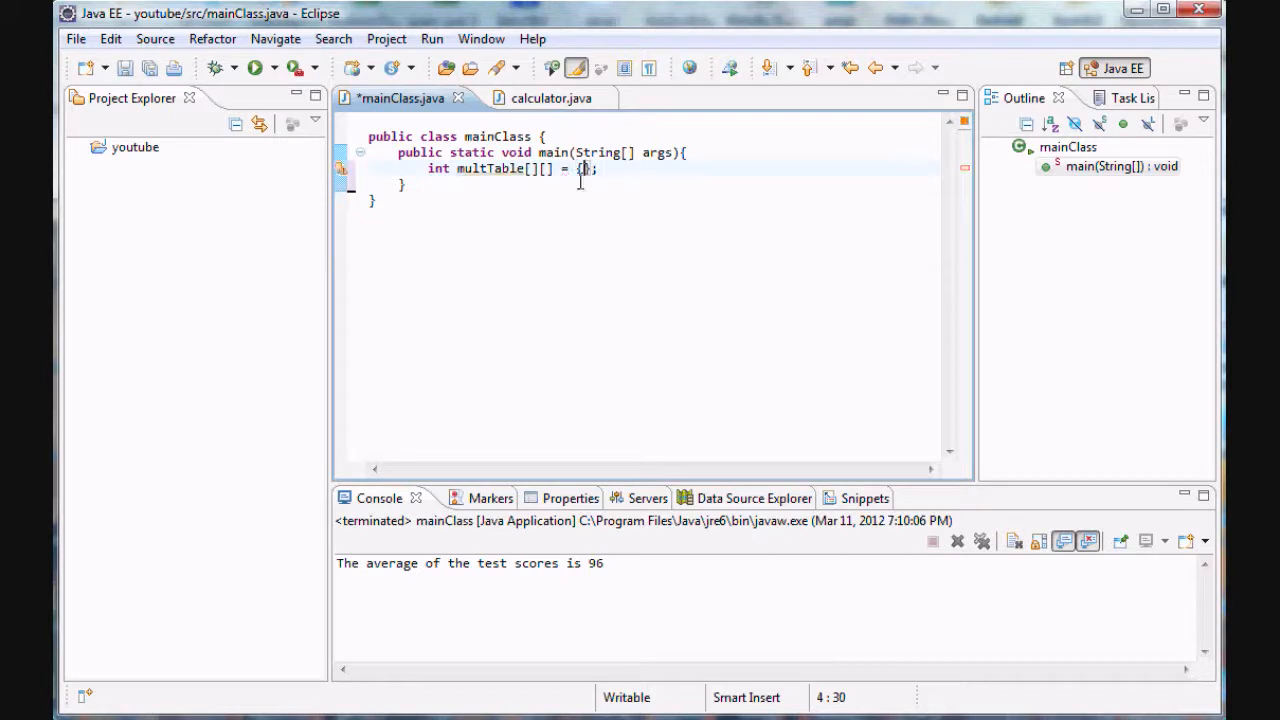
pyautogui.write('{}')
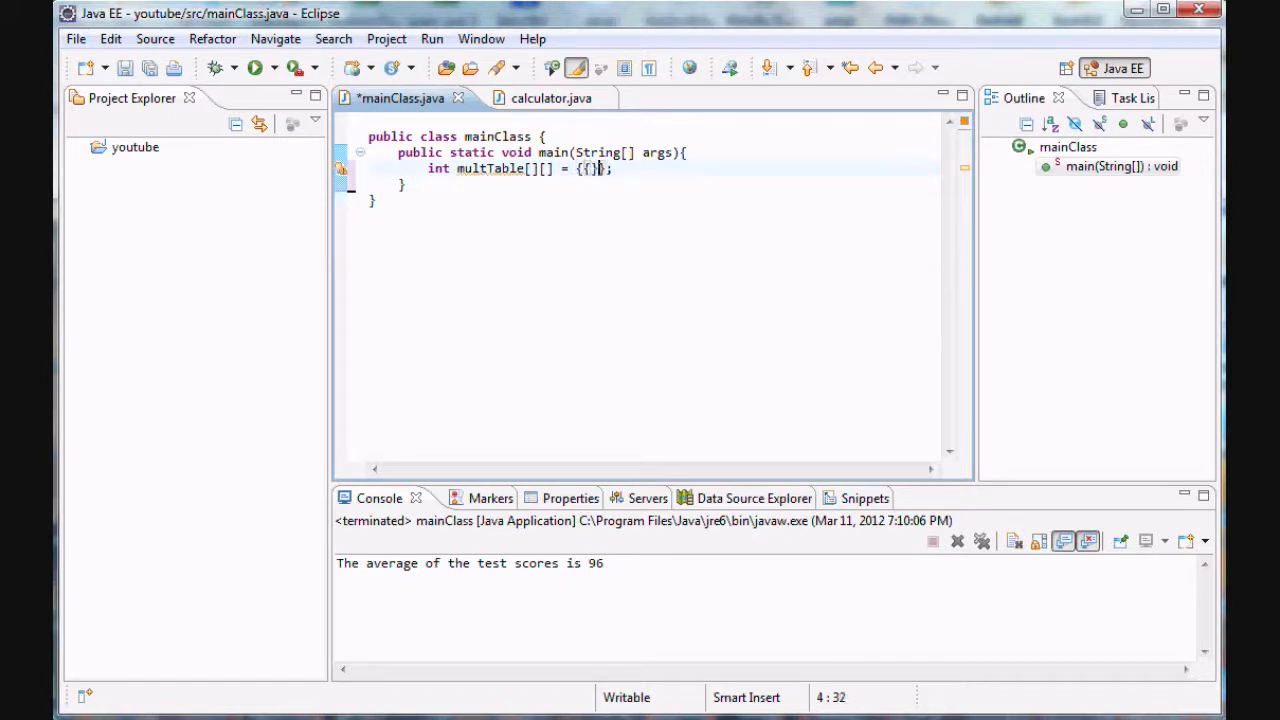
pyautogui.moveTo(607, 204)
pyautogui.write(', {}, {')
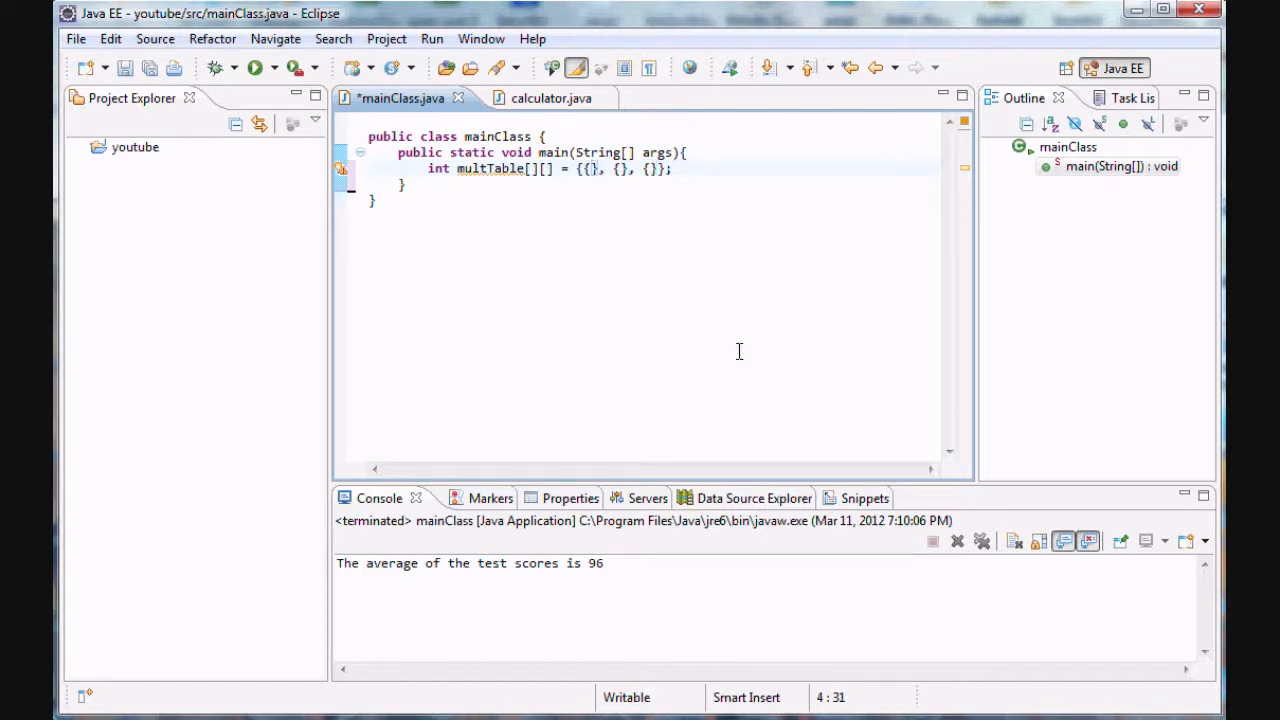
# Step: Fill the first row with 1,2,3 and begin sketching a sample output grid below the class
pyautogui.write('1')
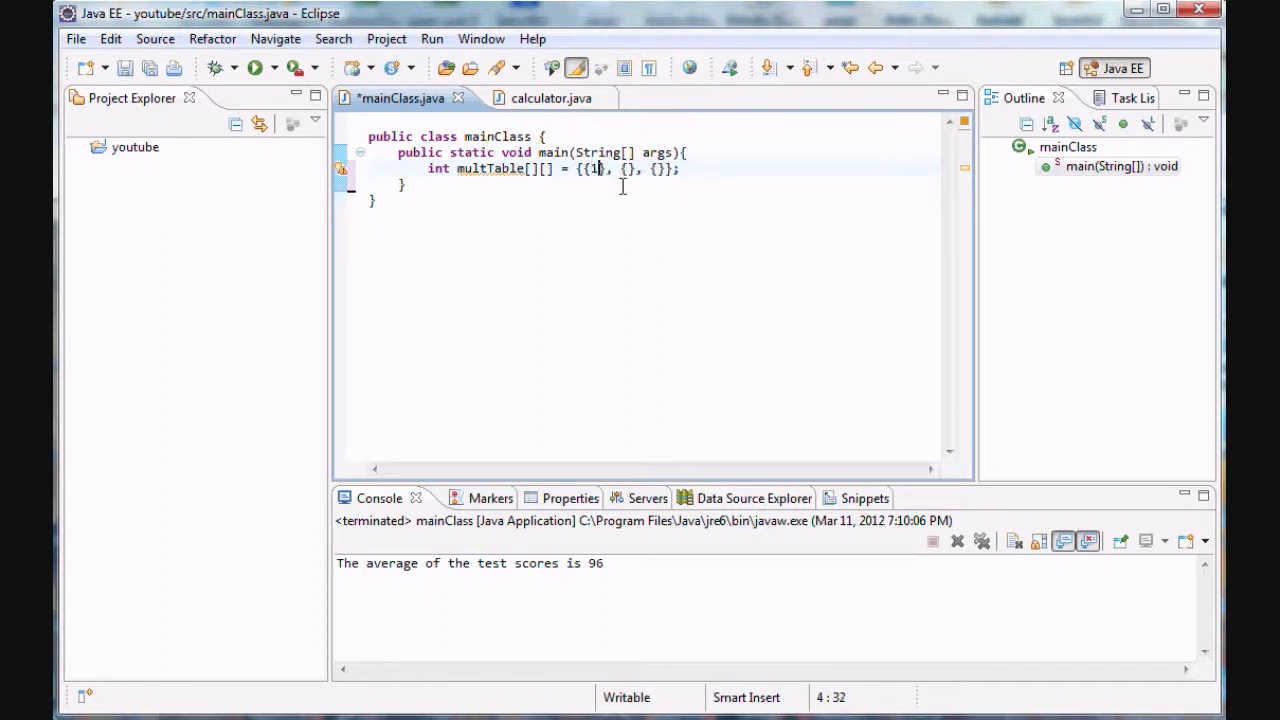
pyautogui.write(',2,3')
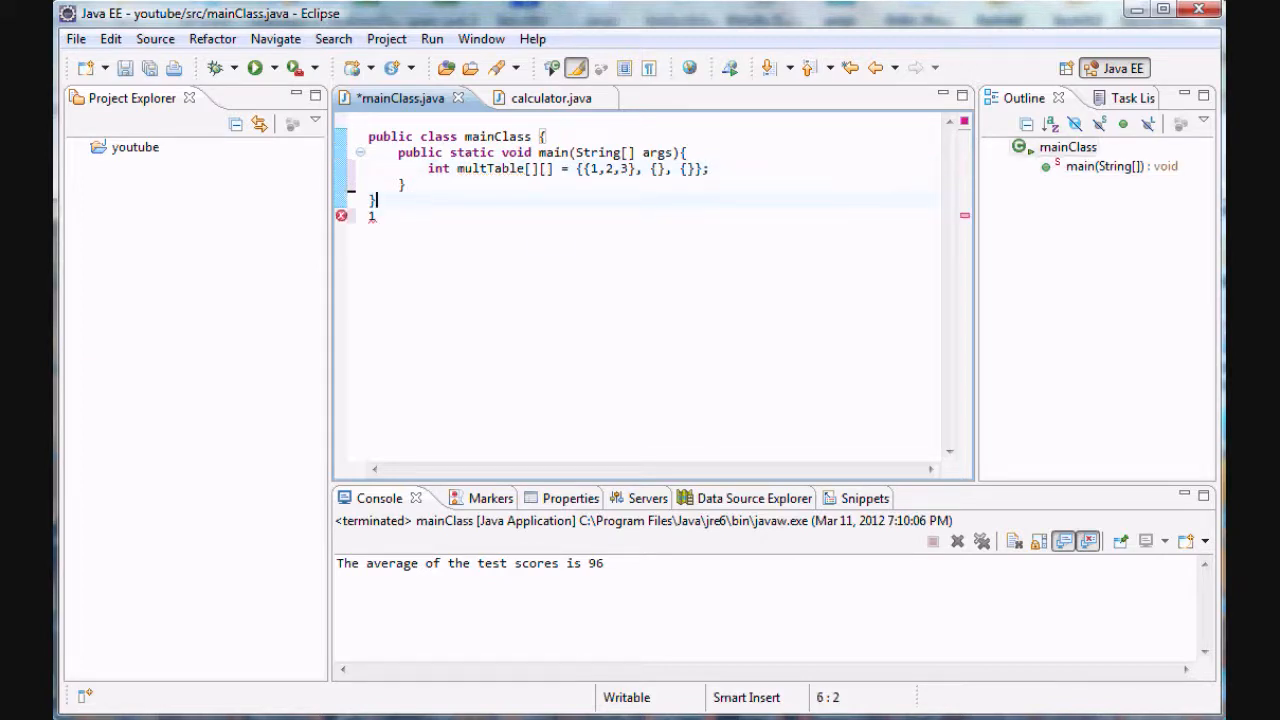
pyautogui.write('1 2 3')
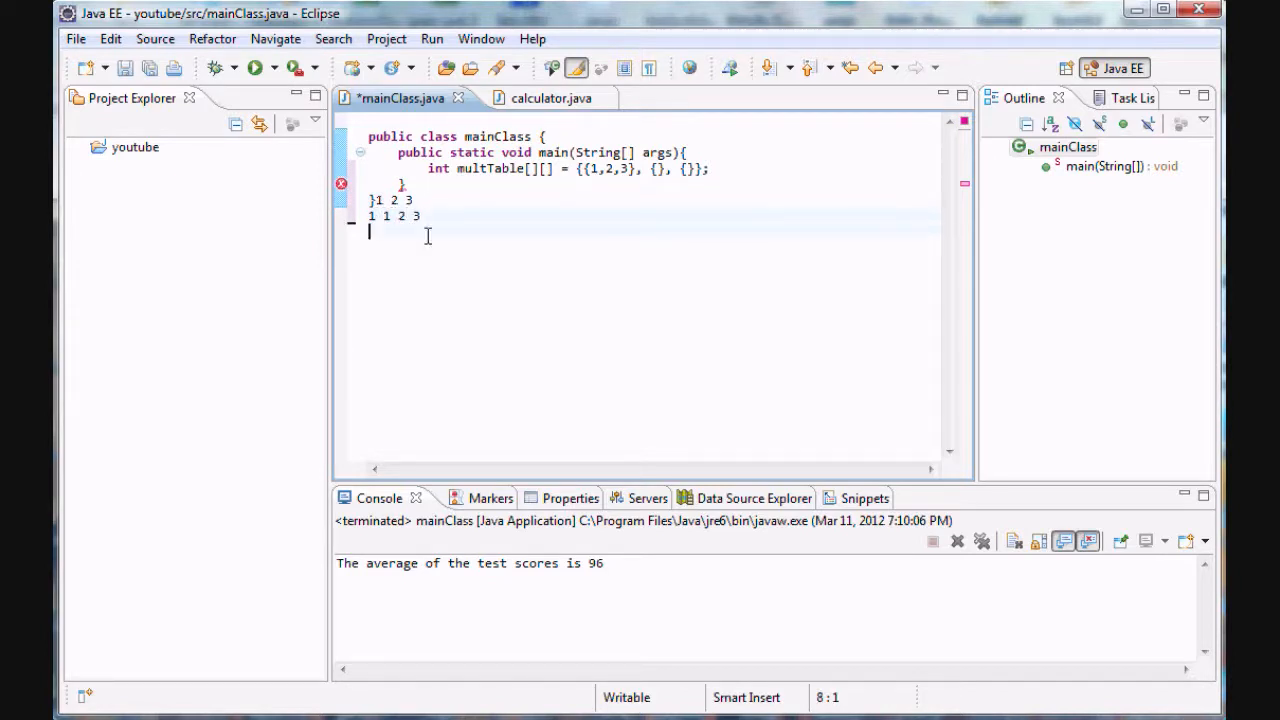
pyautogui.write('2')
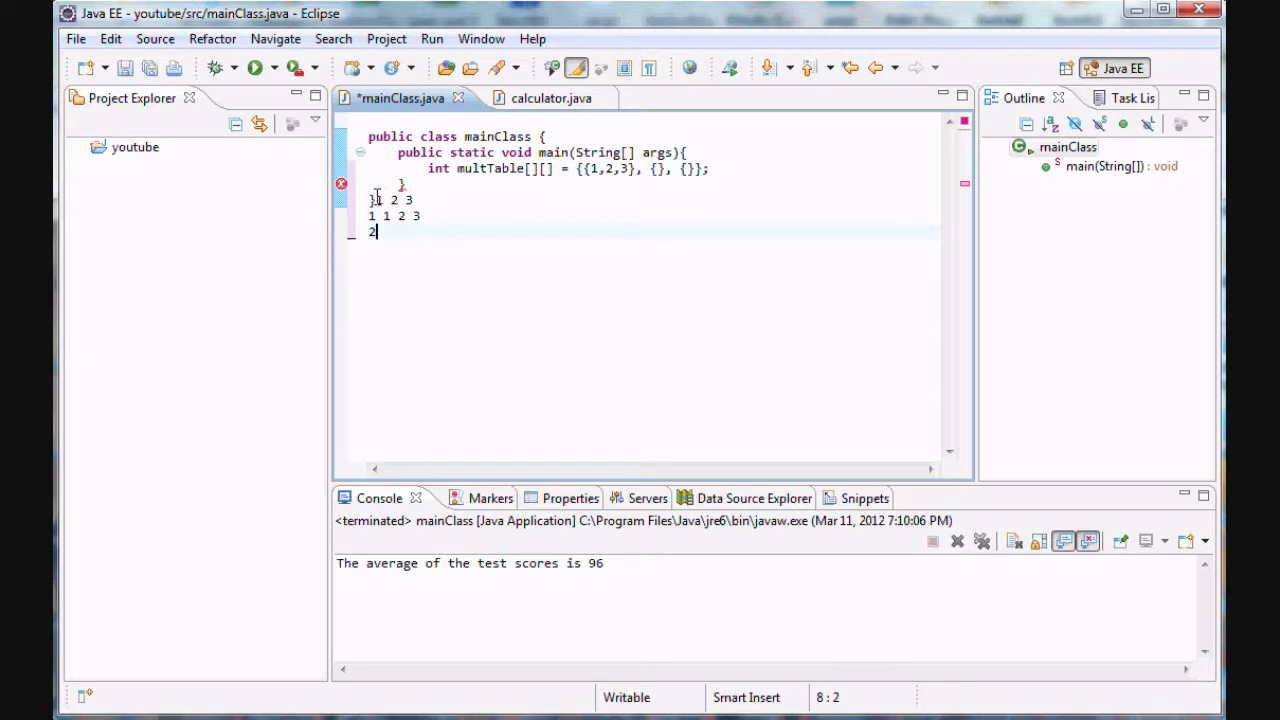
pyautogui.write('" 2 "')
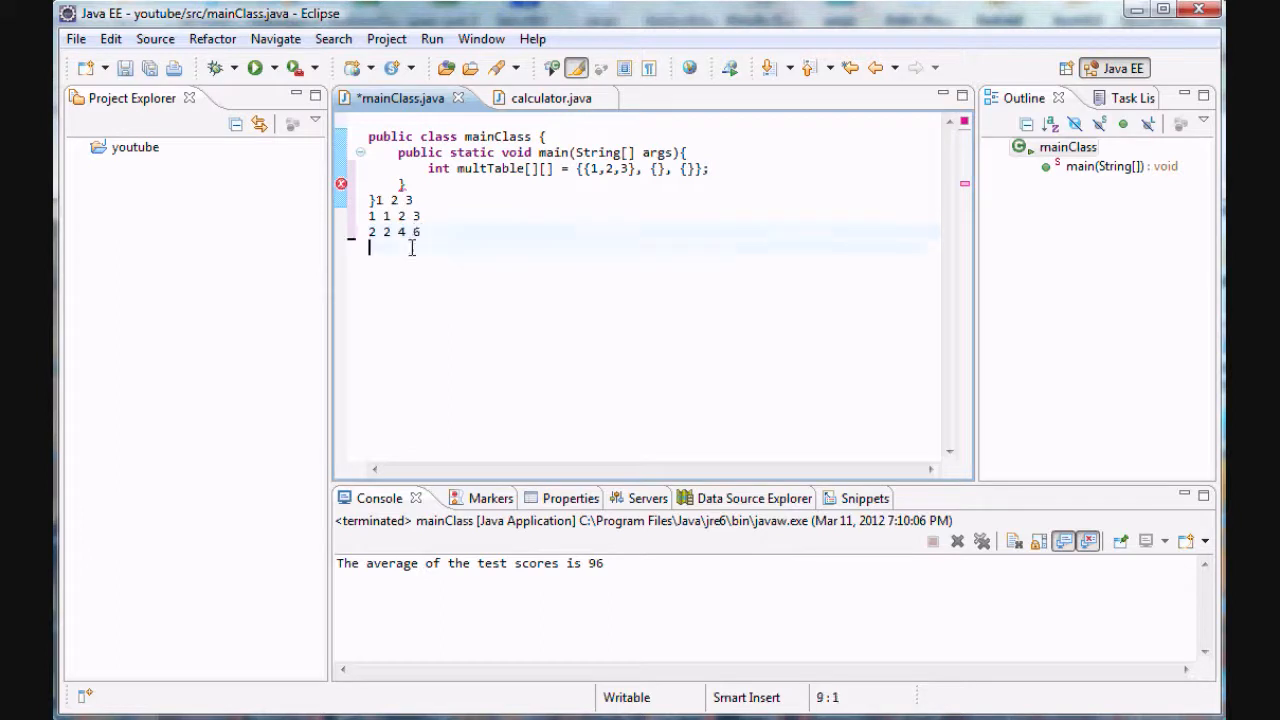
pyautogui.write('3 3 6 9')
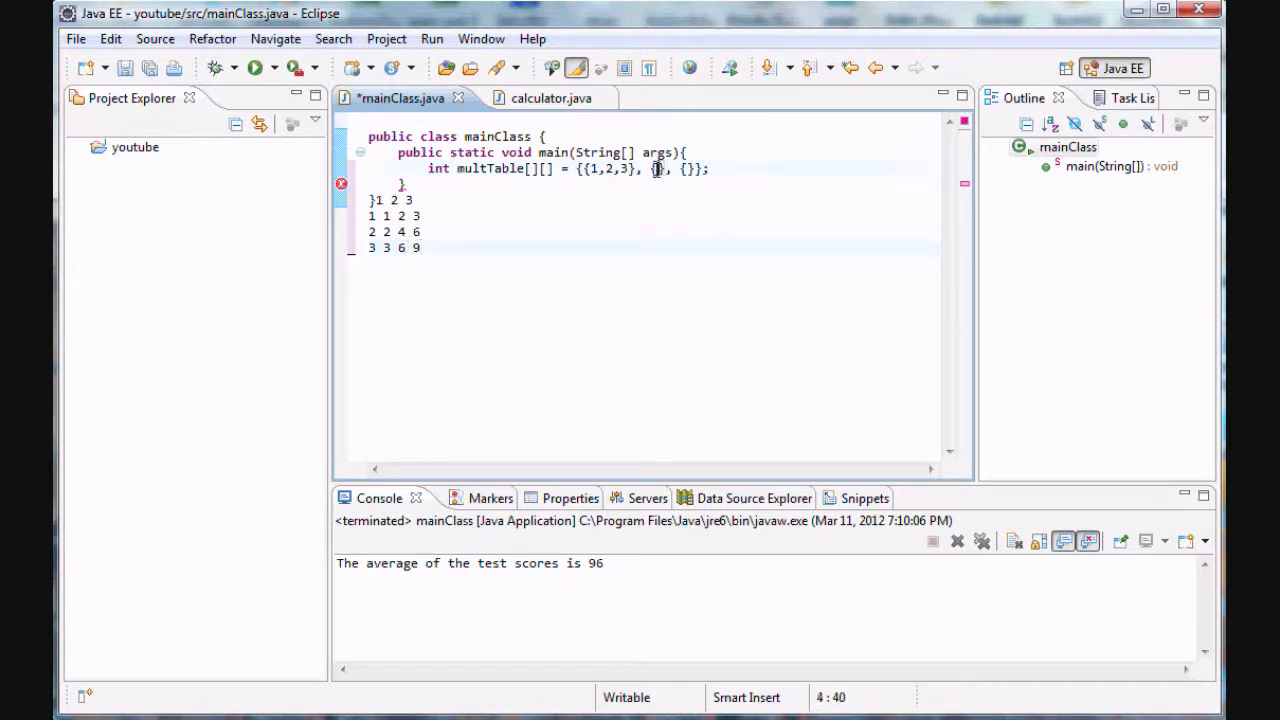
# Step: Fill the remaining multTable rows with 2,4,6 and 3,6,9
pyautogui.write('2,4')
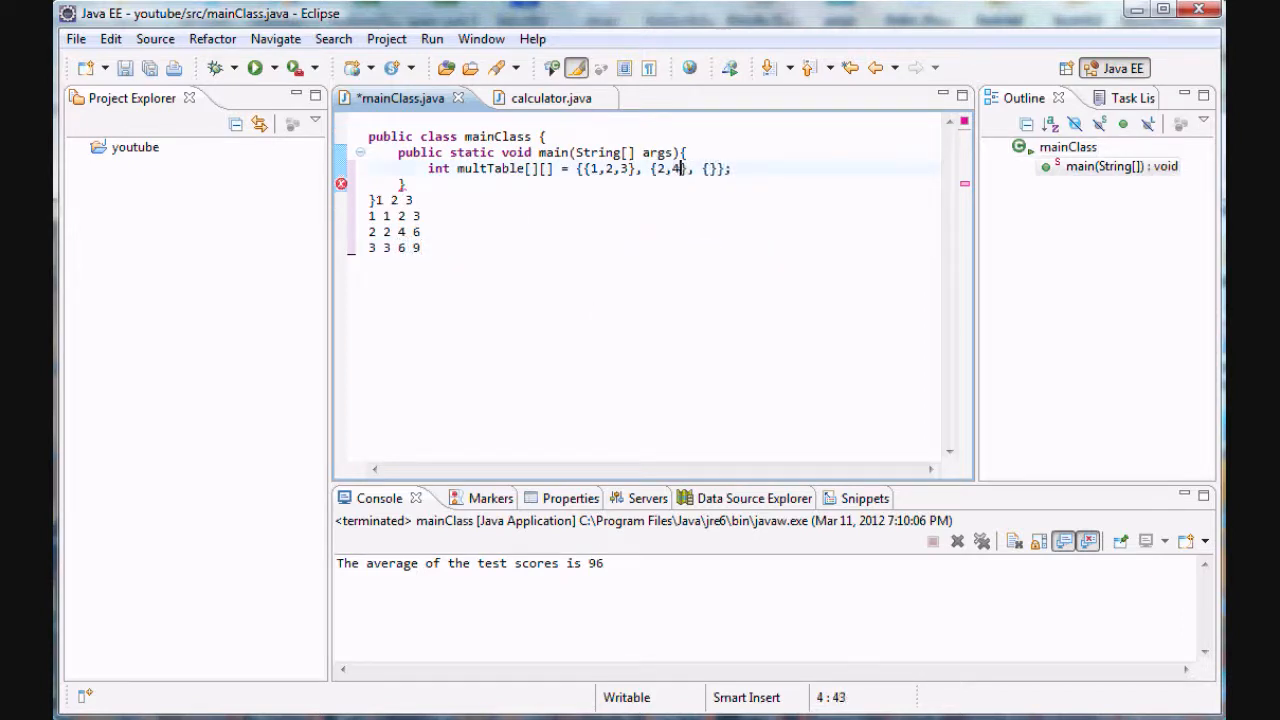
pyautogui.write('6}')
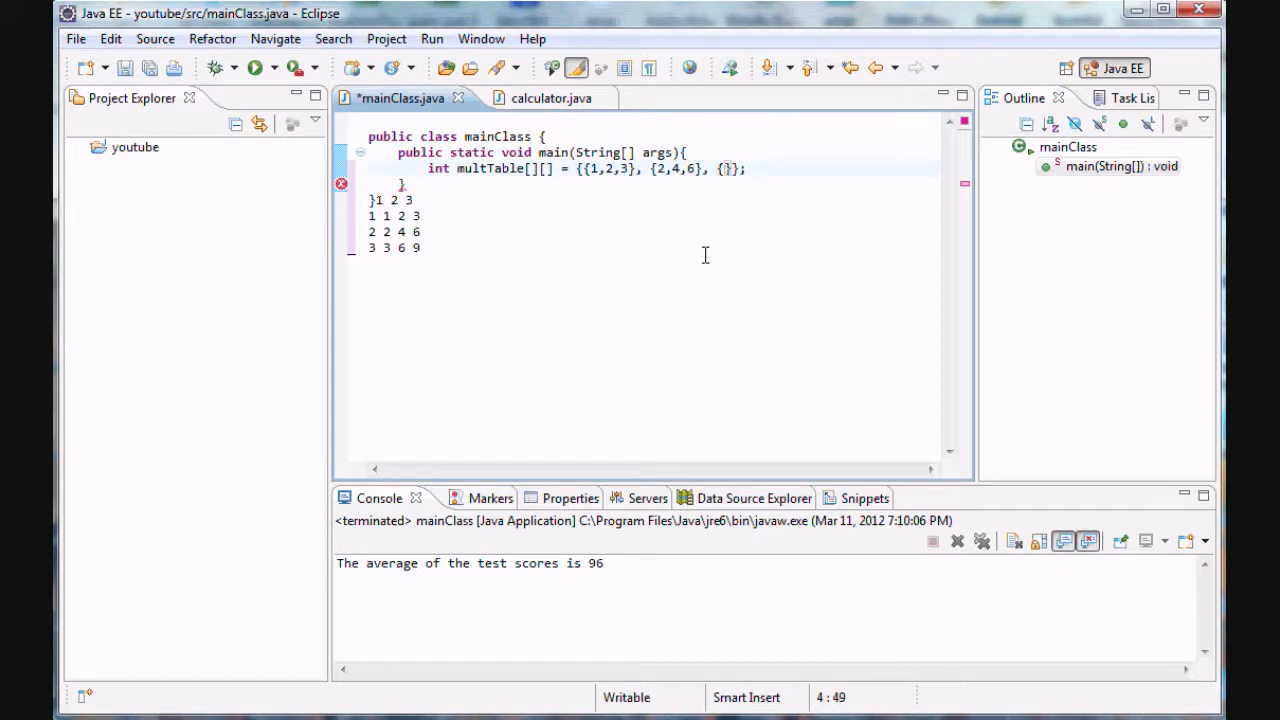
pyautogui.write('3,')
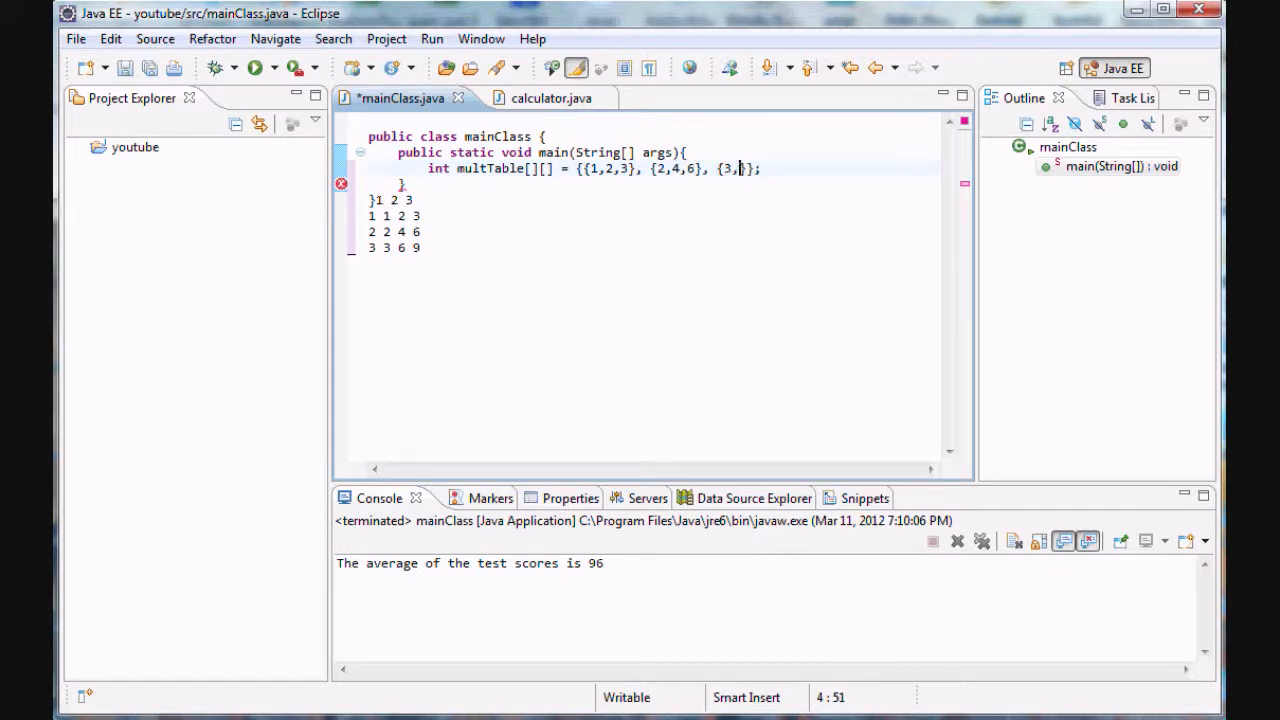
pyautogui.write('6,9')
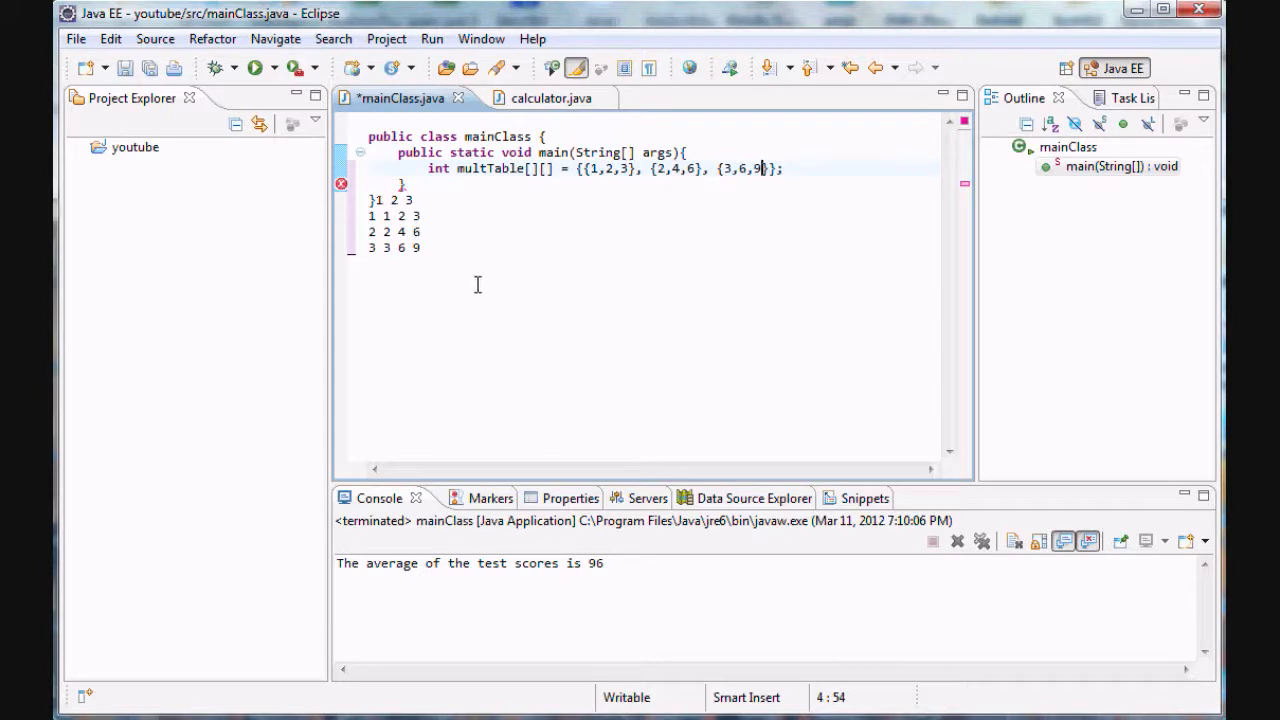
pyautogui.moveTo(427, 249)
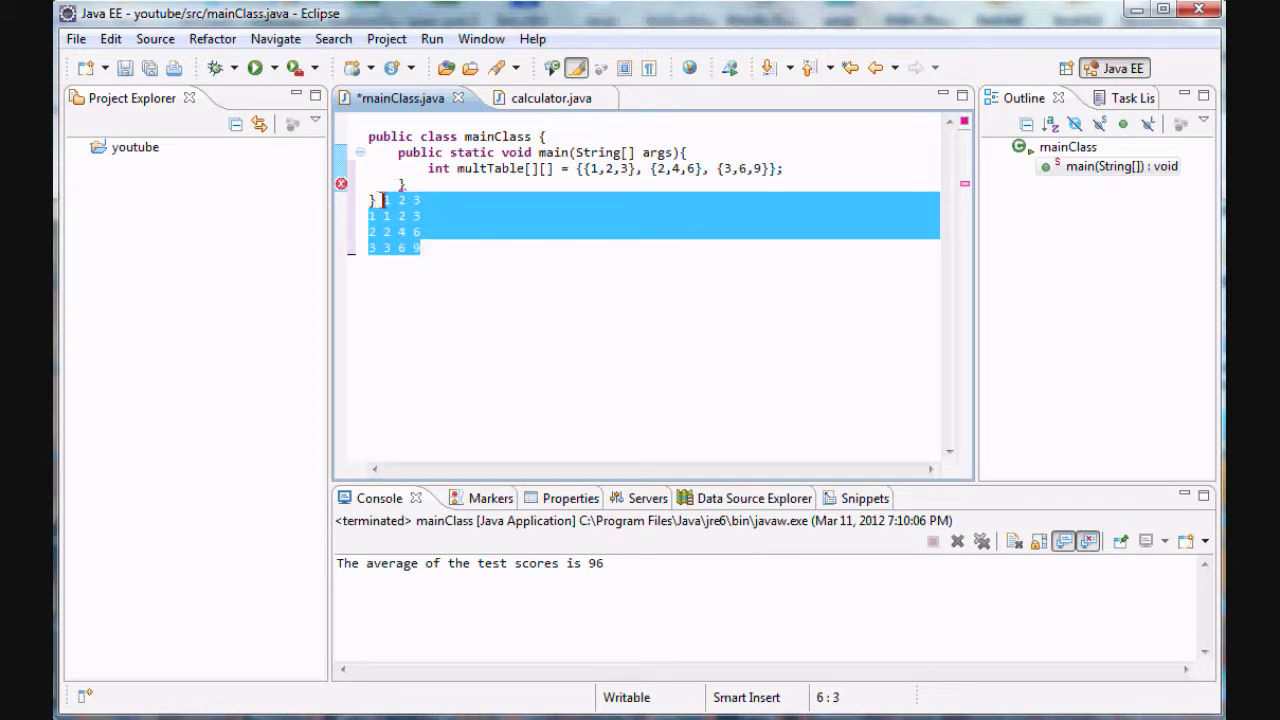
# Step: Remove the sketched grid and add a blank line below the multTable declaration
pyautogui.press('Delete')
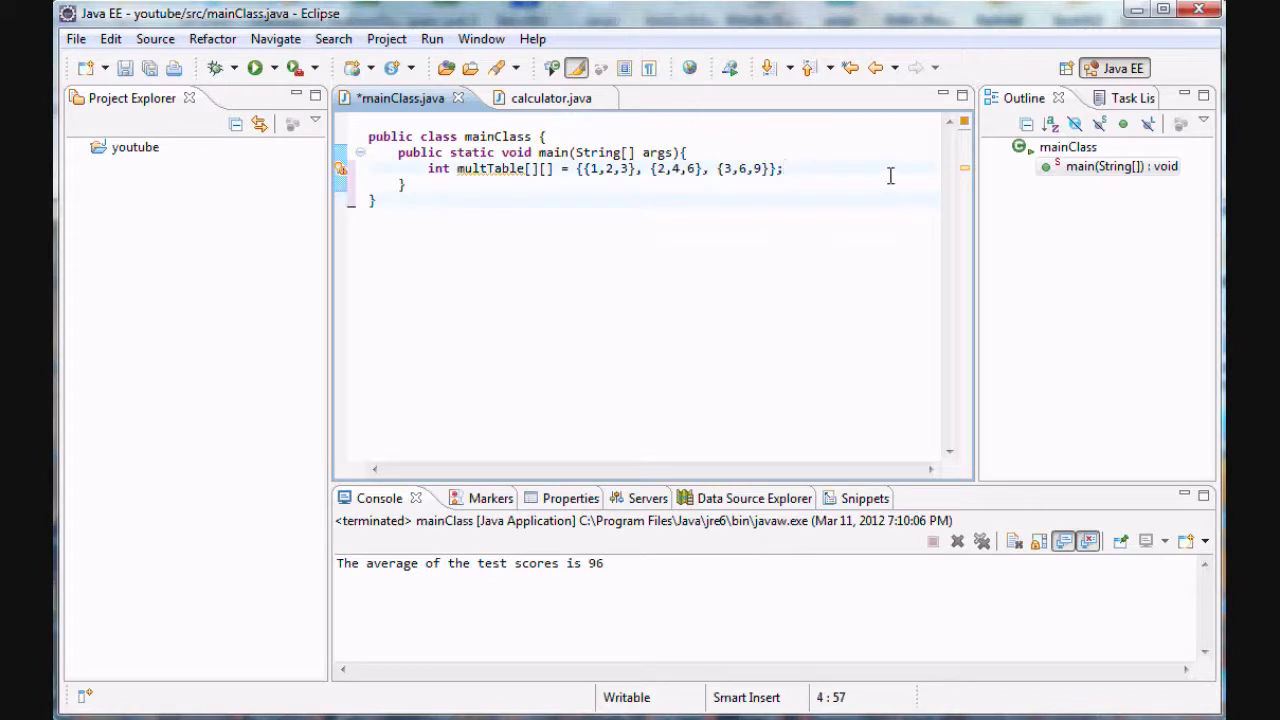
pyautogui.press('Enter')
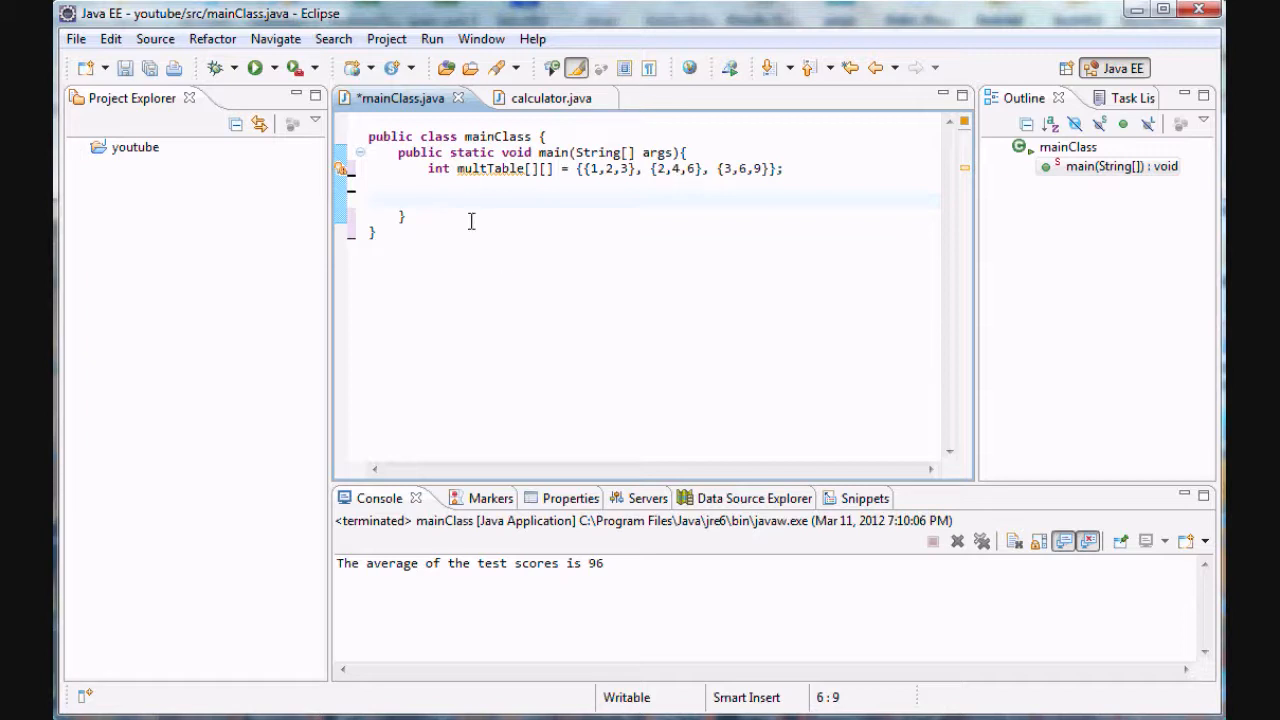
pyautogui.moveTo(398, 168); pyautogui.dragTo(786, 168)
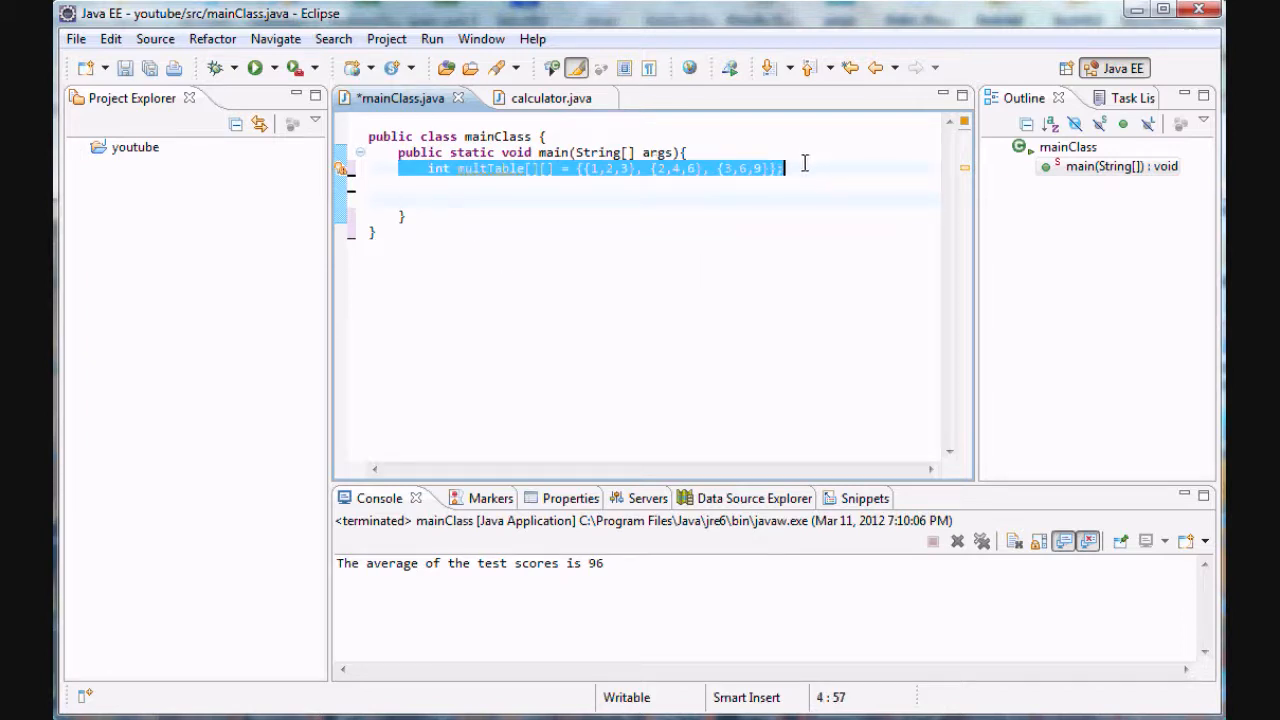
pyautogui.click(599, 168)
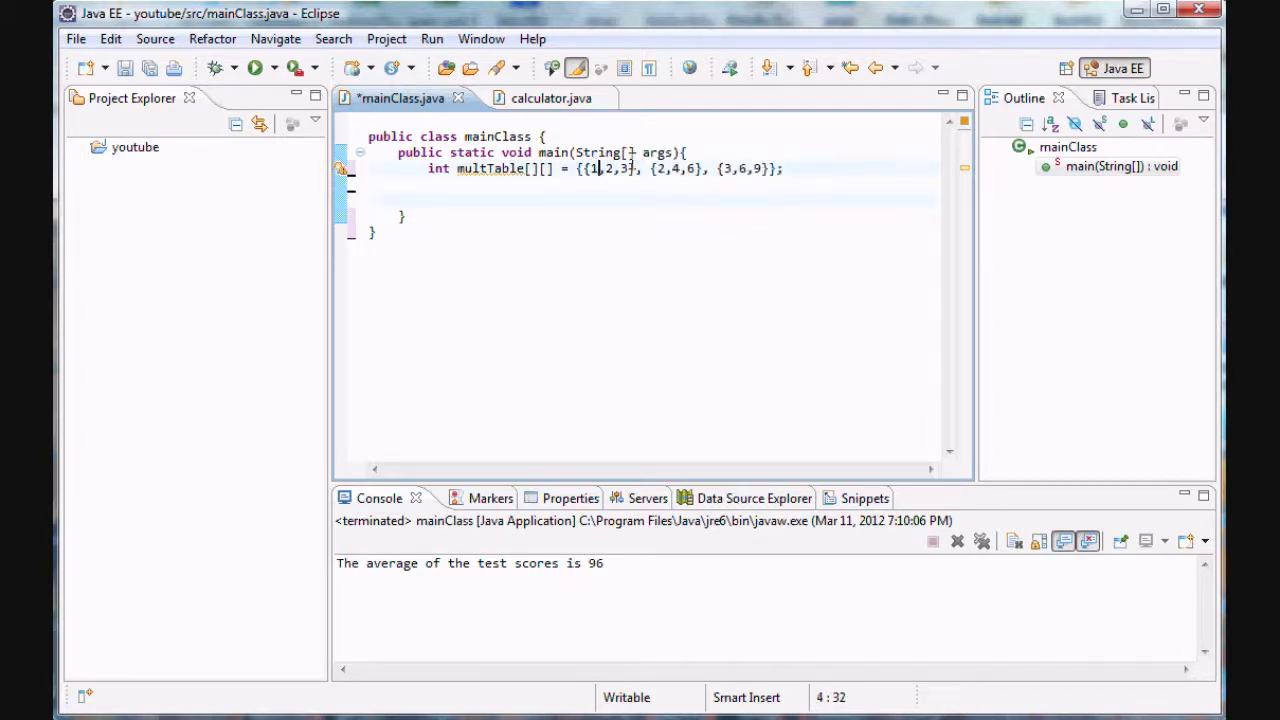
pyautogui.click(744, 168)
pyautogui.write('for')
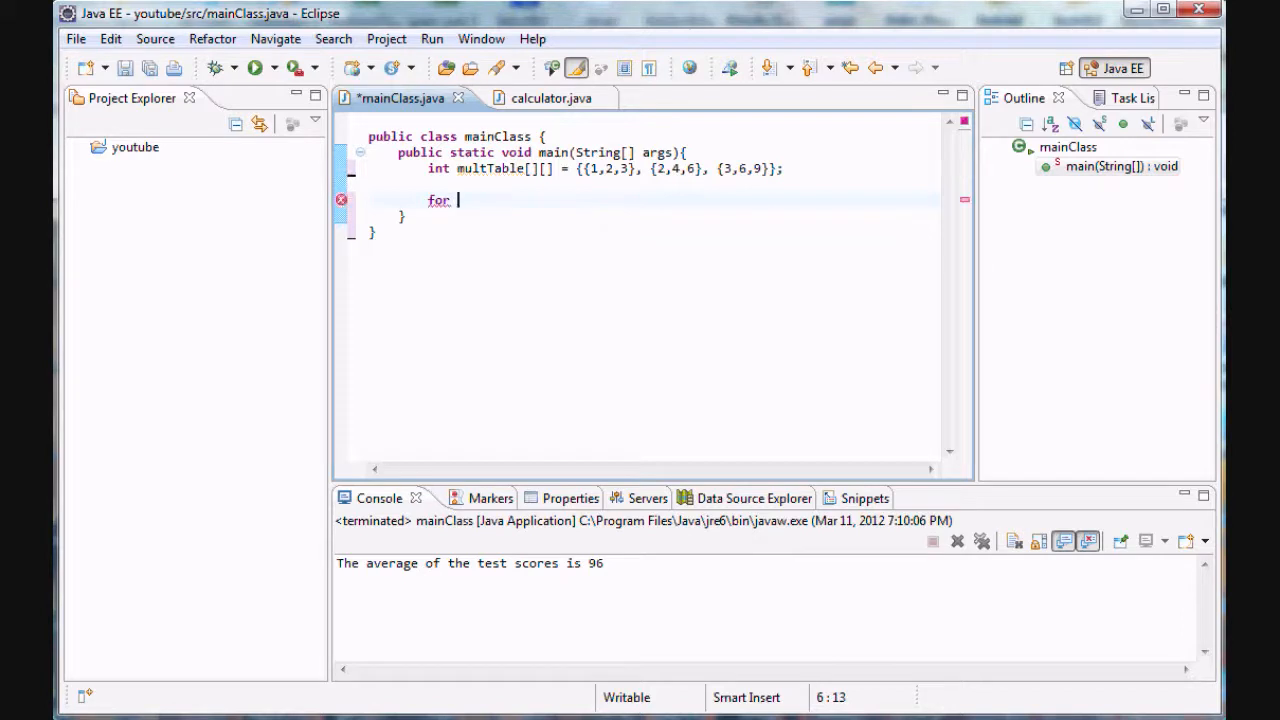
# Step: Write the outer loop header for(int i = 0; i < multTable.length; i++) with an empty body
pyautogui.write('(')
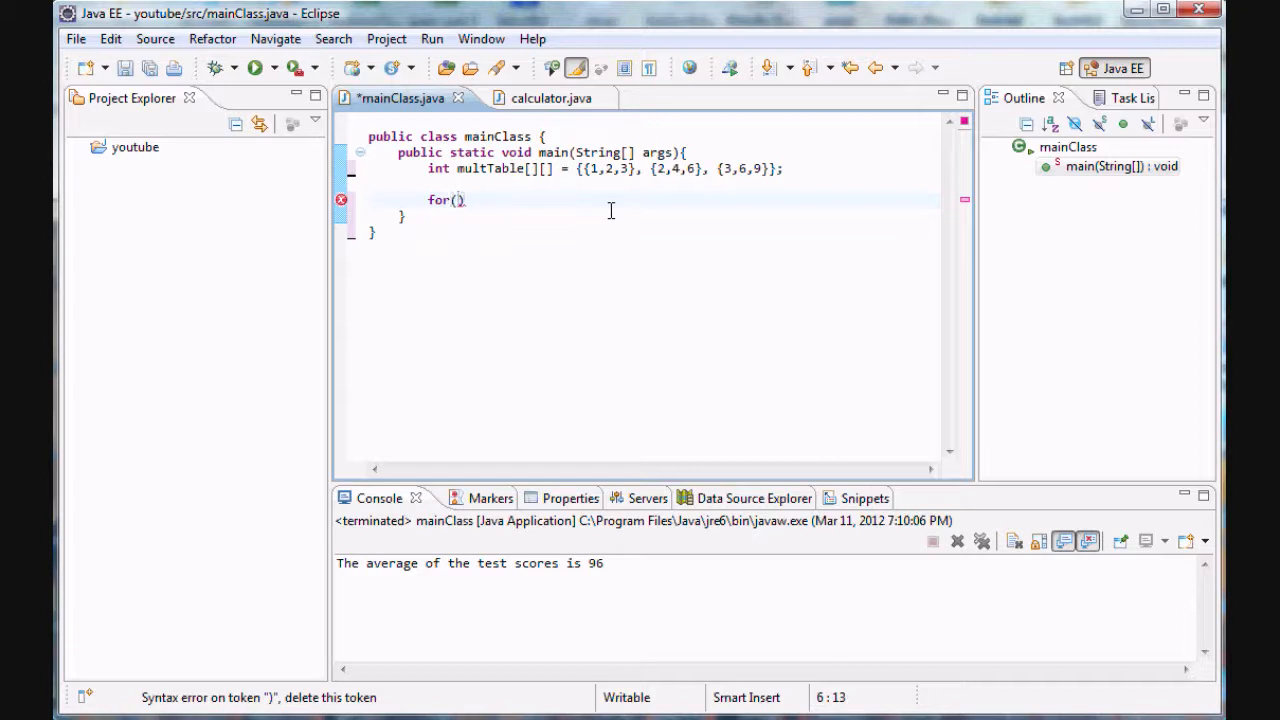
pyautogui.write('int')
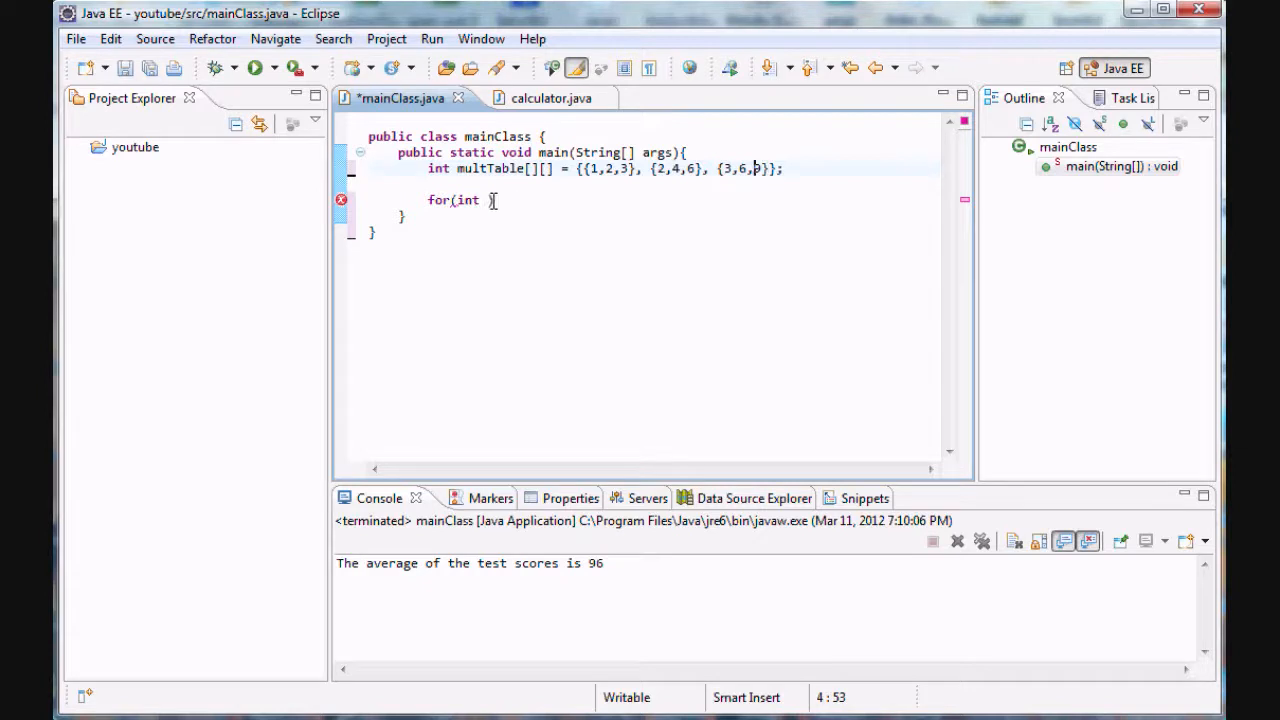
pyautogui.write('i')
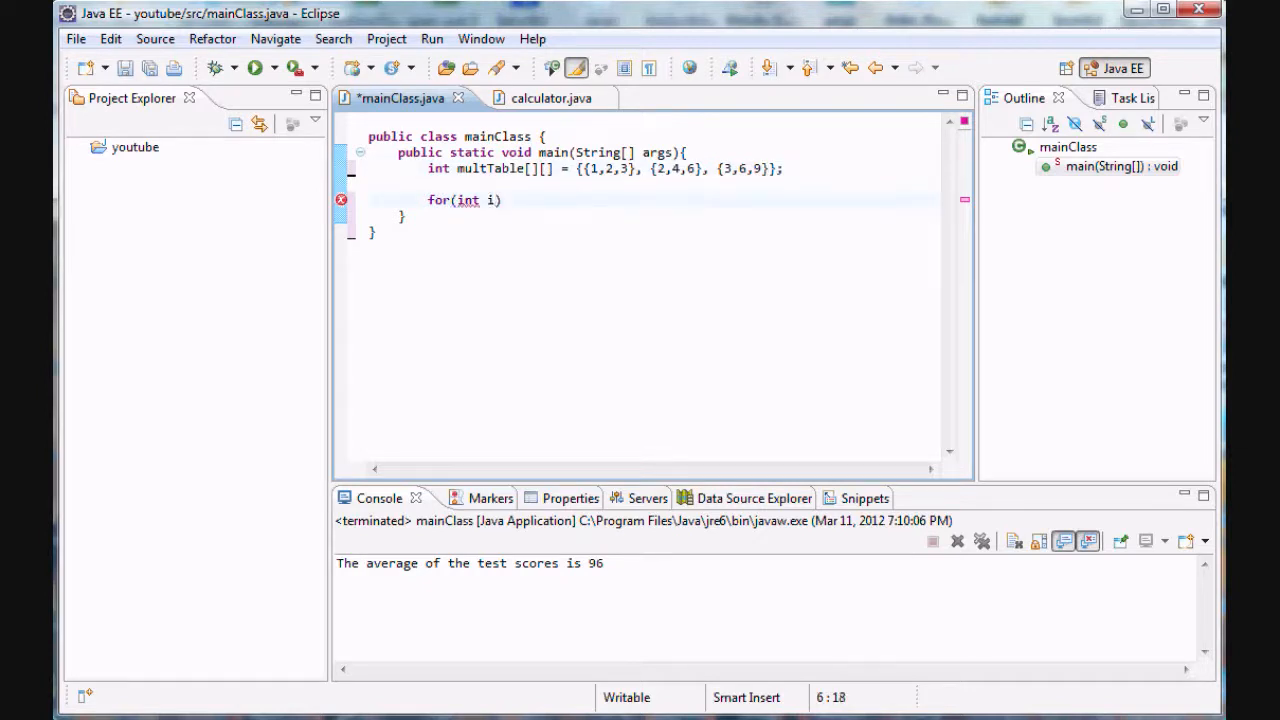
pyautogui.write(';')
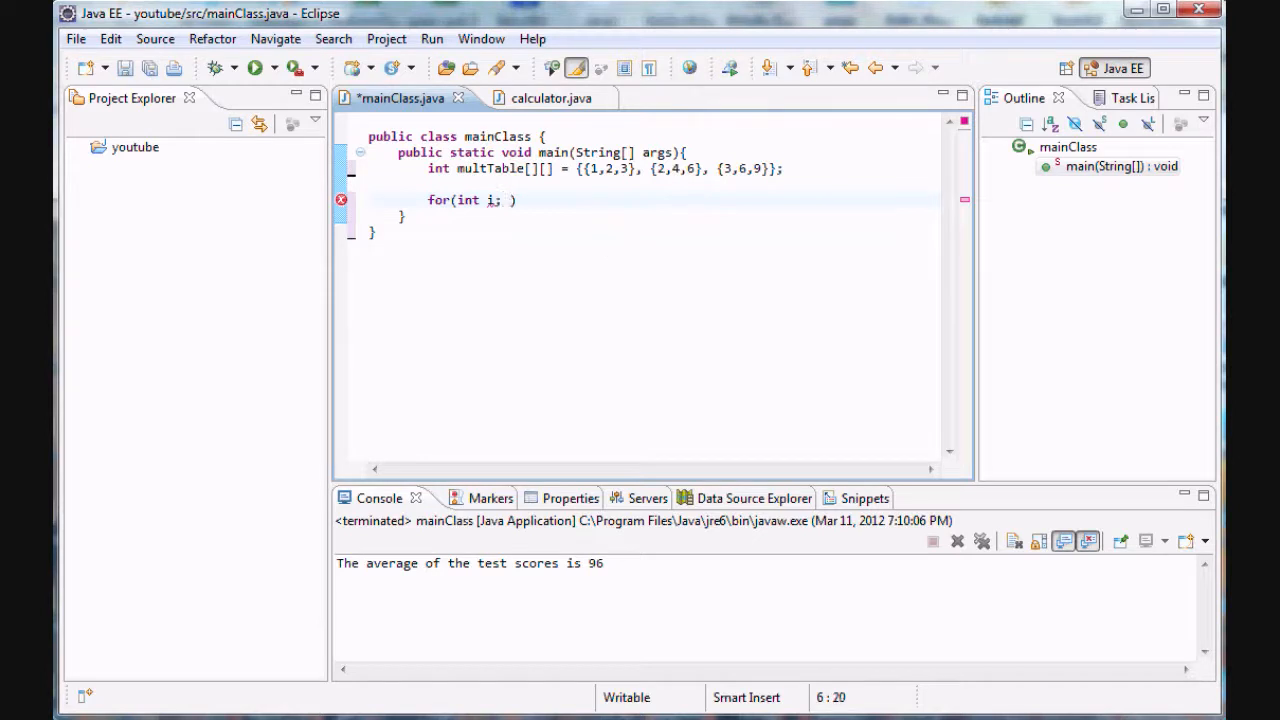
pyautogui.write('= 0')
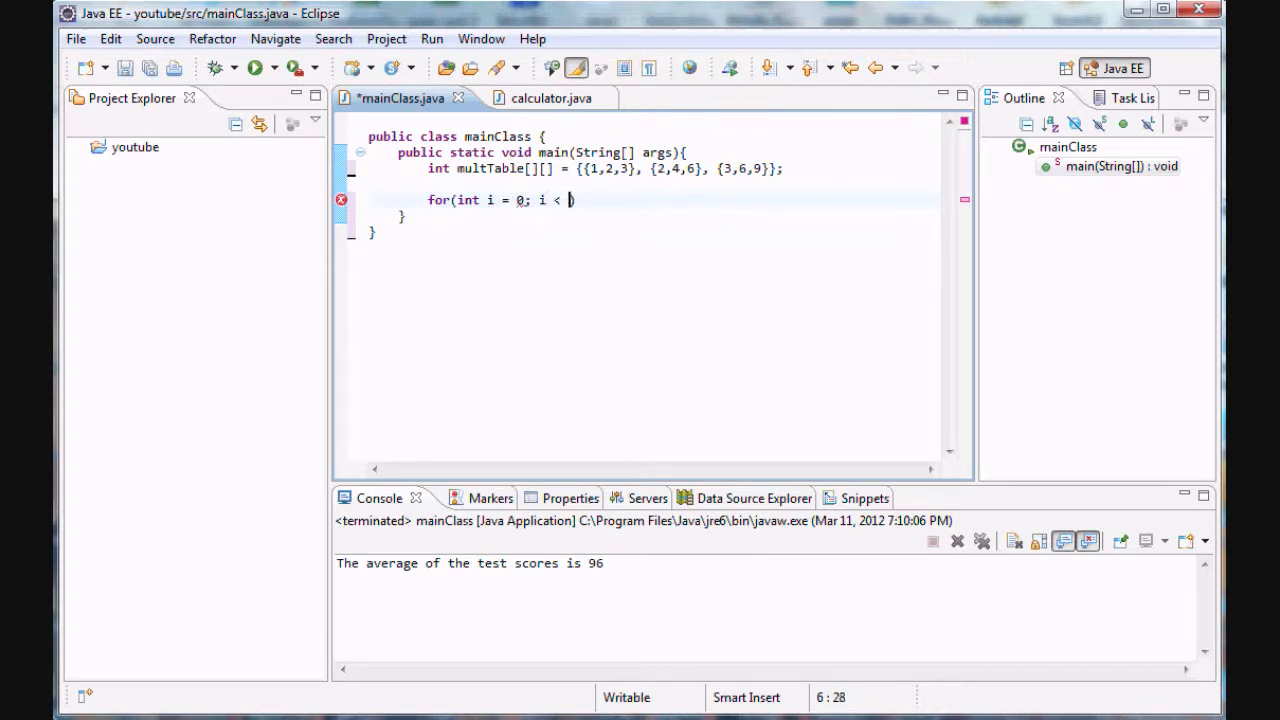
pyautogui.write('multTAb')
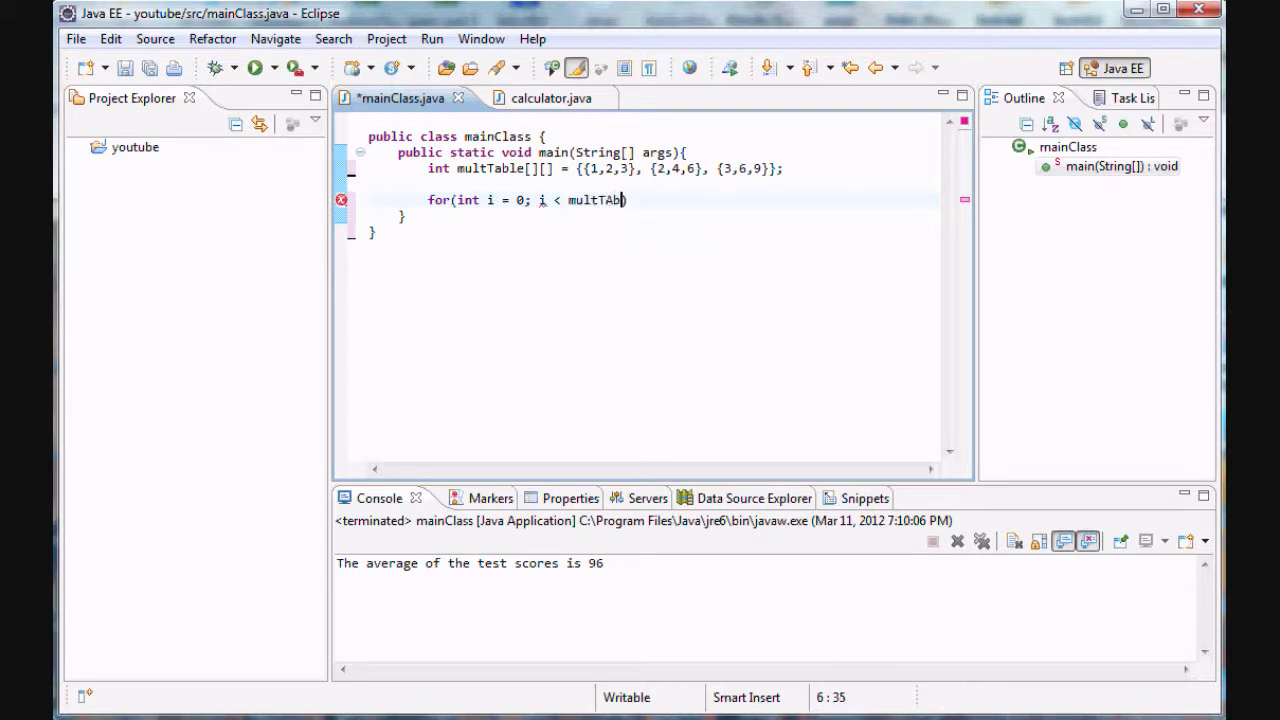
pyautogui.press('BackSpace')
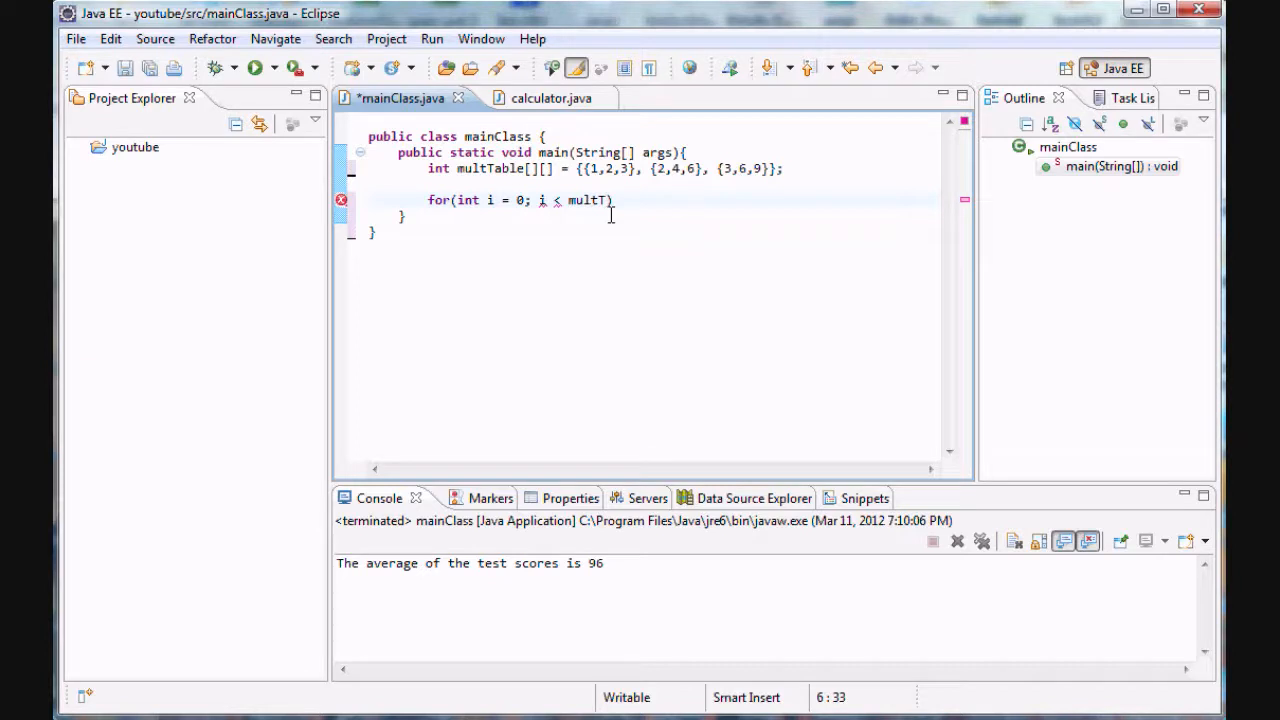
pyautogui.write('able')
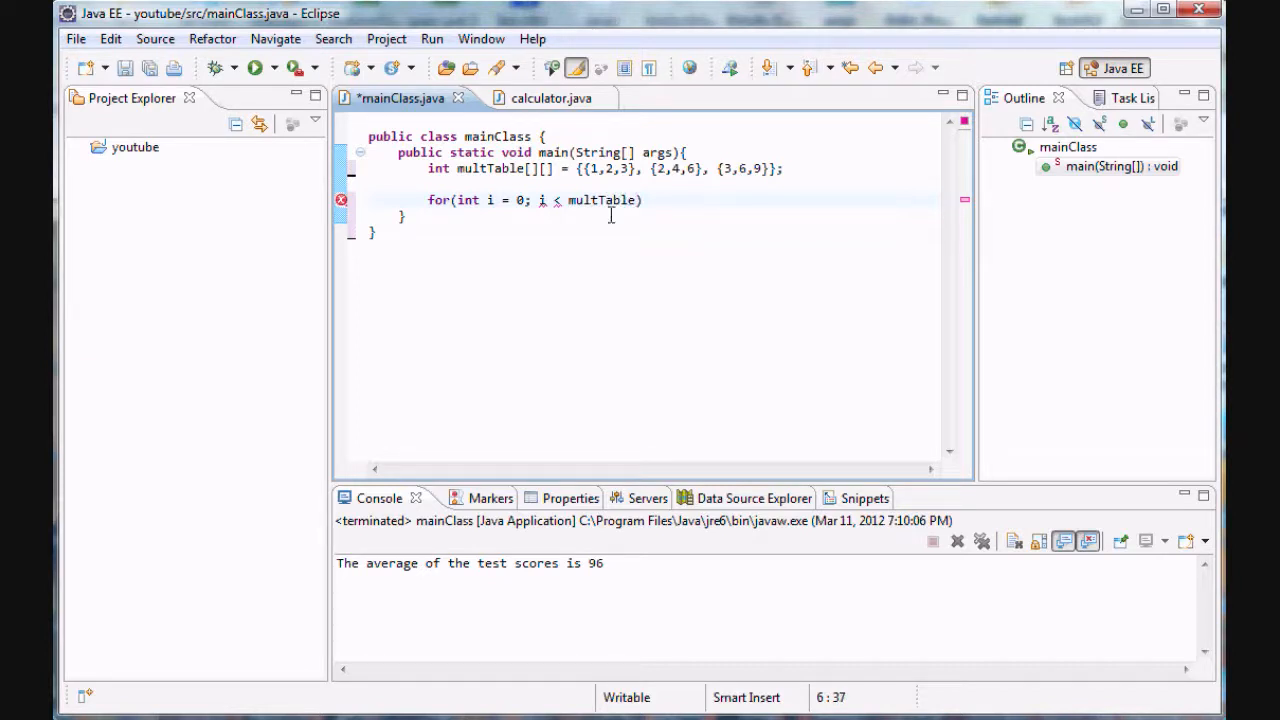
pyautogui.write('/')
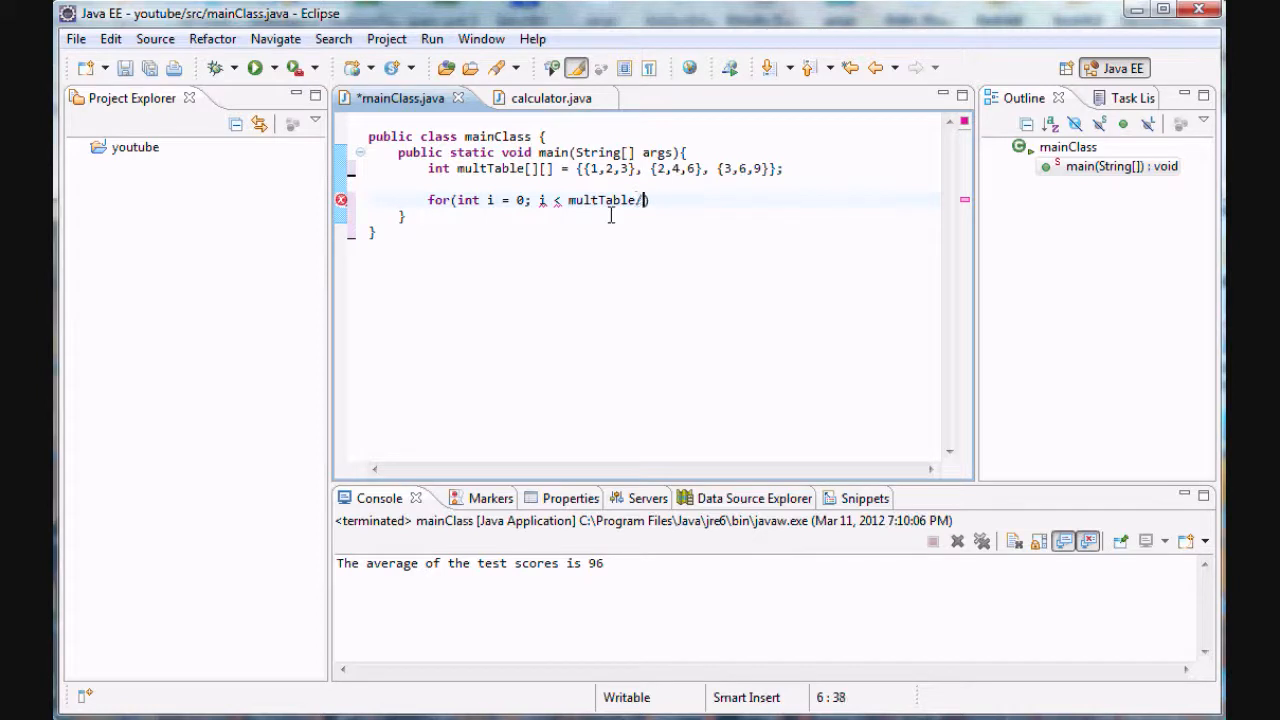
pyautogui.write('.length')
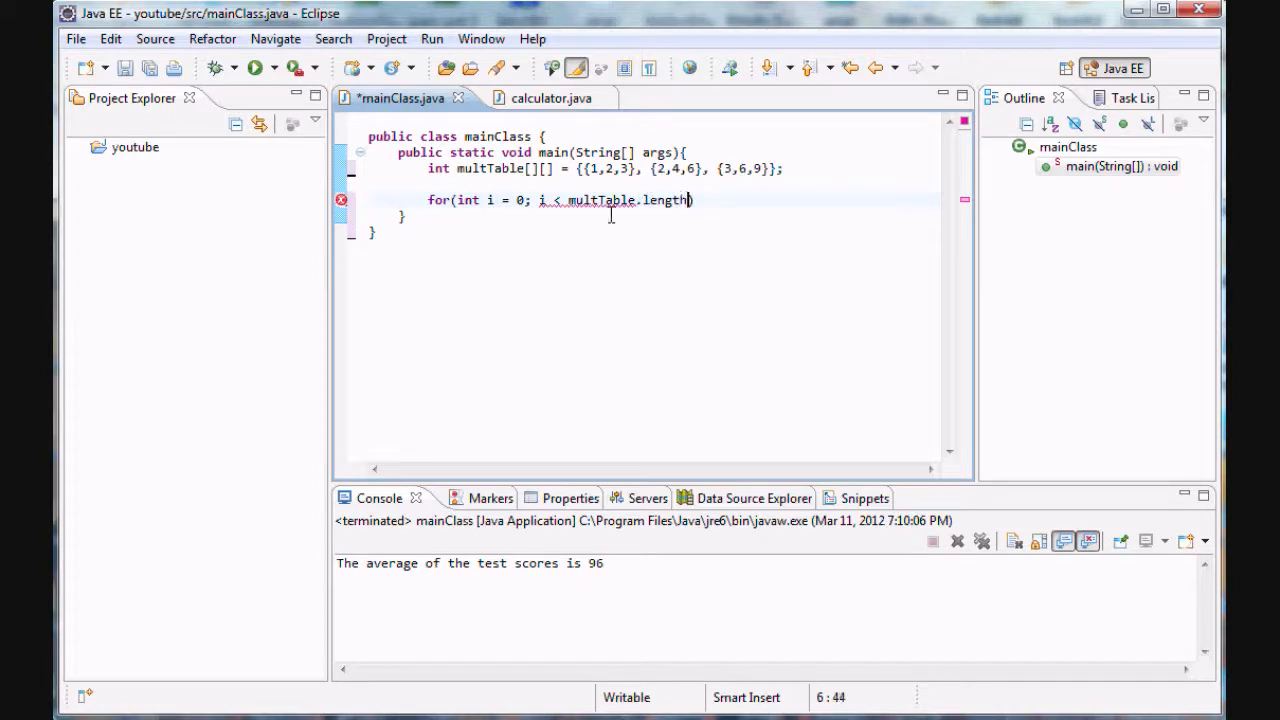
pyautogui.moveTo(650, 200)
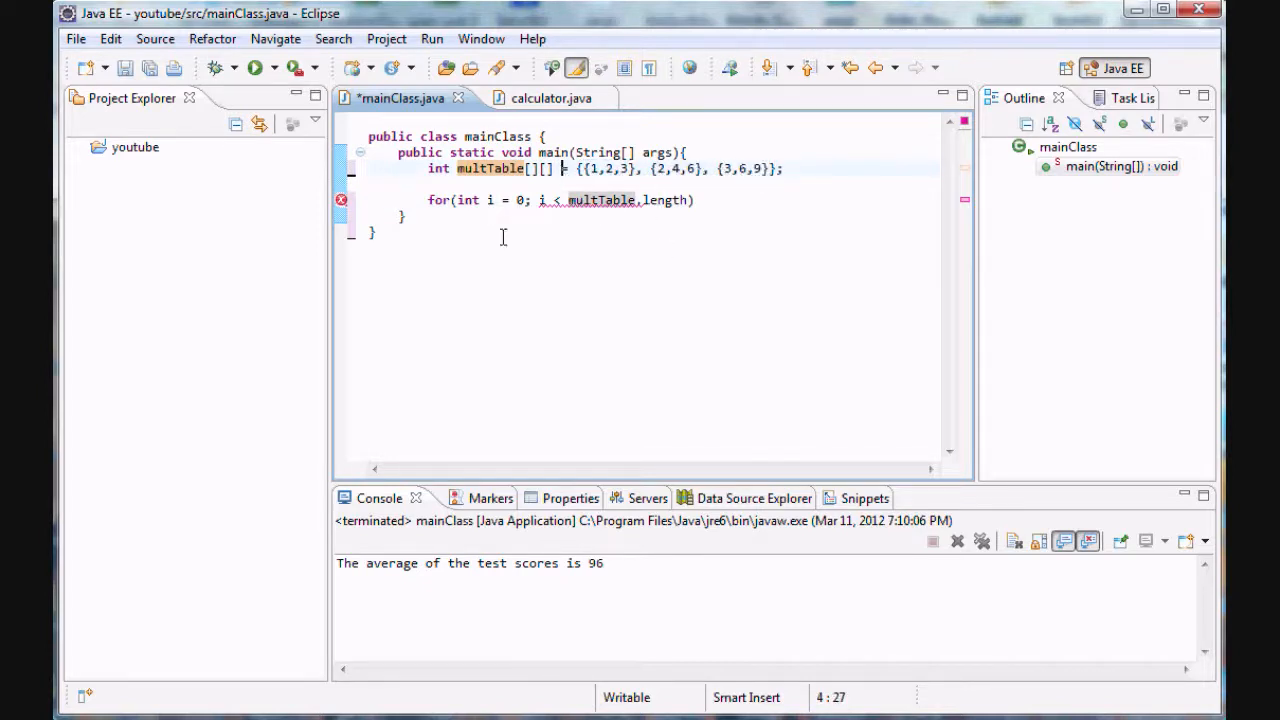
pyautogui.doubleClick(491, 168)
pyautogui.write('; i')
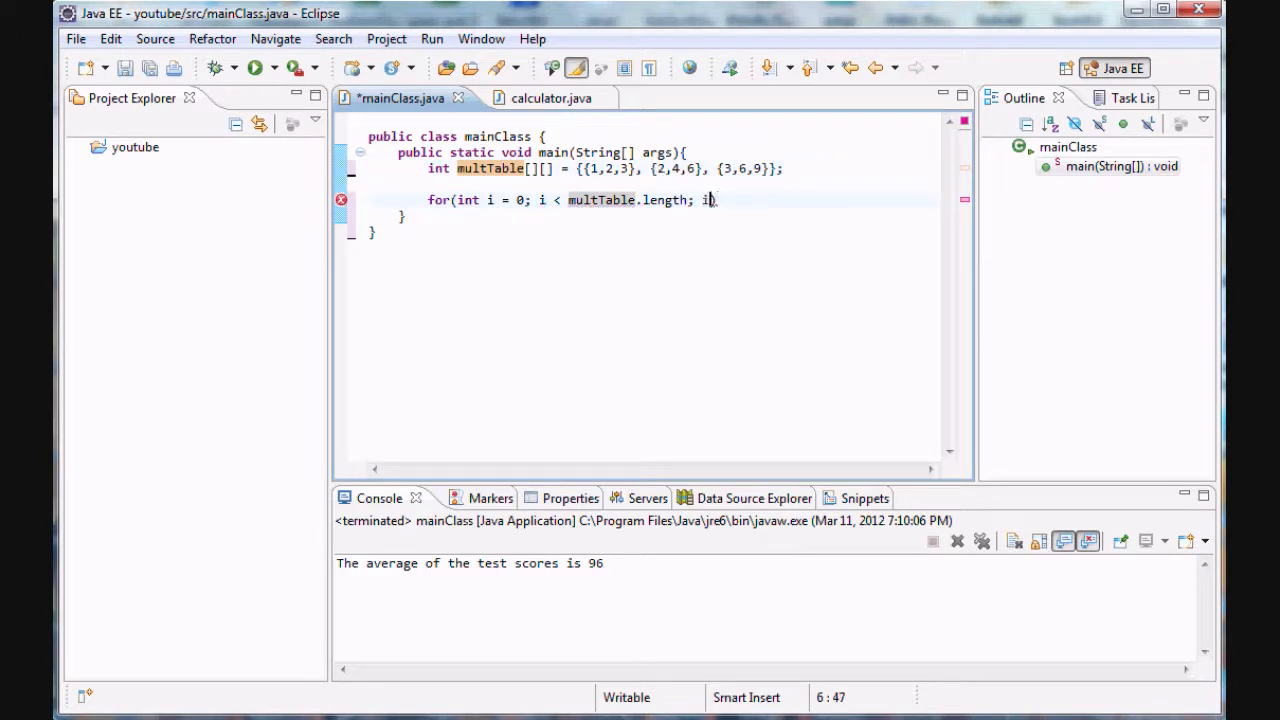
pyautogui.write('++) {')
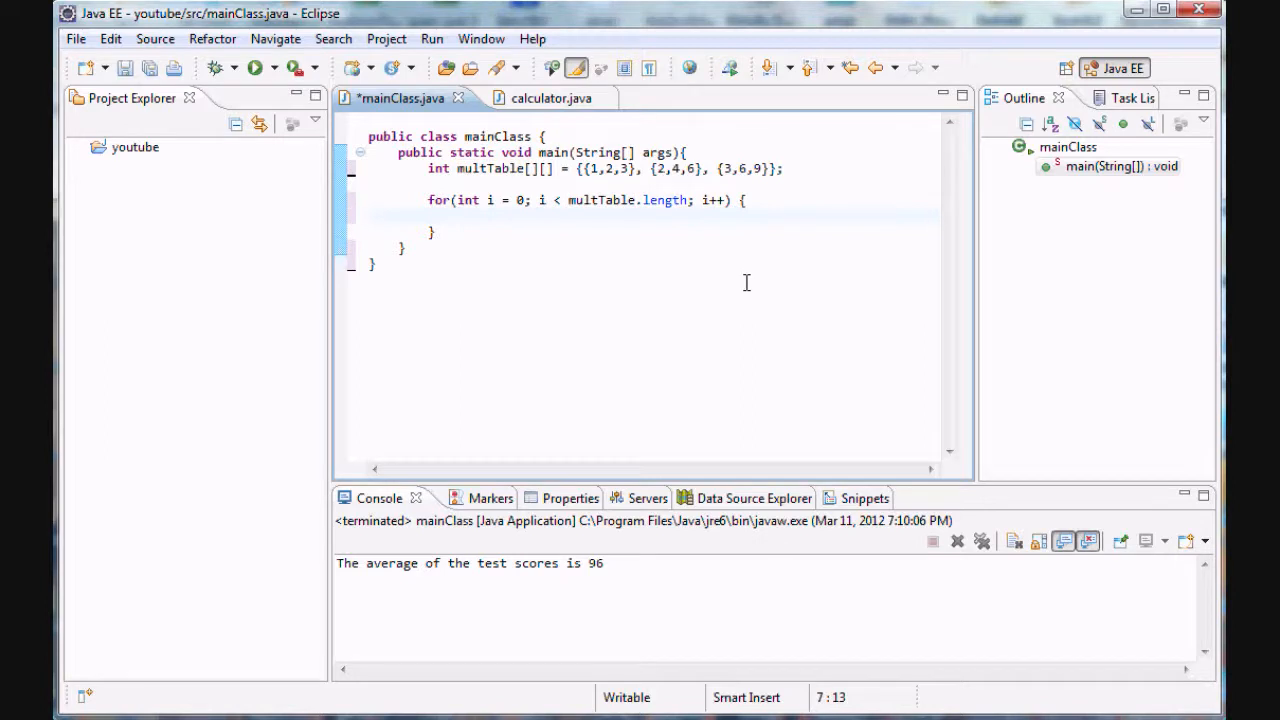
pyautogui.write('fo')
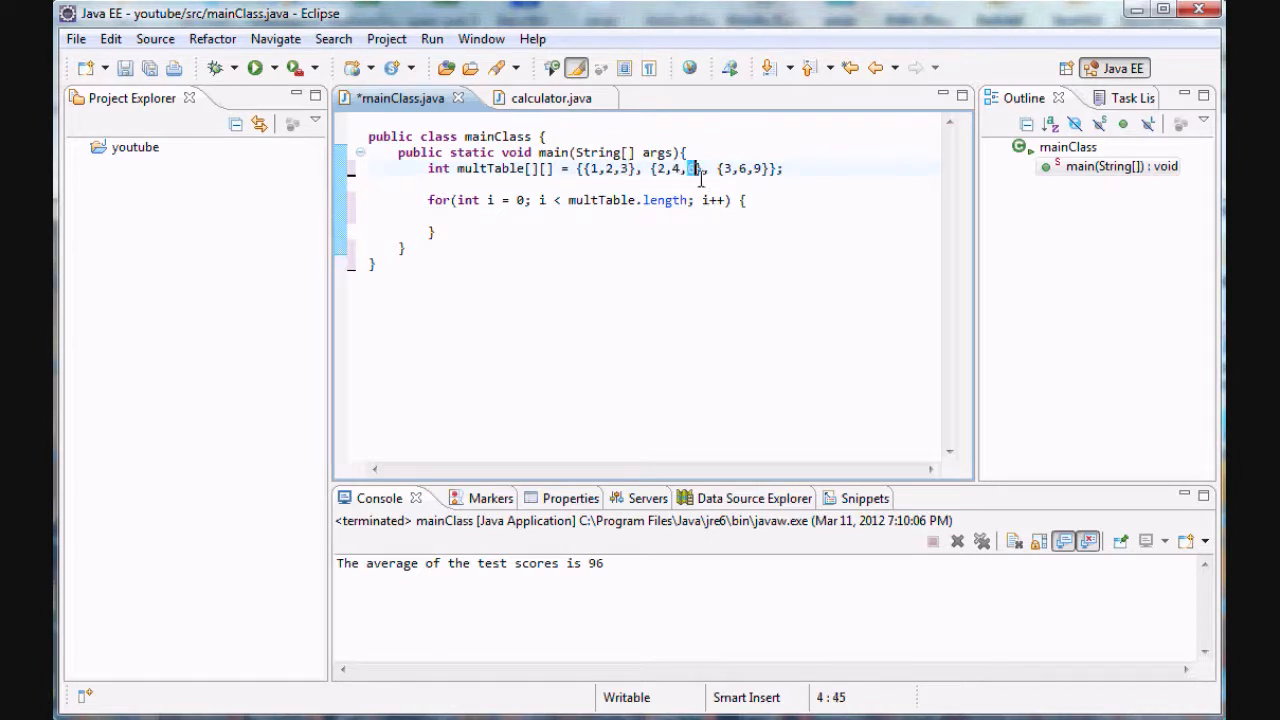
pyautogui.write('6')
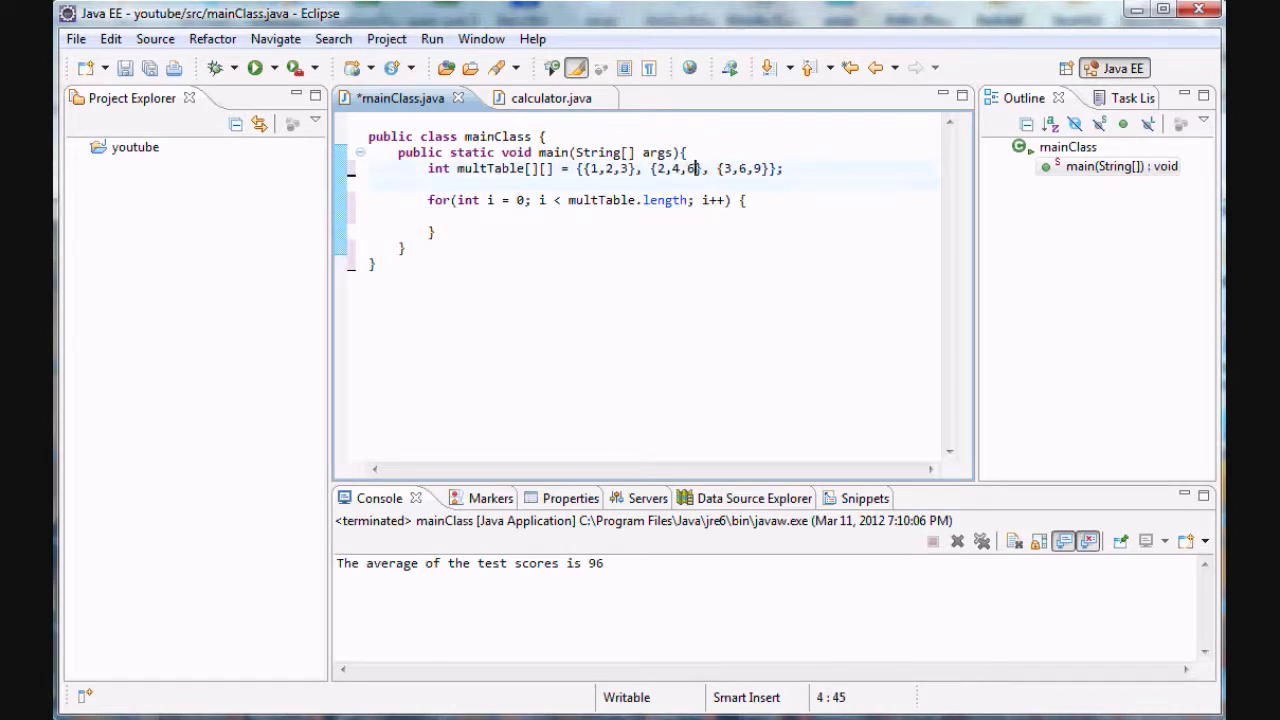
pyautogui.write(',5,6,7')
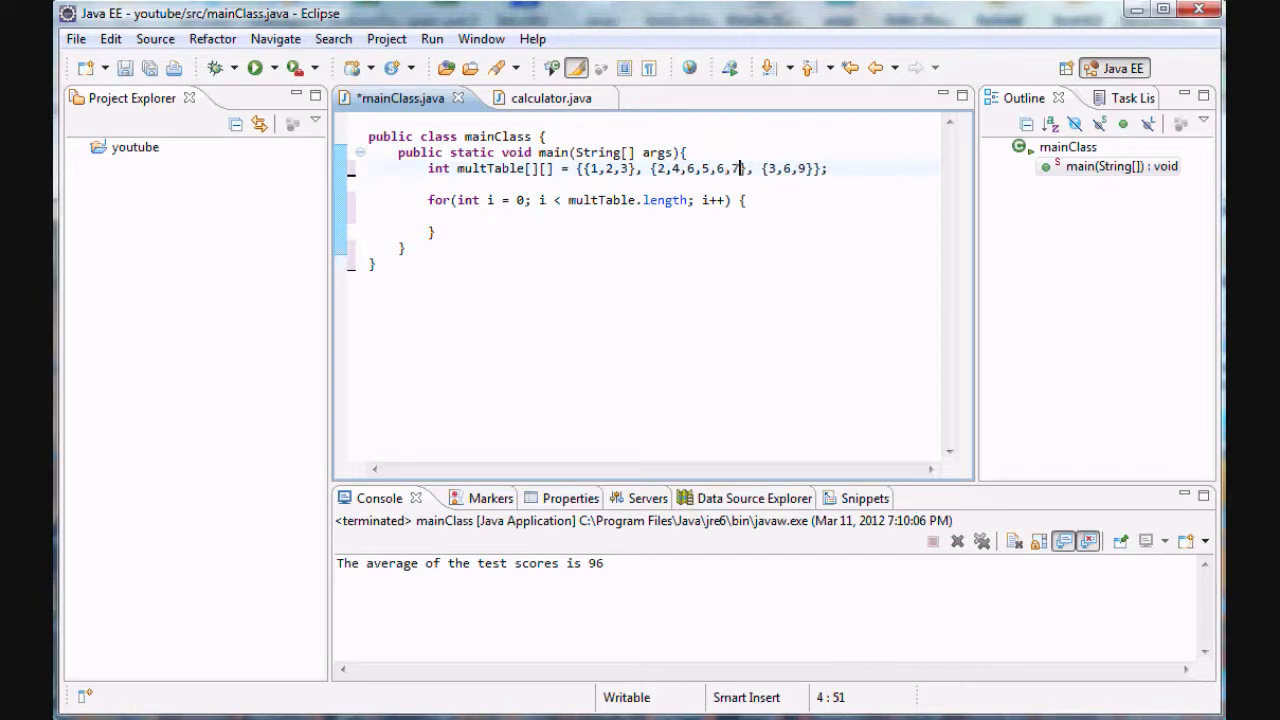
pyautogui.press('BackSpace')
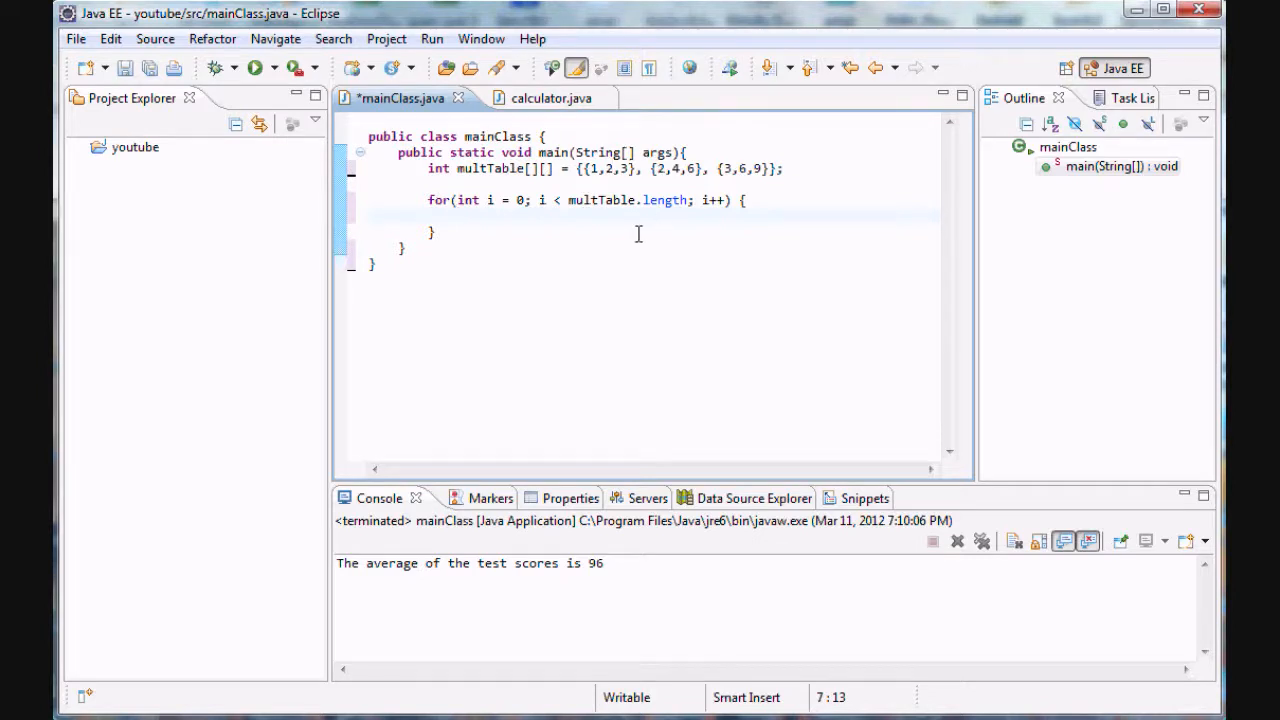
# Step: Start a nested loop inside the outer one: for(int j ... j < multTable[i].length
pyautogui.write('for')
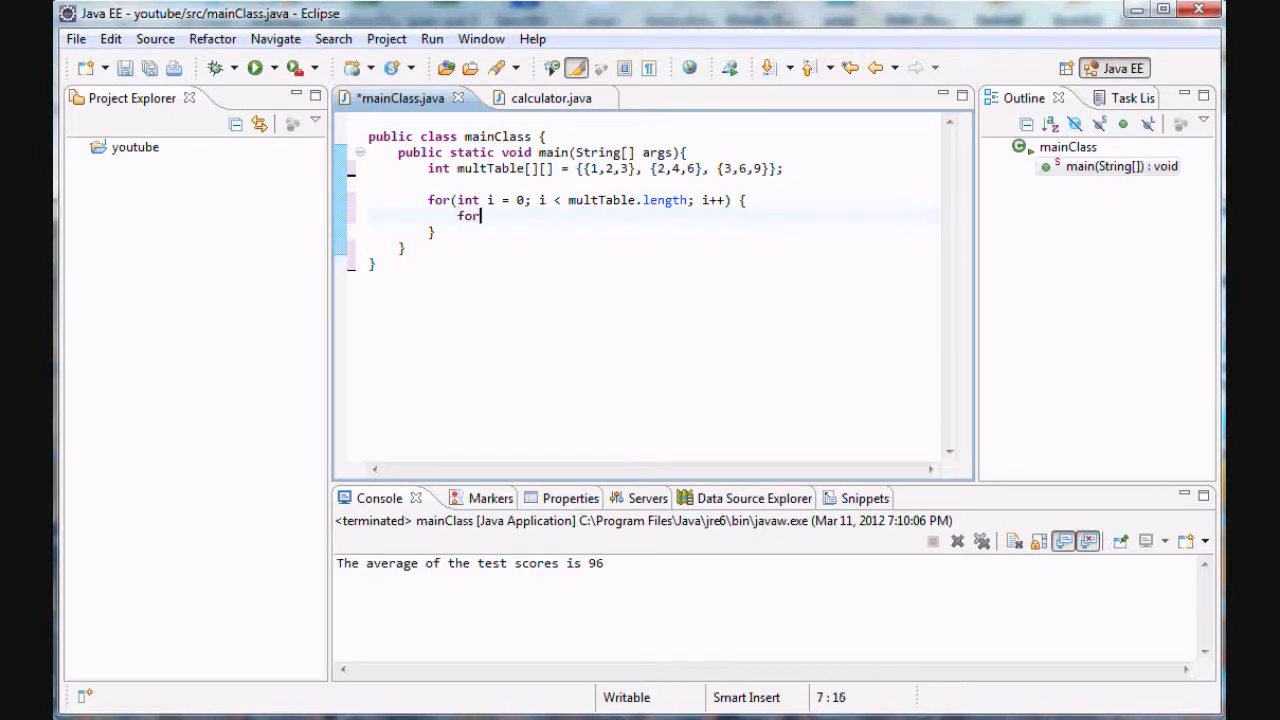
pyautogui.write('(')
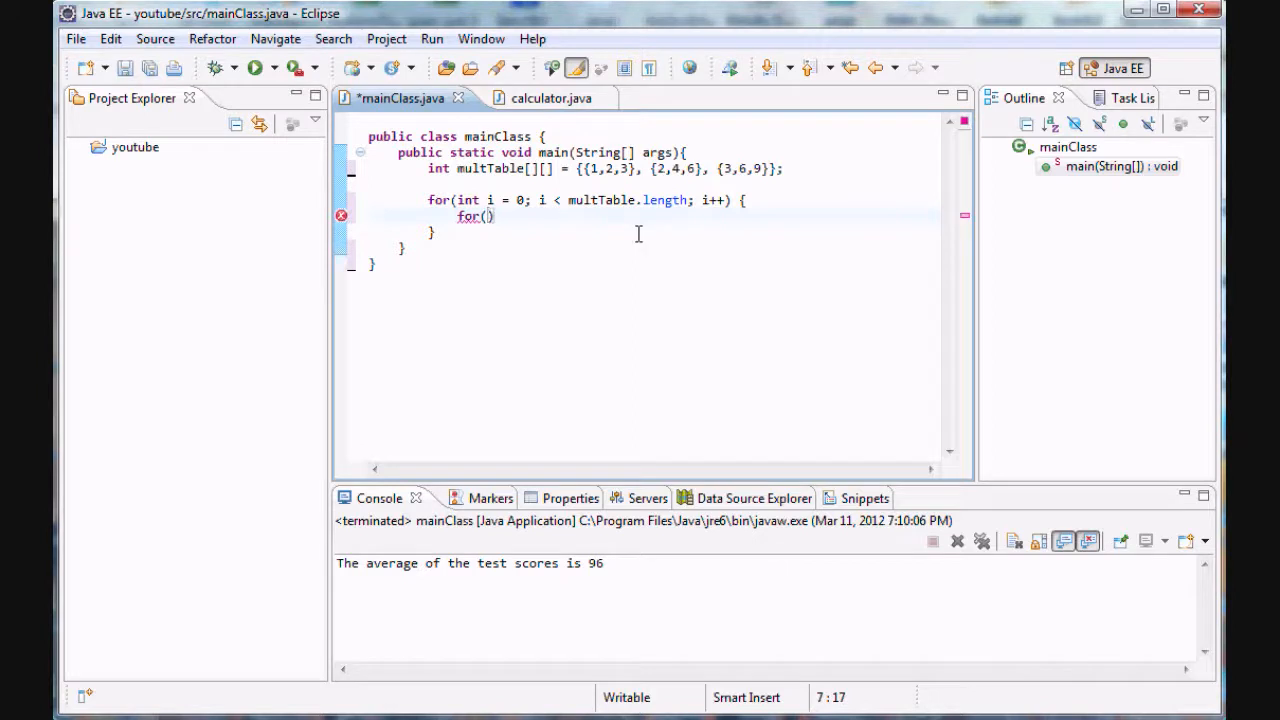
pyautogui.write('int j = 0;')
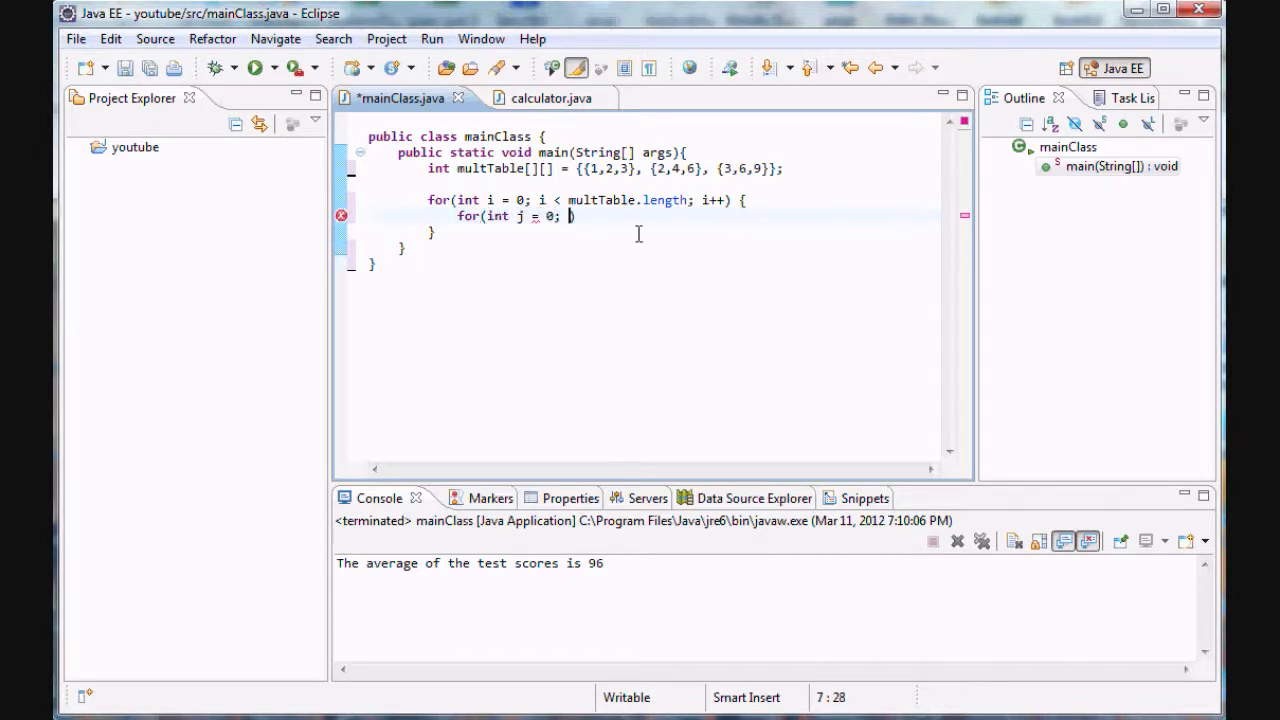
pyautogui.write('j <')
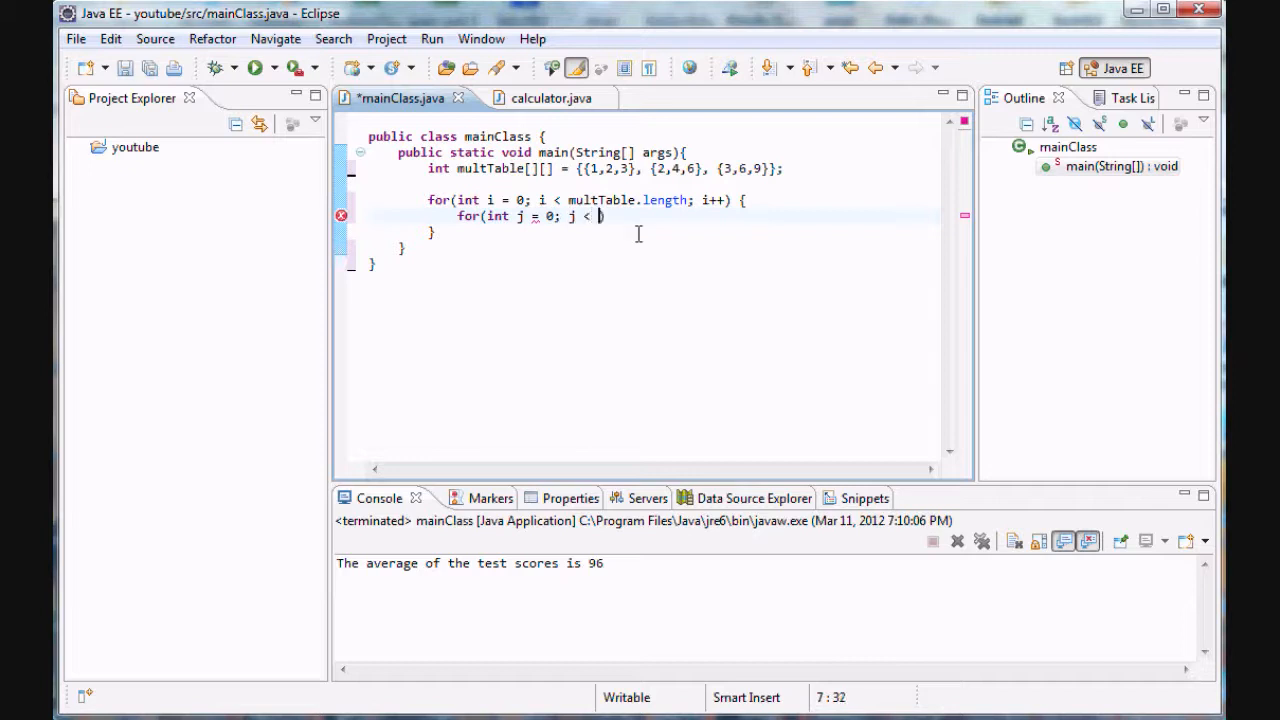
pyautogui.write('multTab')
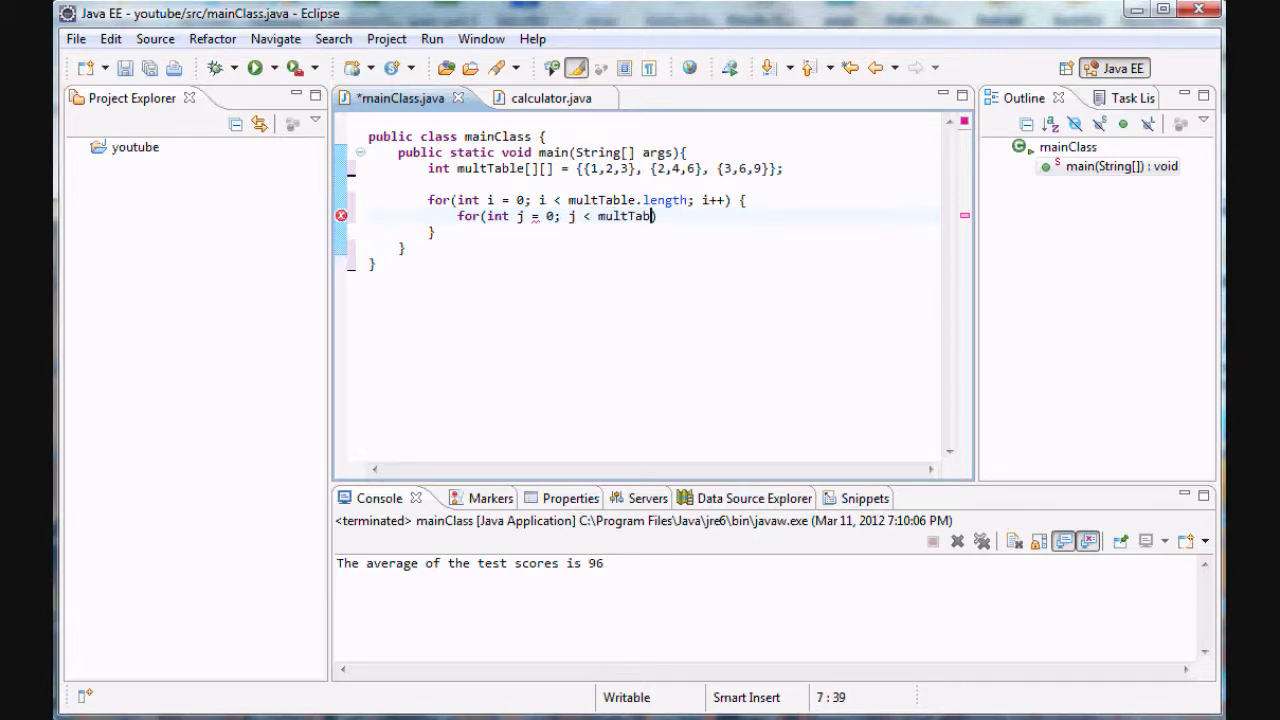
pyautogui.write('le[')
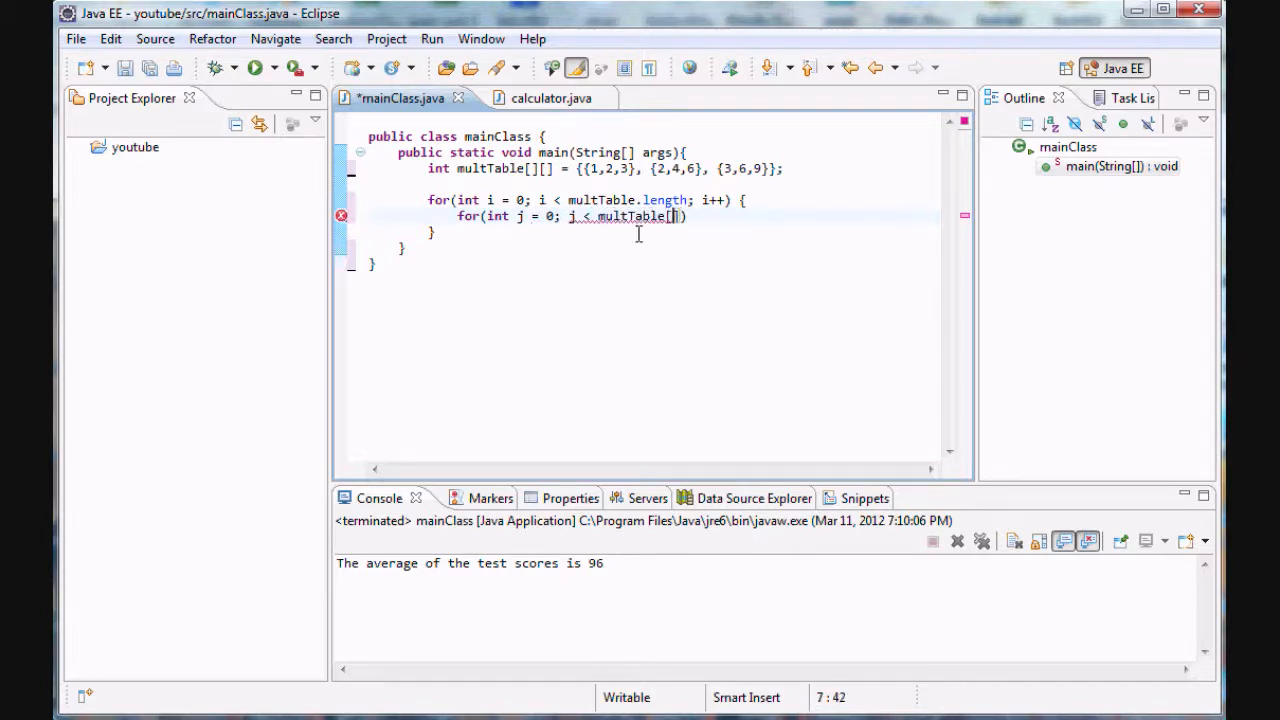
pyautogui.write('i]')
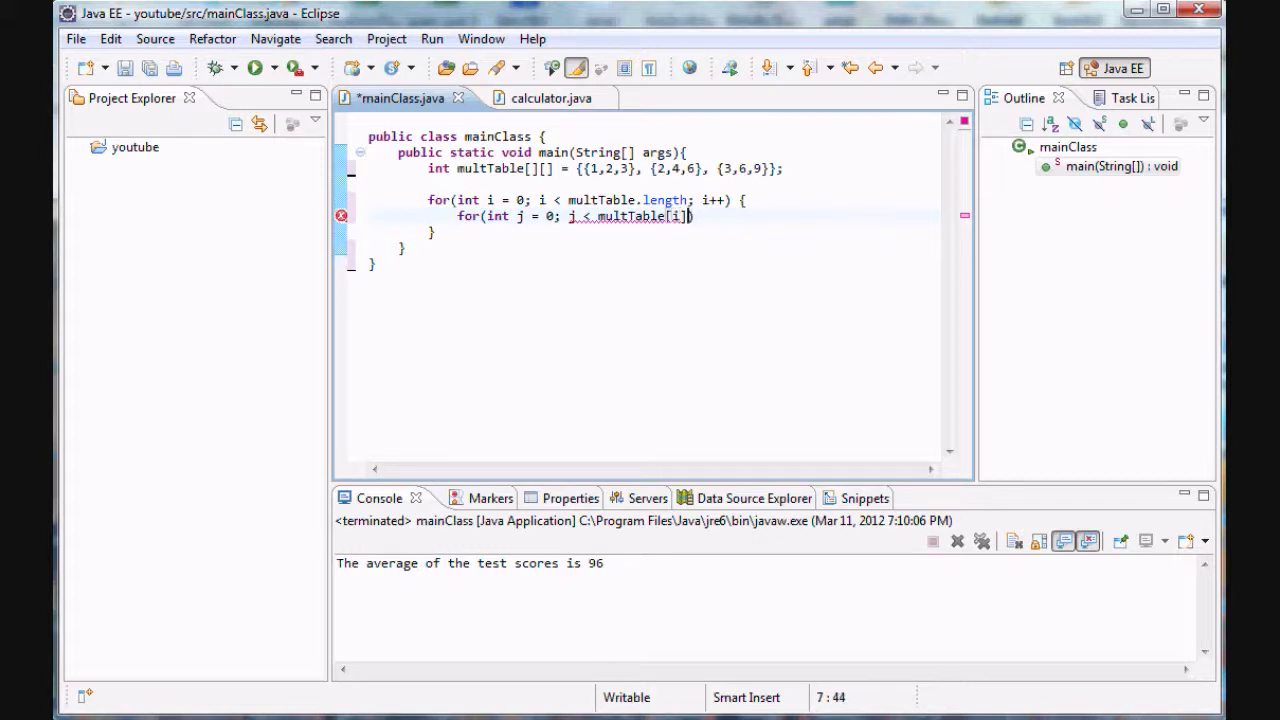
pyautogui.write('.length')
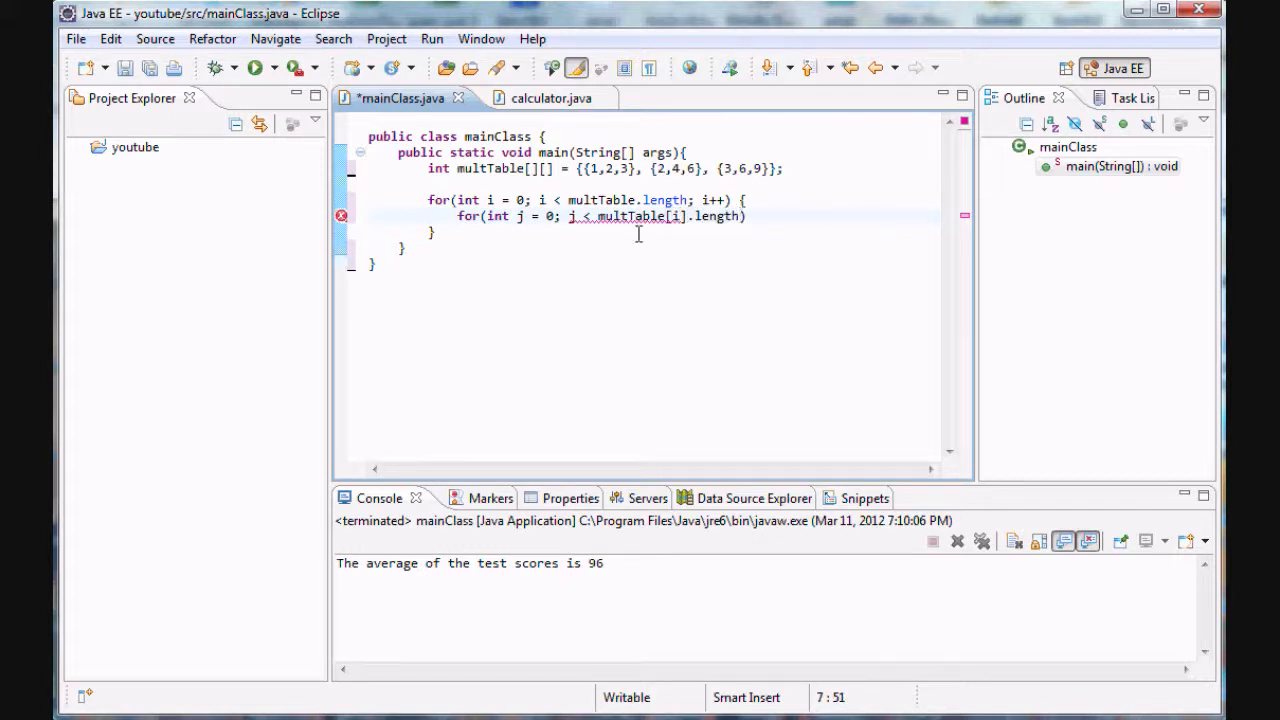
pyautogui.moveTo(736, 249)
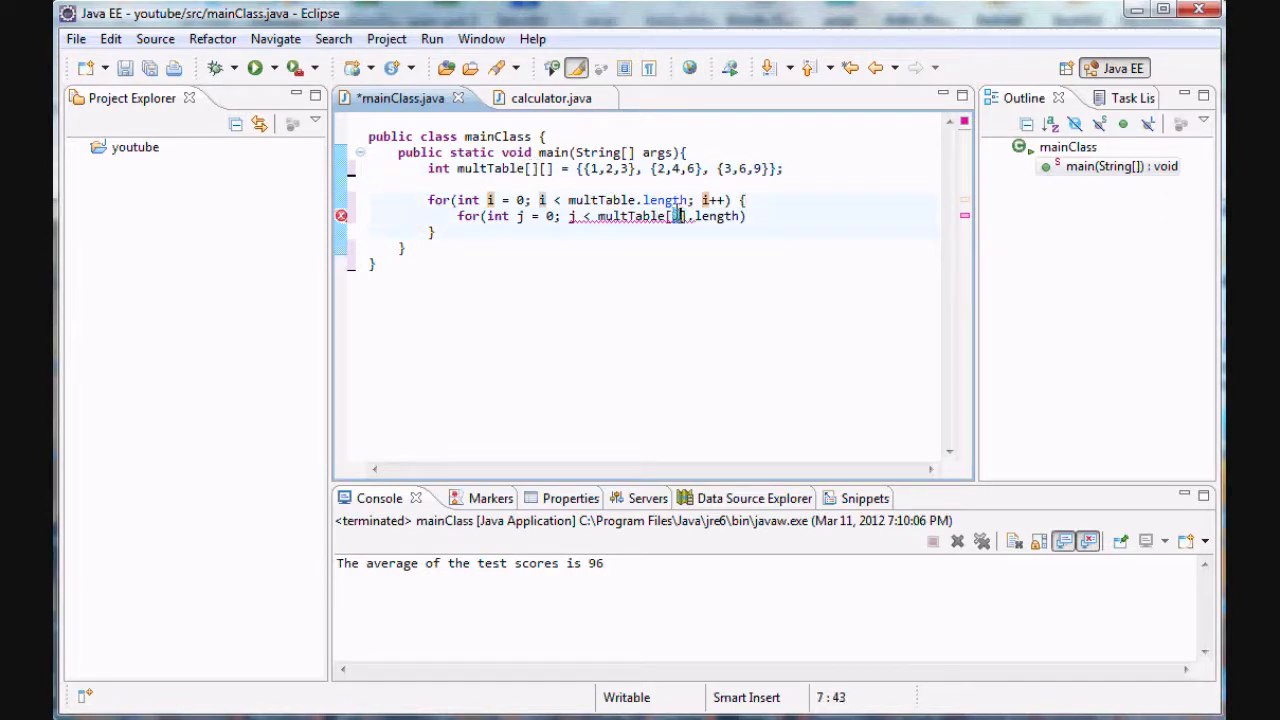
# Step: Complete the inner loop header with j++ and an empty brace body
pyautogui.doubleClick(585, 168)
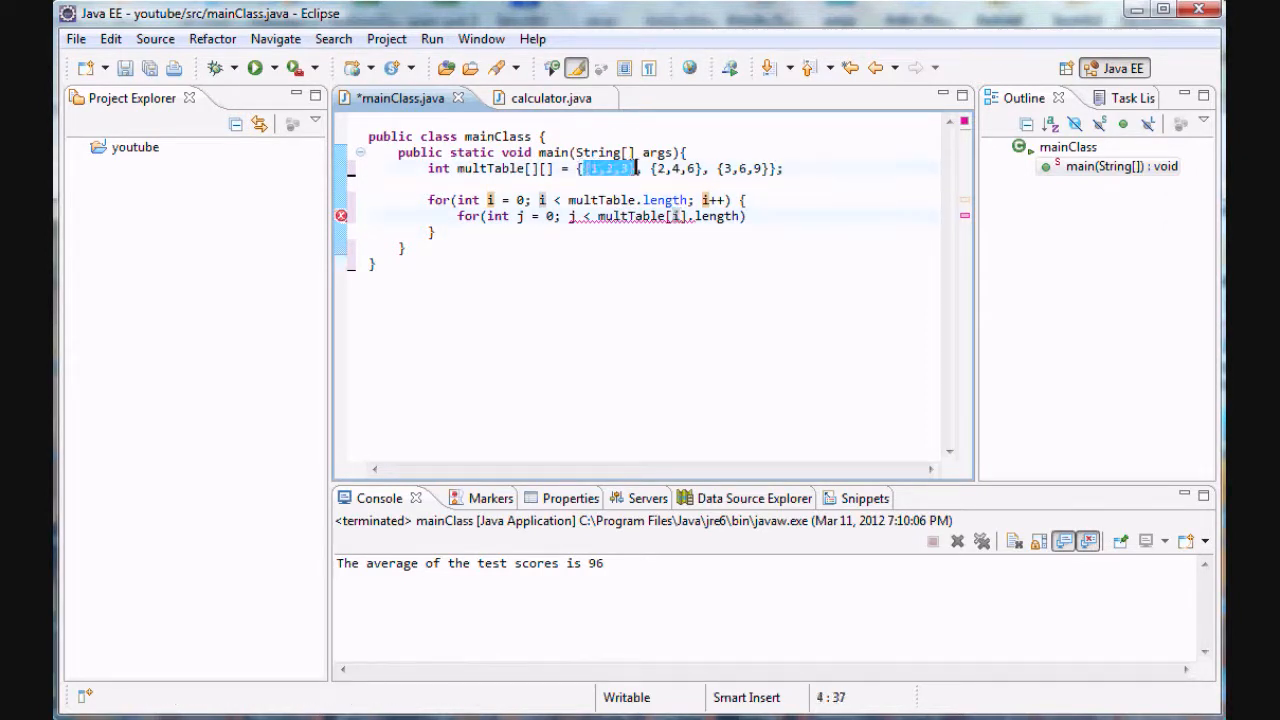
pyautogui.click(620, 168)
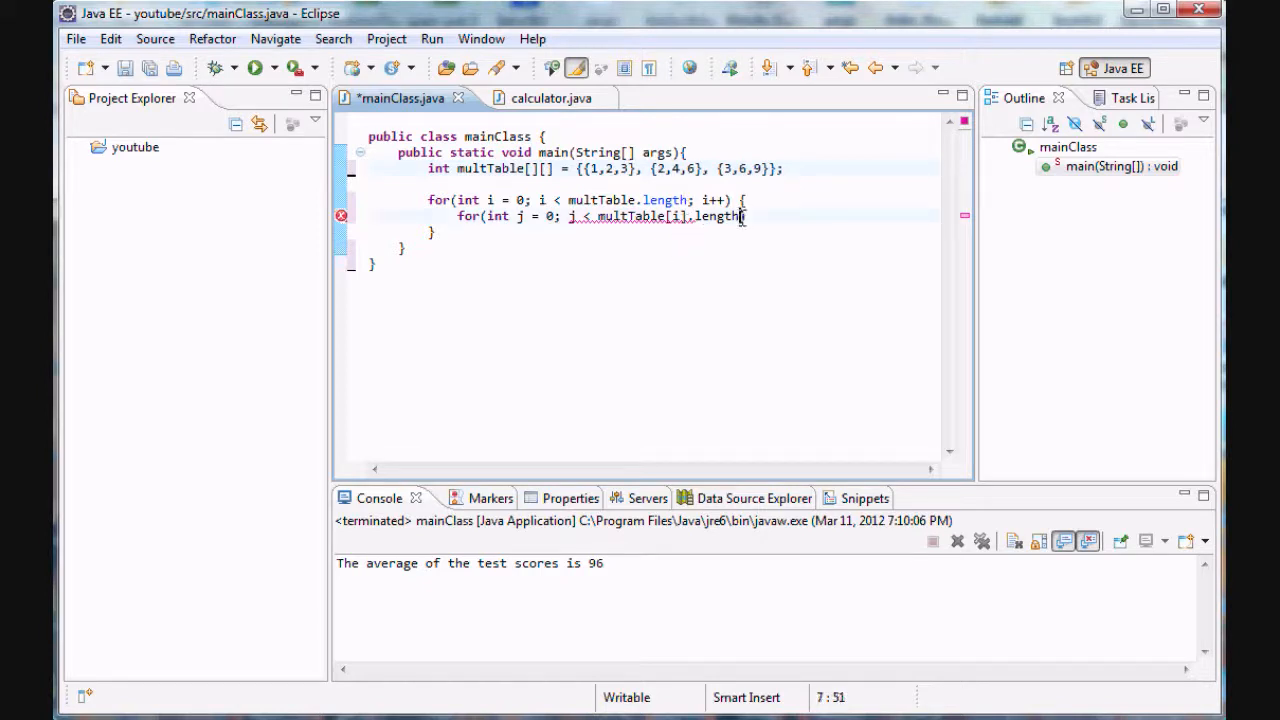
pyautogui.write(';')
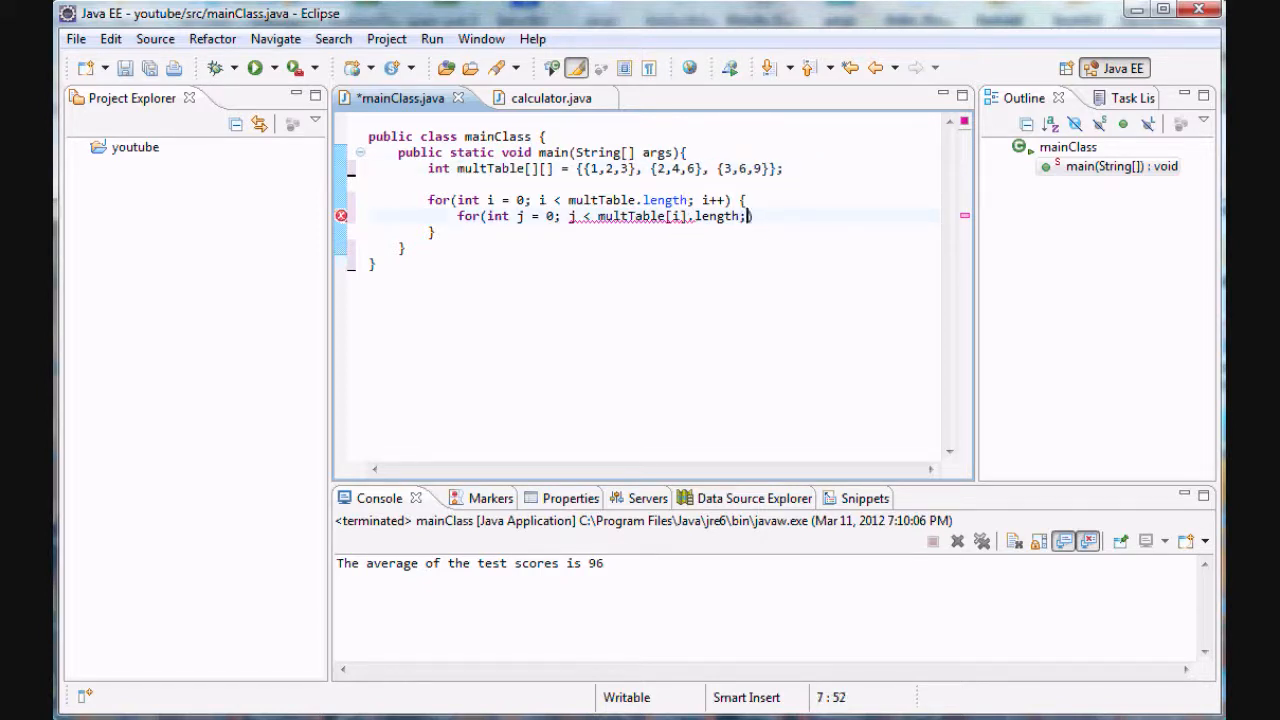
pyautogui.write('j')
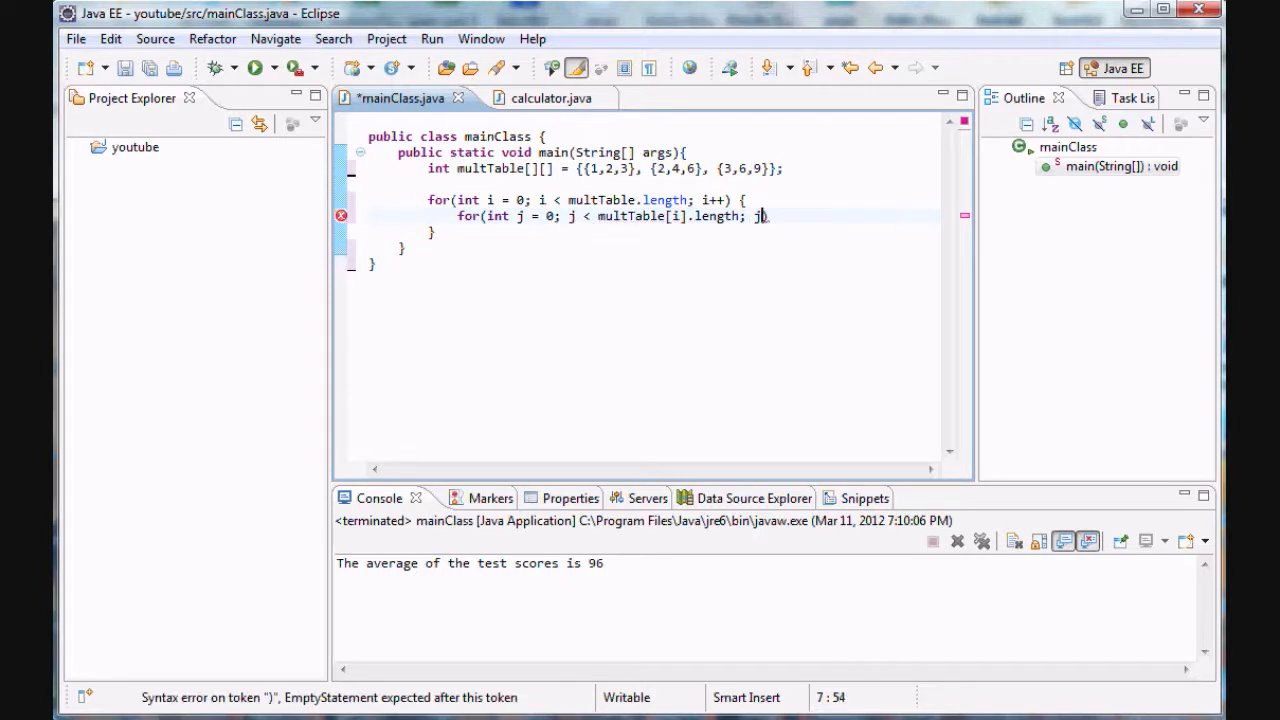
pyautogui.write('++)')
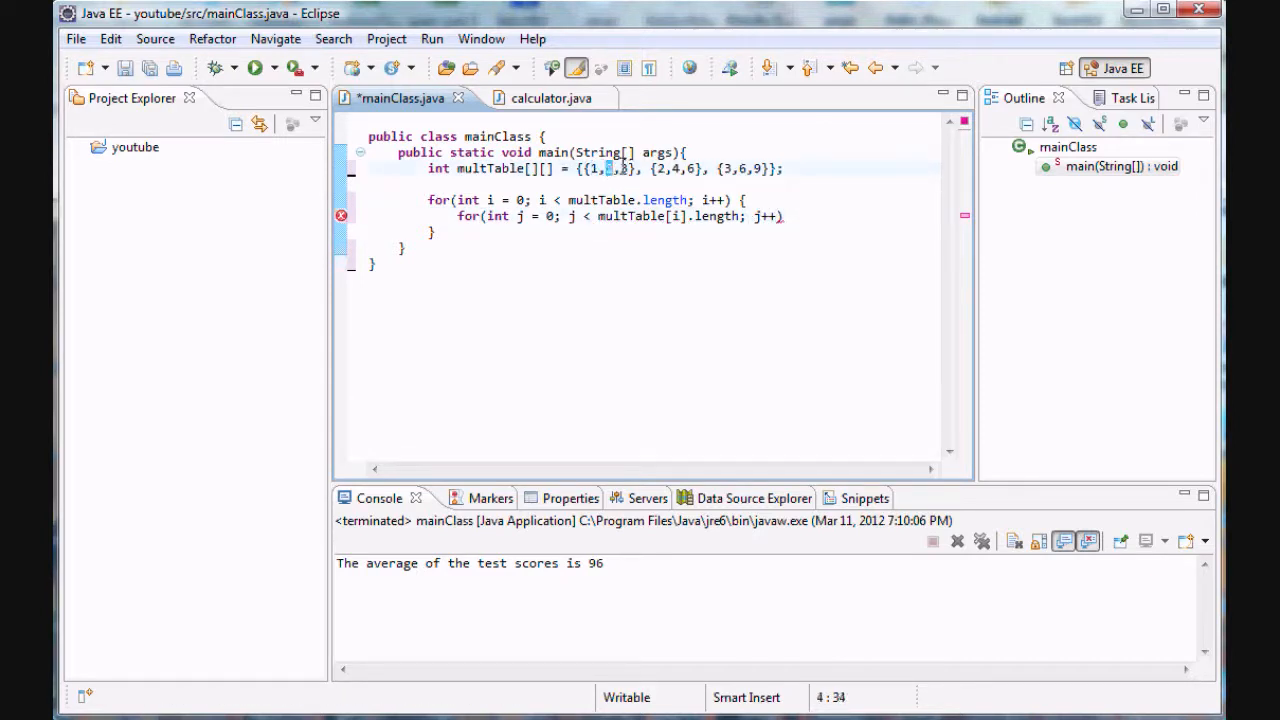
pyautogui.write('{}')
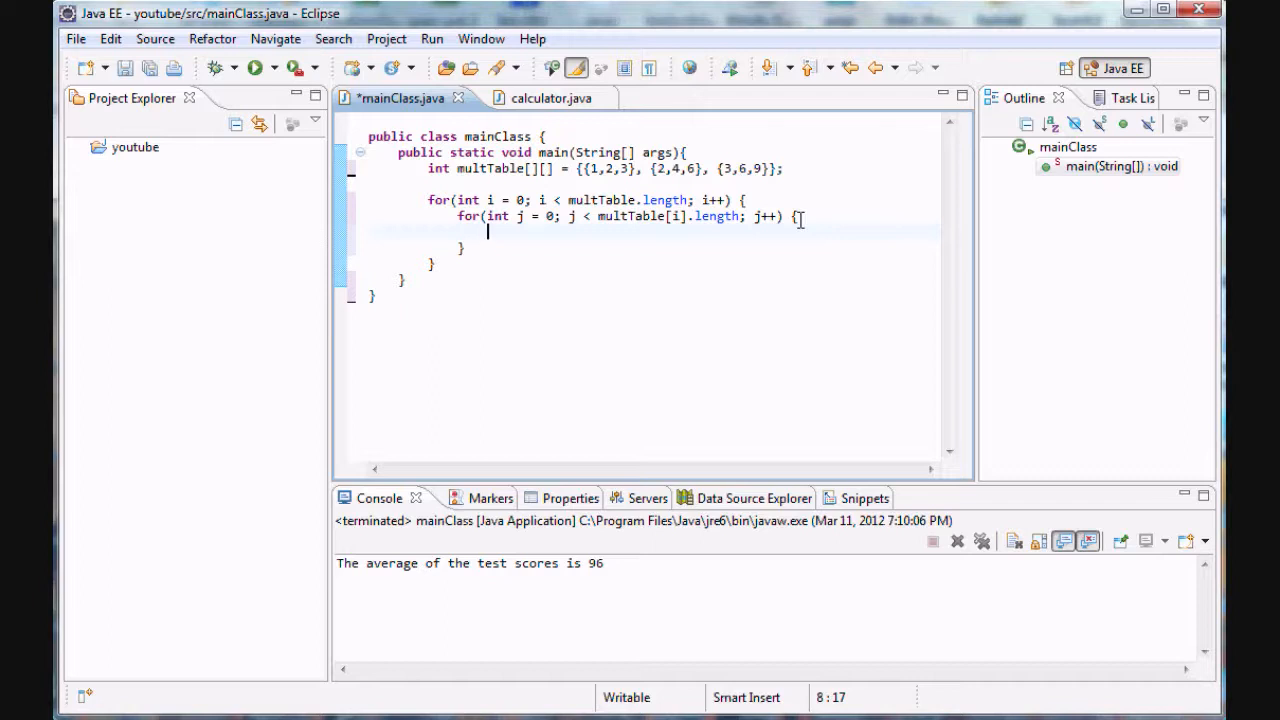
# Step: Add System.out.println(multTable[i][j]); inside the inner loop, indexing by the i and j counters
pyautogui.write('Sys')
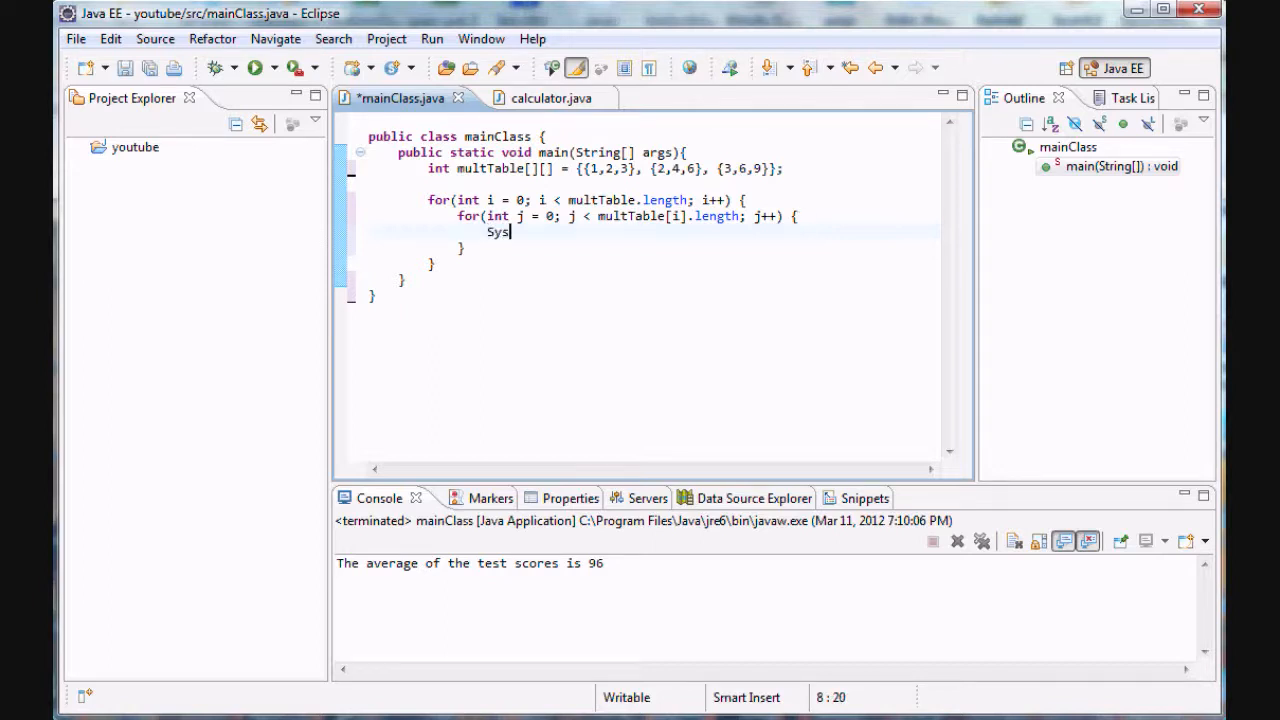
pyautogui.write('tem.out.print')
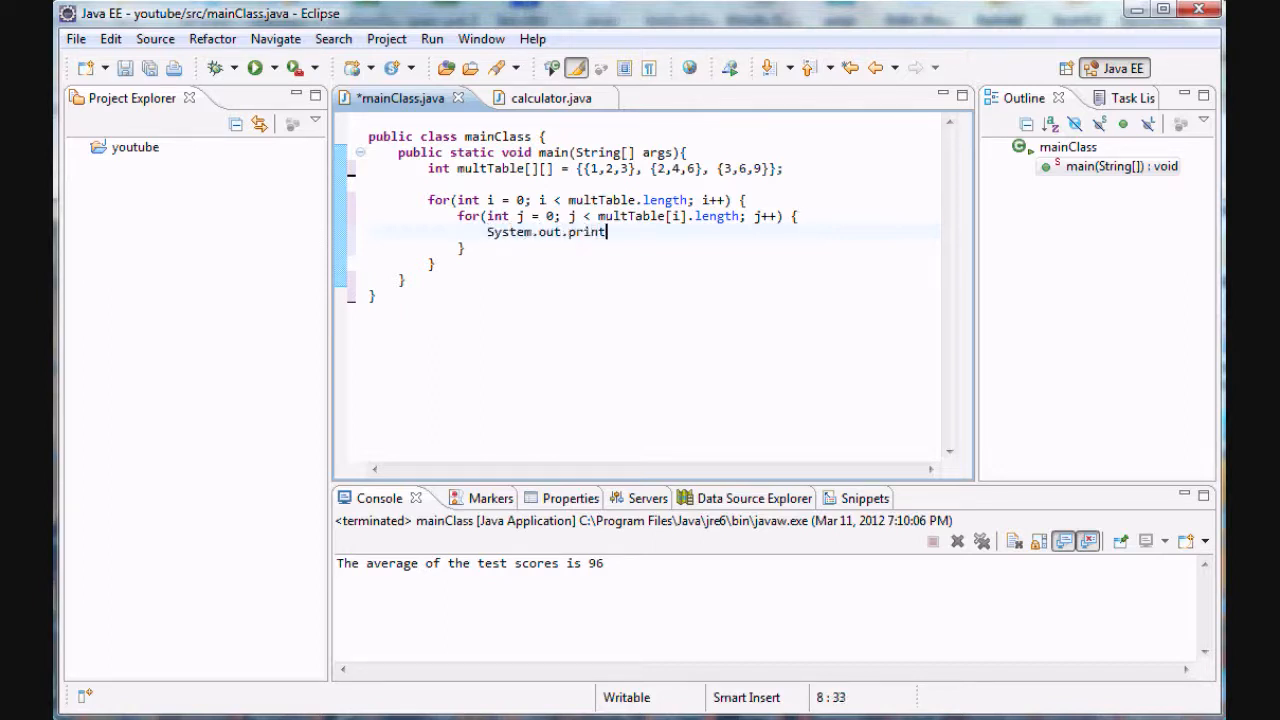
pyautogui.write('ln();')
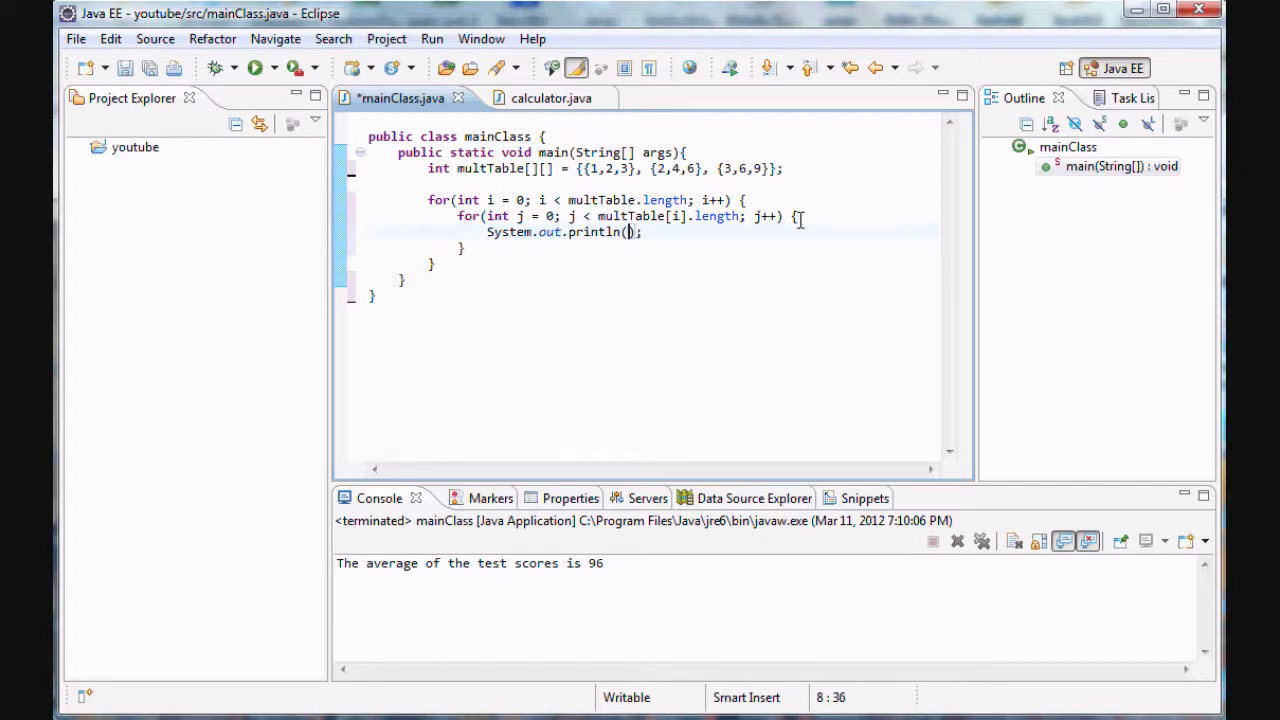
pyautogui.moveTo(769, 310)
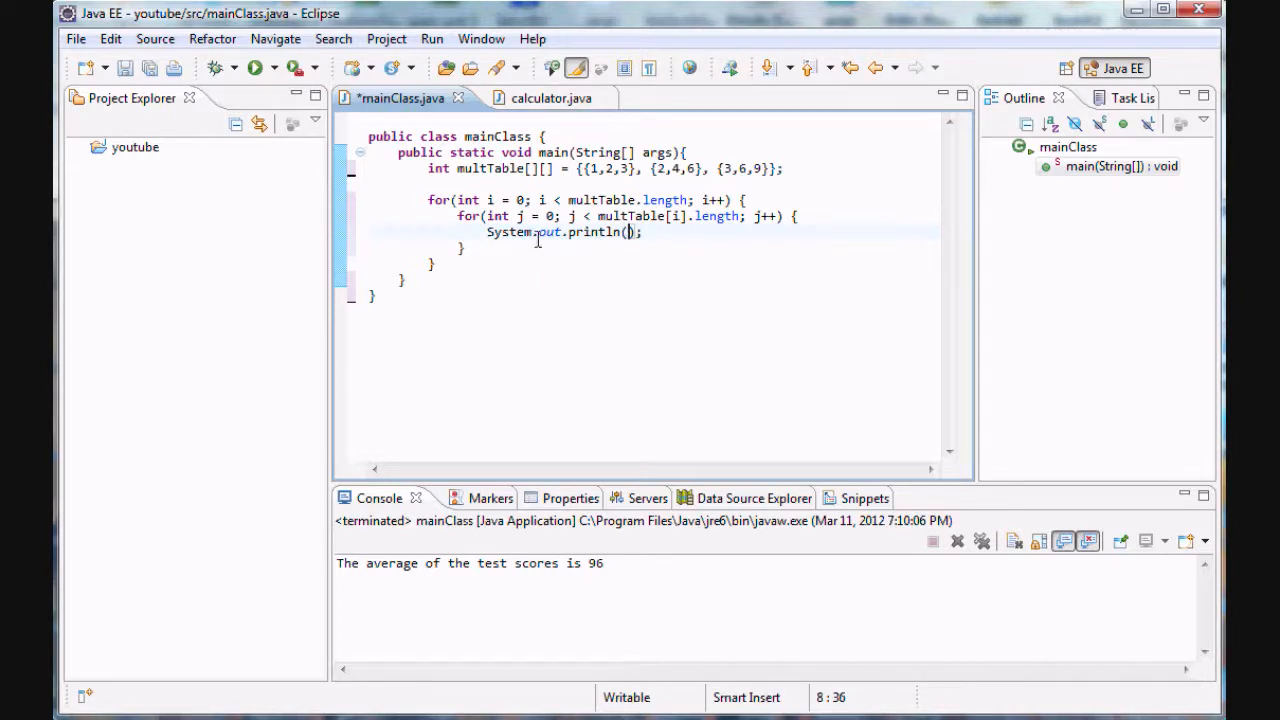
pyautogui.click(630, 168)
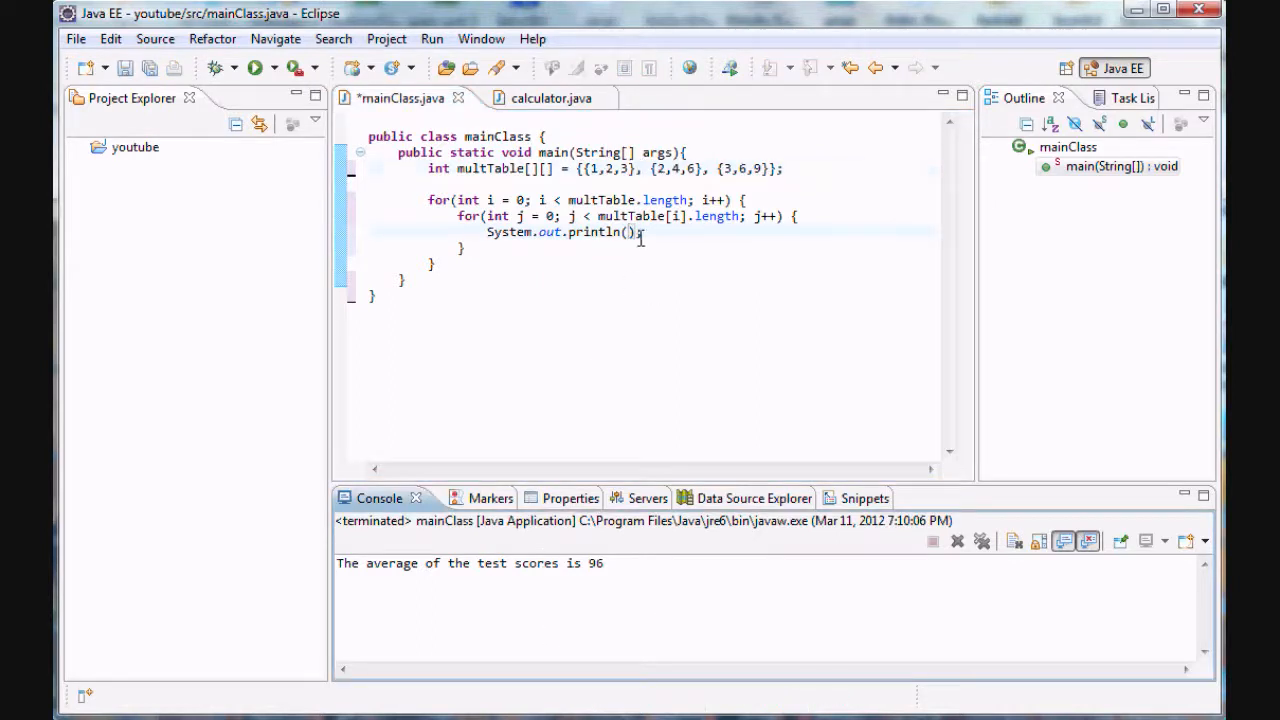
pyautogui.click(628, 232)
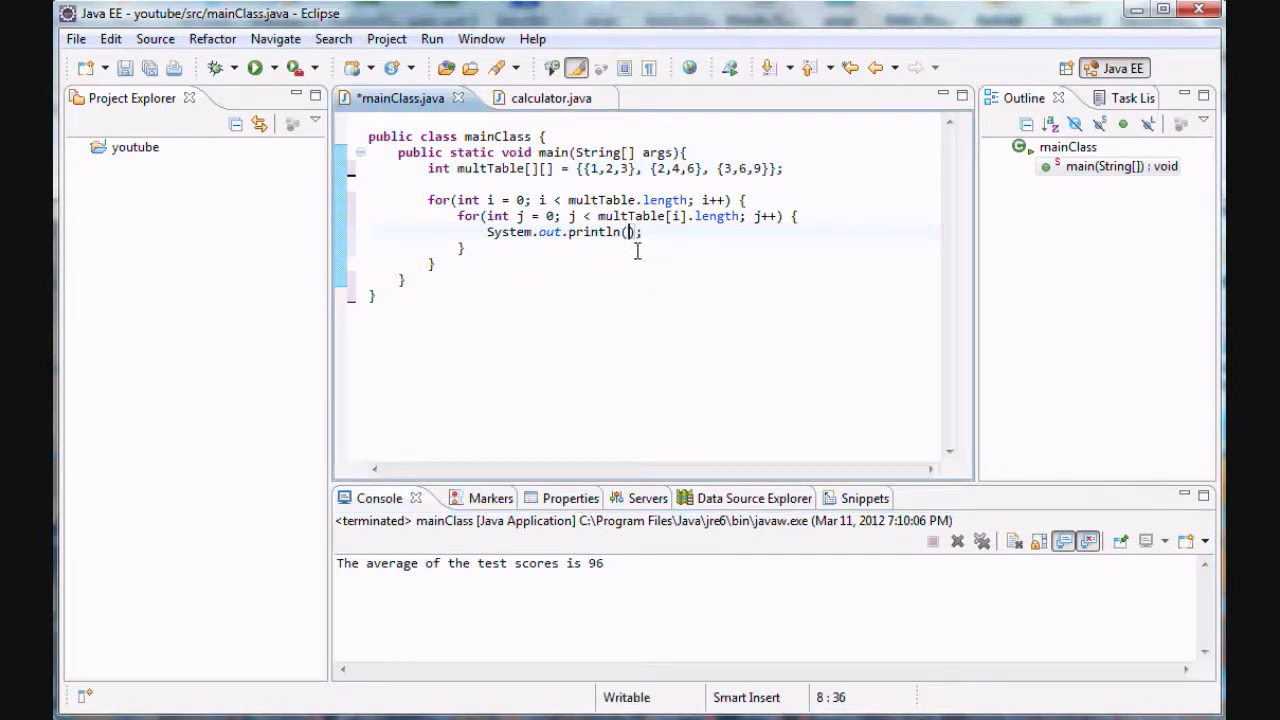
pyautogui.write('multTable[i][j')
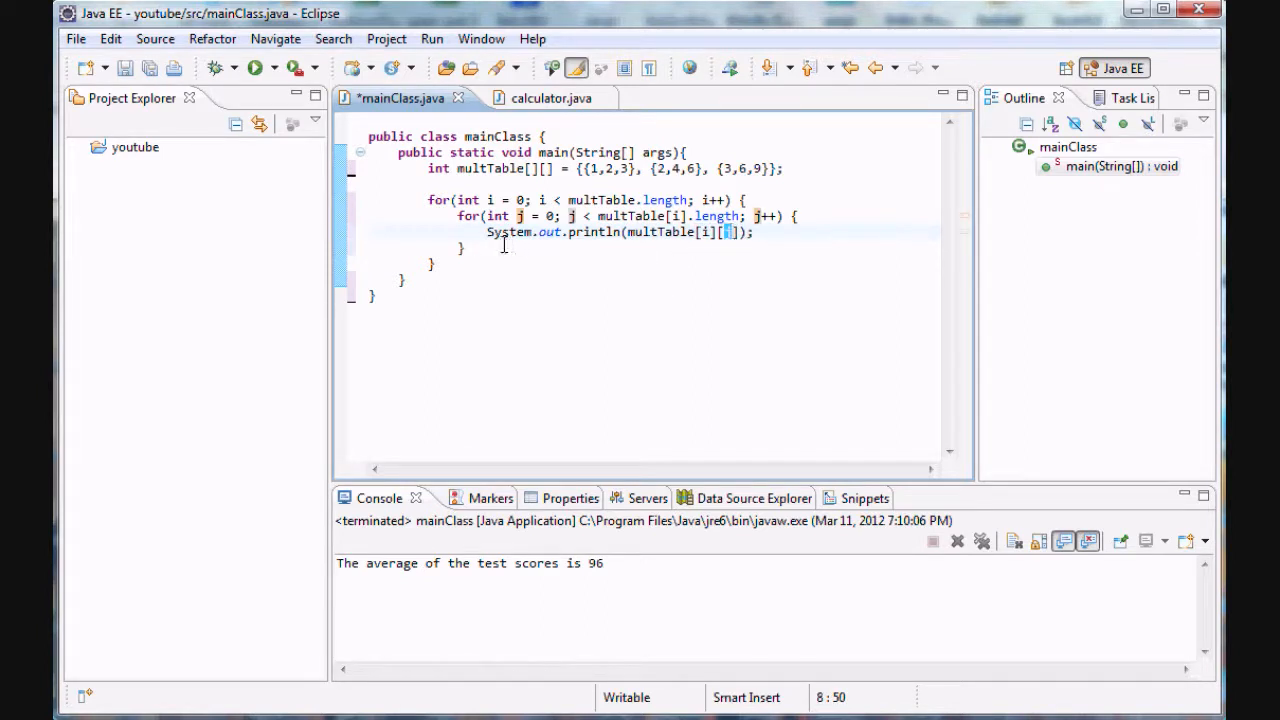
pyautogui.doubleClick(509, 232)
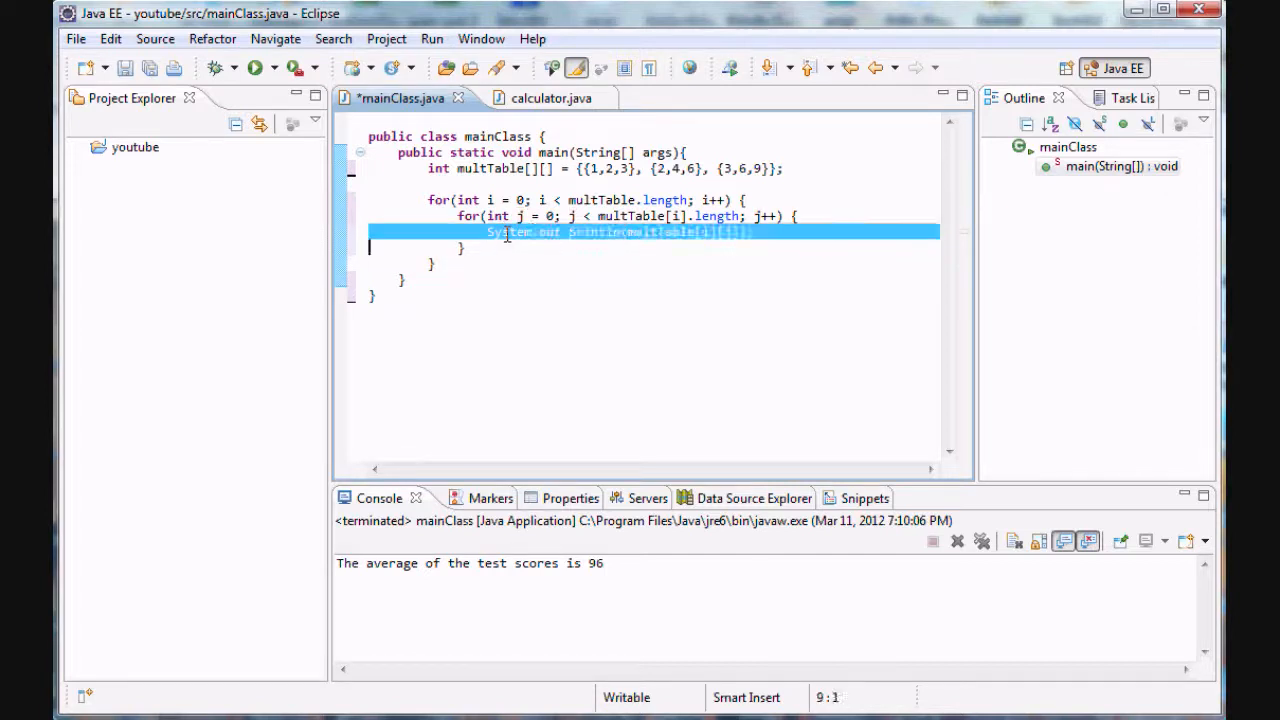
pyautogui.doubleClick(464, 199)
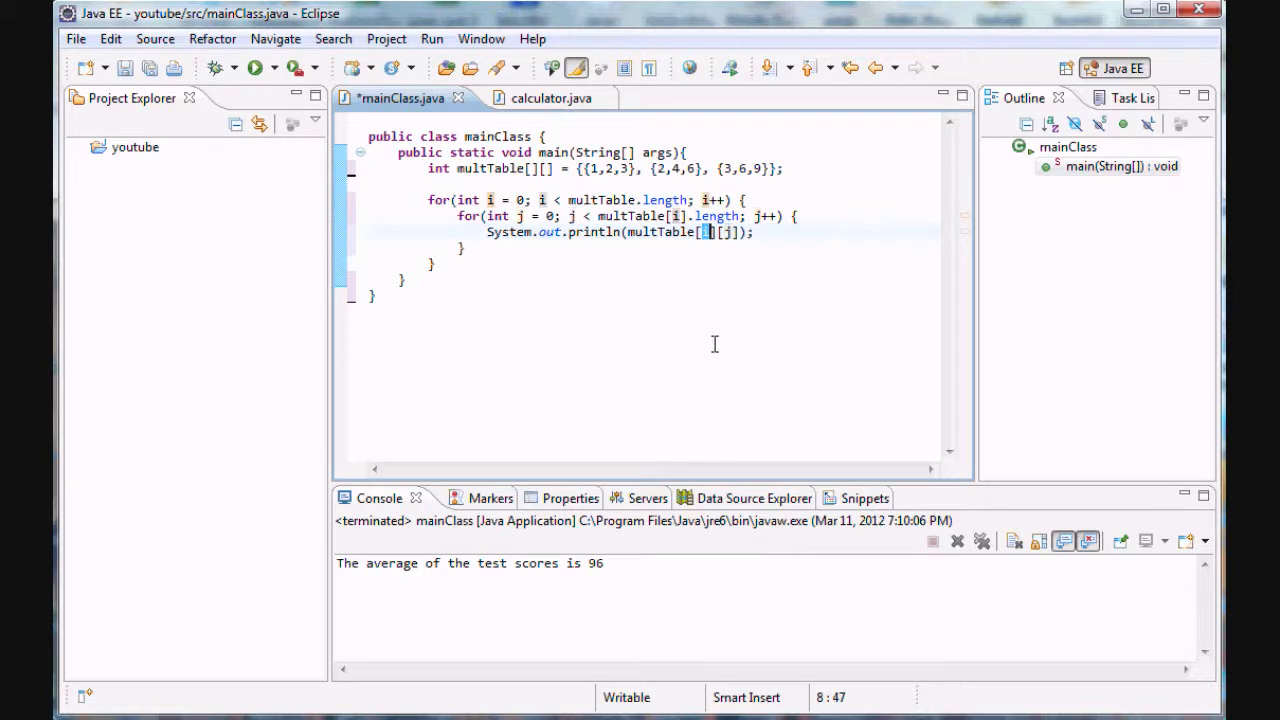
pyautogui.moveTo(594, 265)
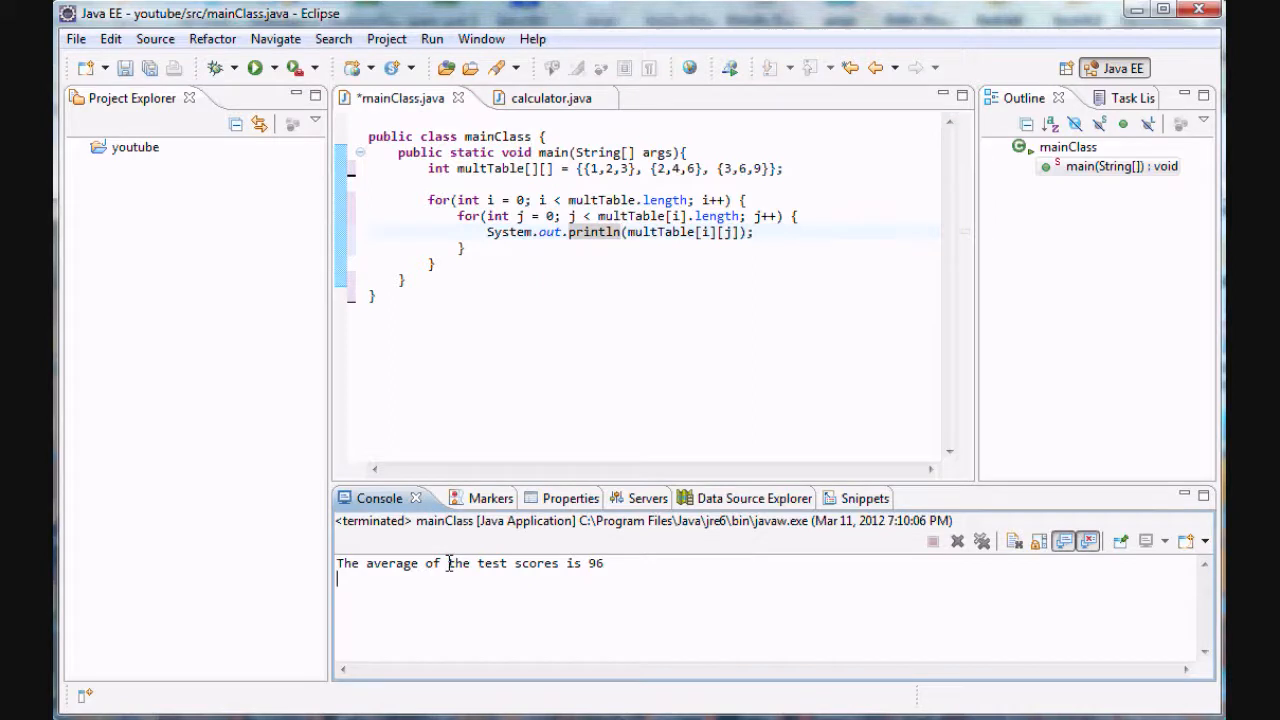
# Step: Change the inner println to print and add System.out.println() after the inner loop
pyautogui.doubleClick(590, 232)
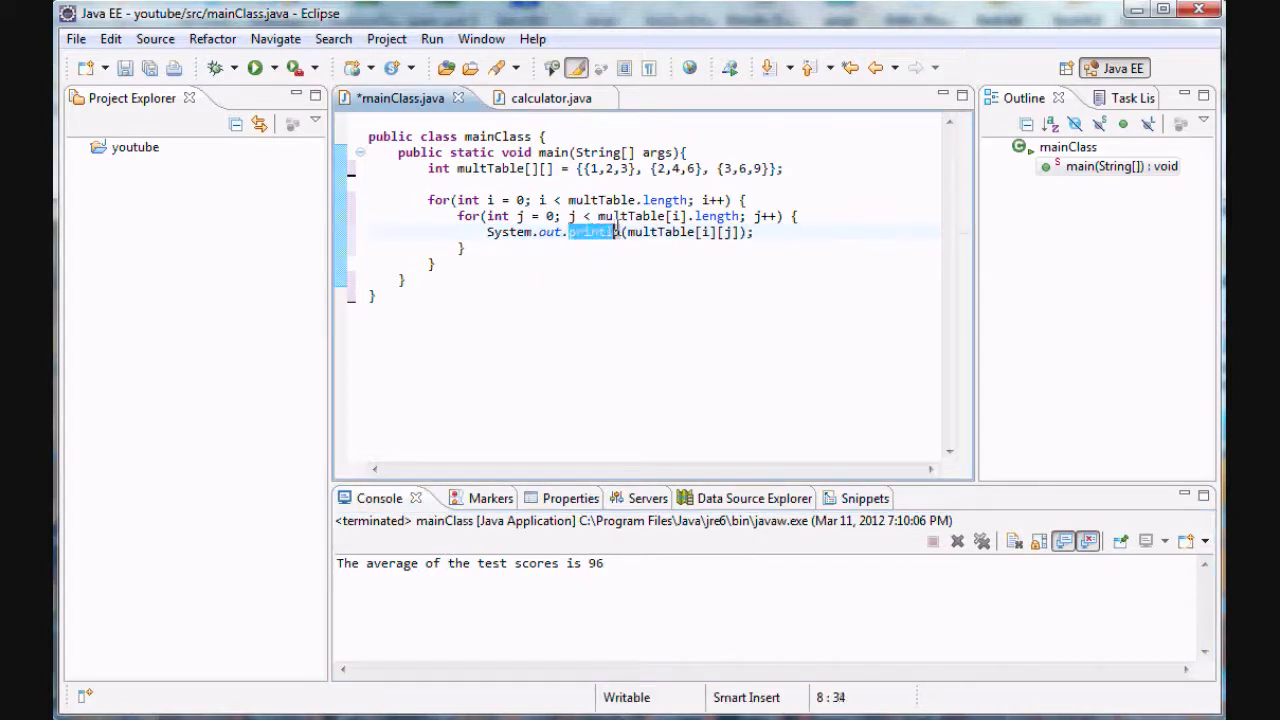
pyautogui.write('println')
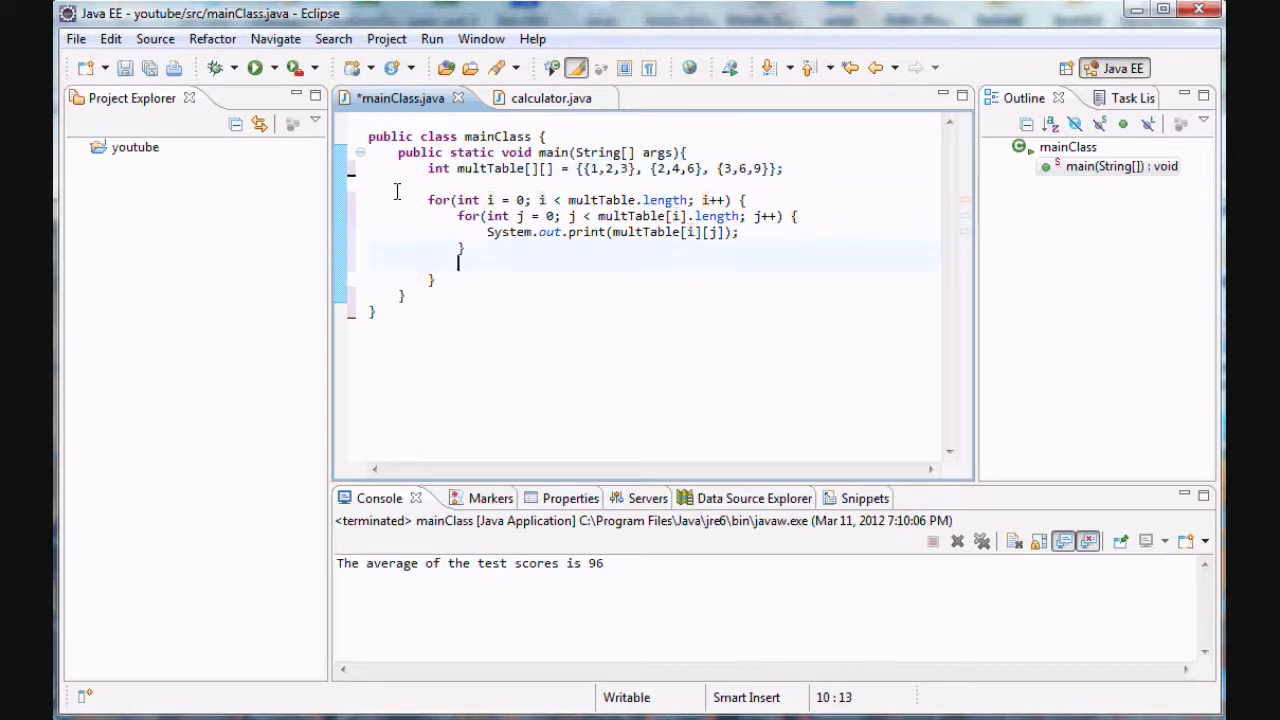
pyautogui.write('S')
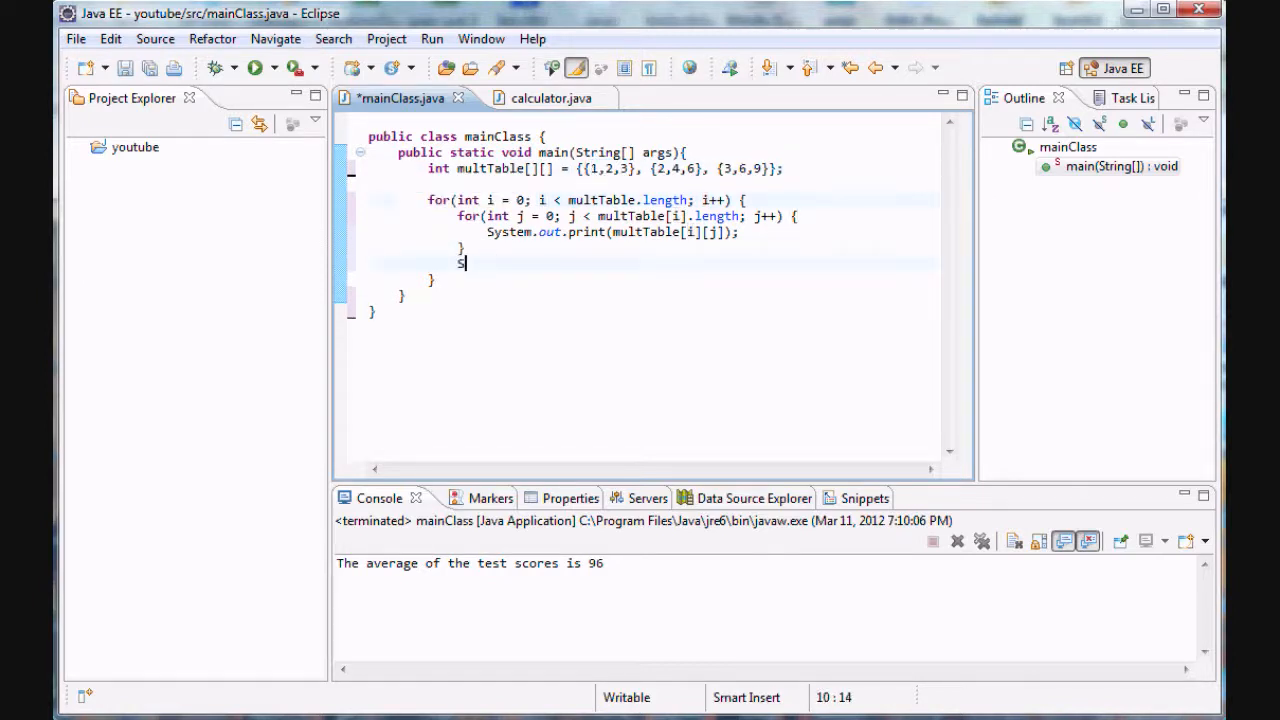
pyautogui.write('ystem.out.println();')
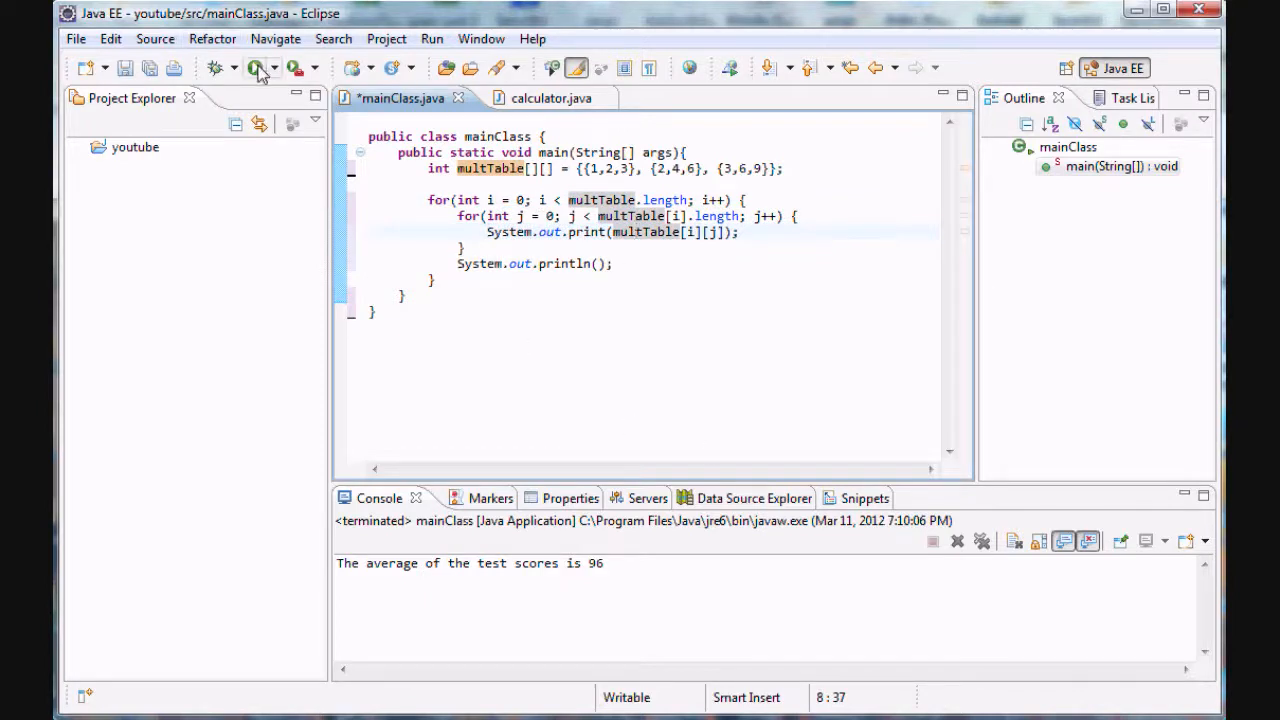
# Step: Save and run mainClass, printing rows 123, 246 and 369 in the console
pyautogui.click(256, 67)
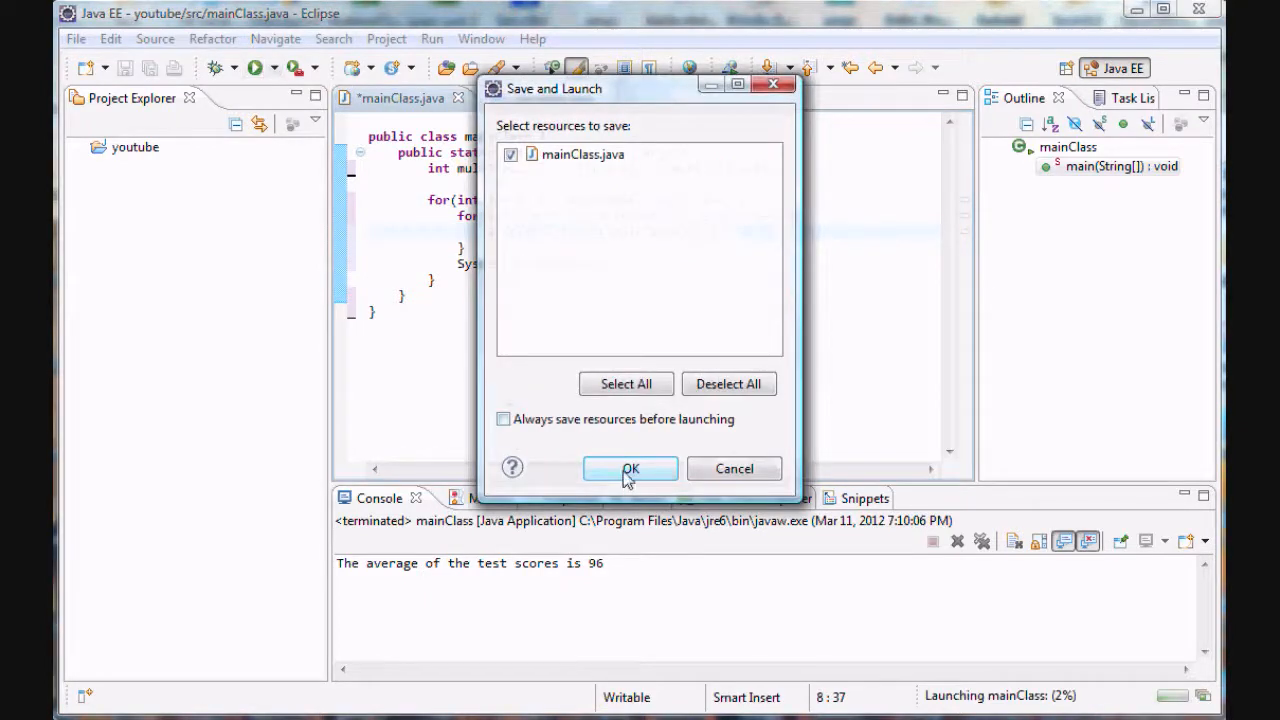
pyautogui.click(630, 468)
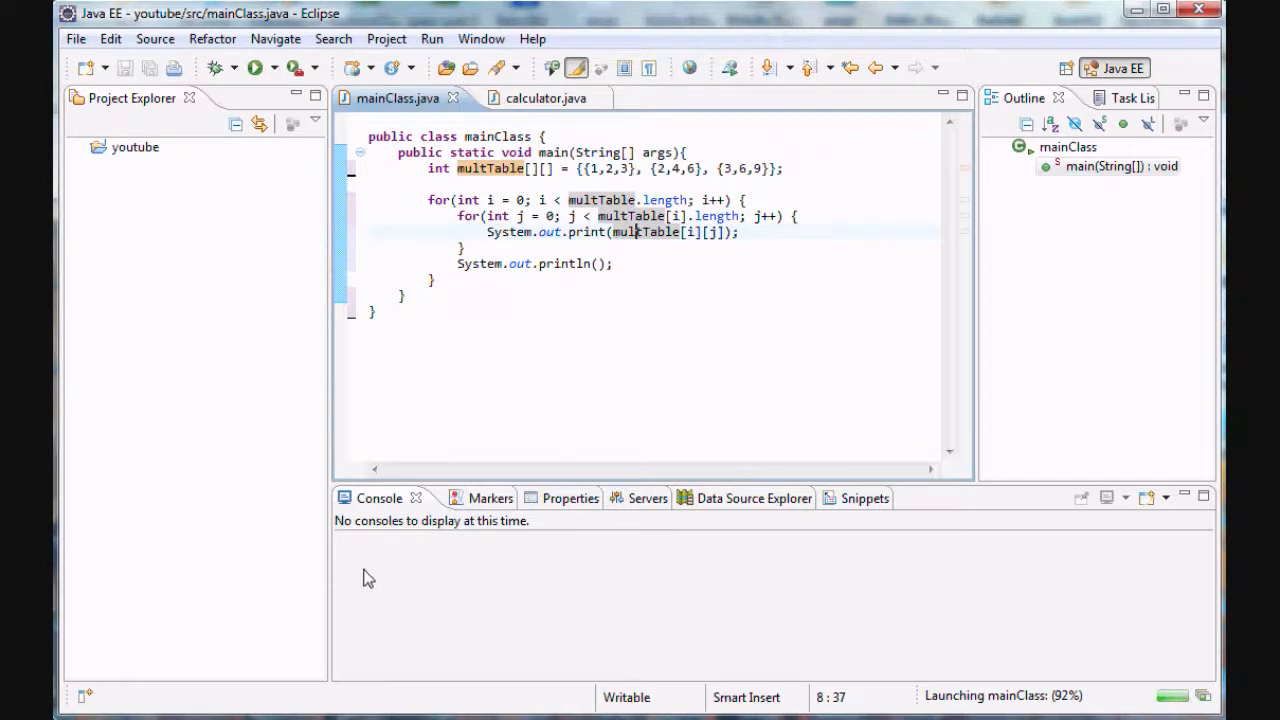
pyautogui.click(255, 67)
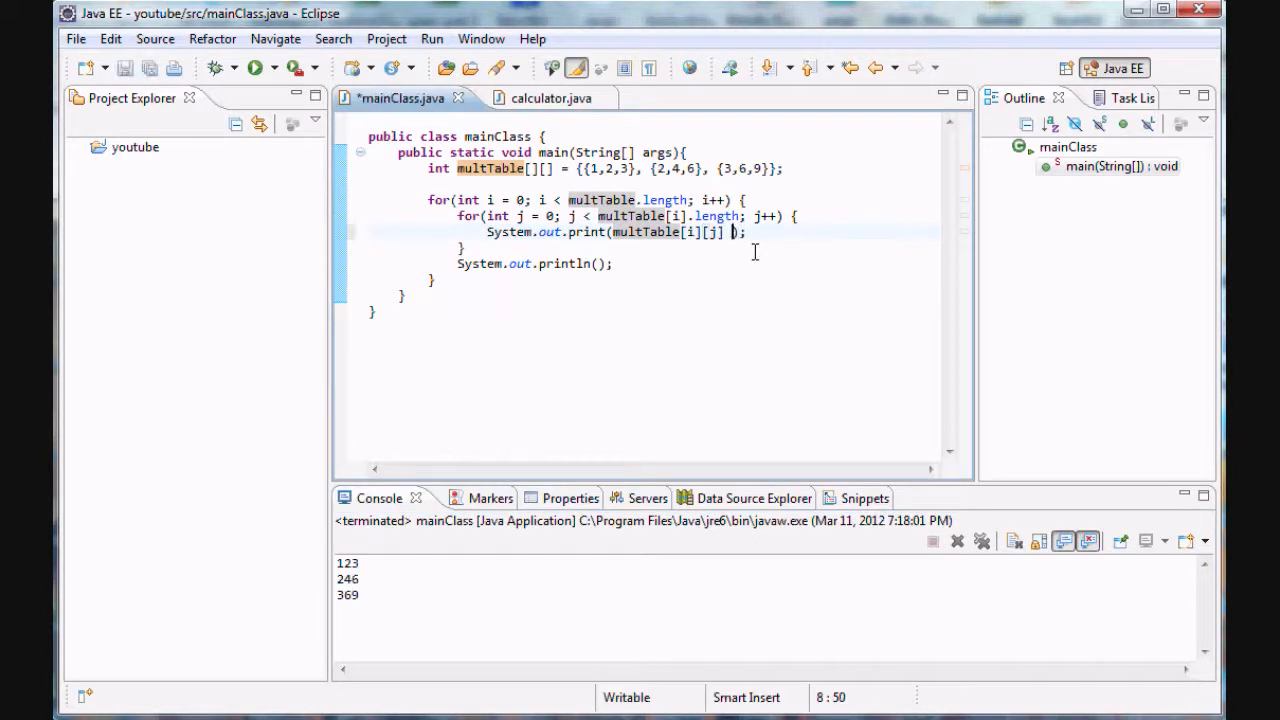
# Step: Append + " " after multTable[i][j] and rerun to get rows 1 2 3, 2 4 6, 3 6 9
pyautogui.write('+ " "')
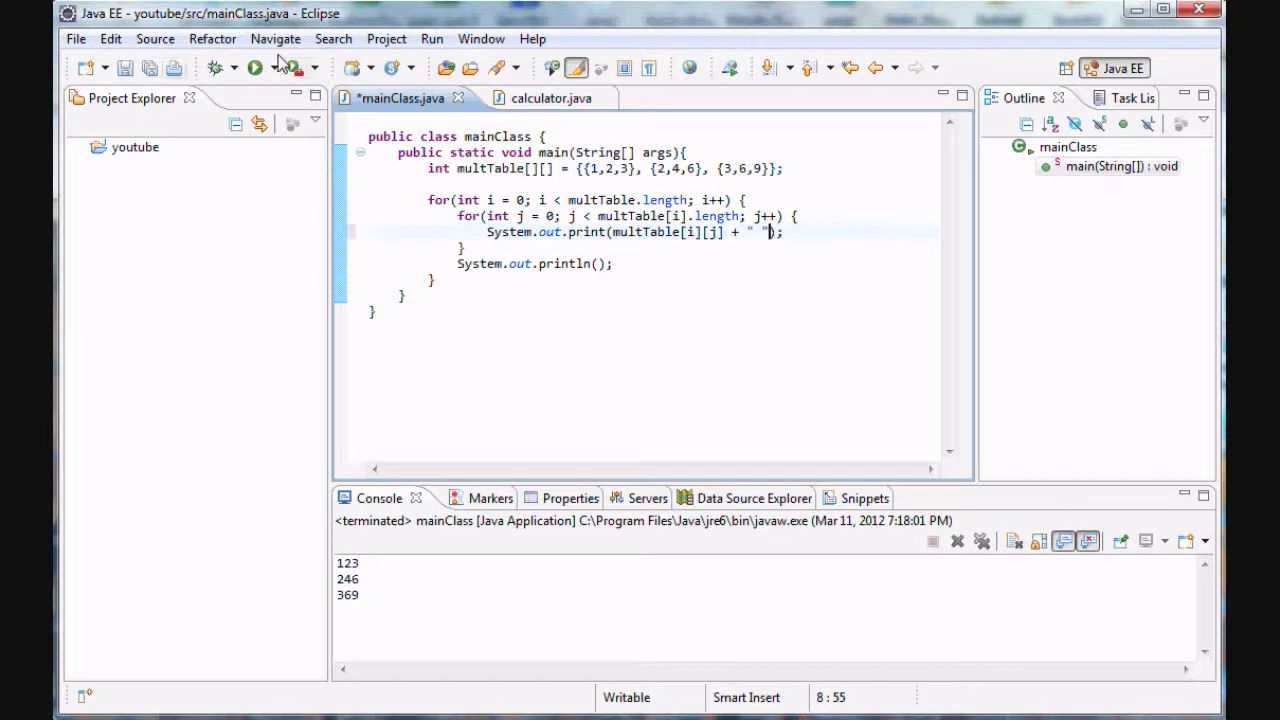
pyautogui.click(254, 67)
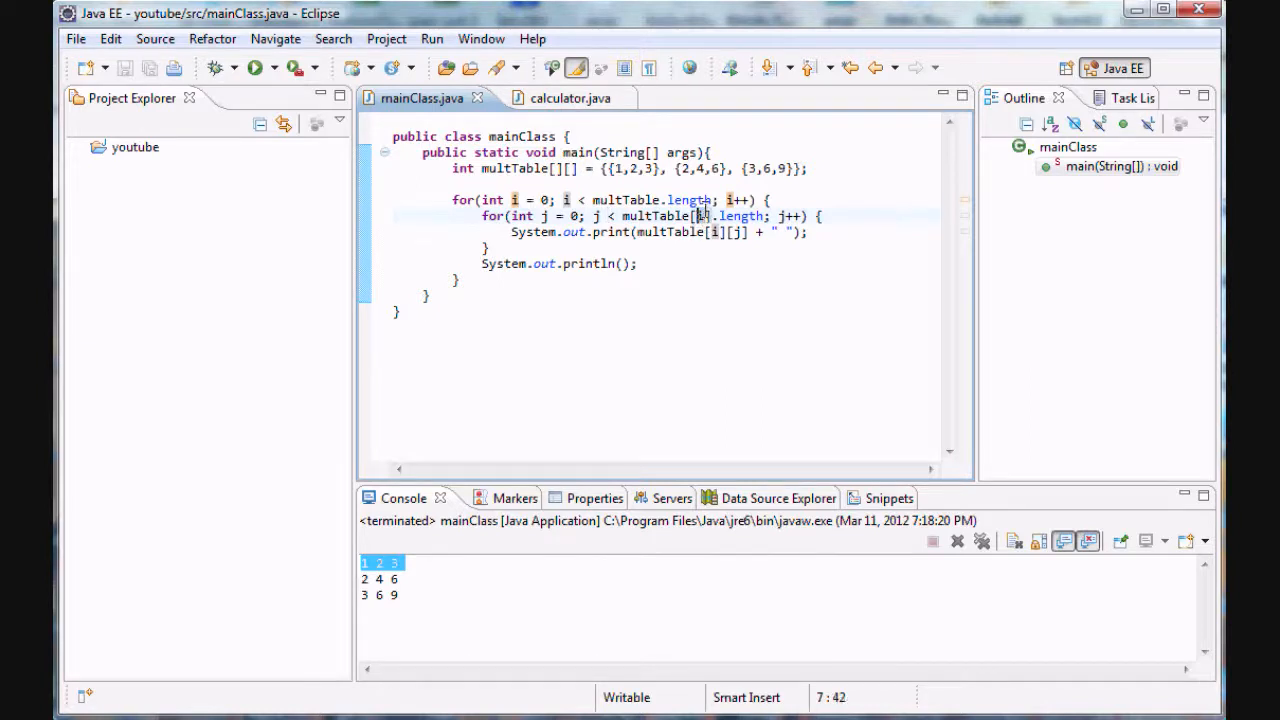
pyautogui.click(567, 199)
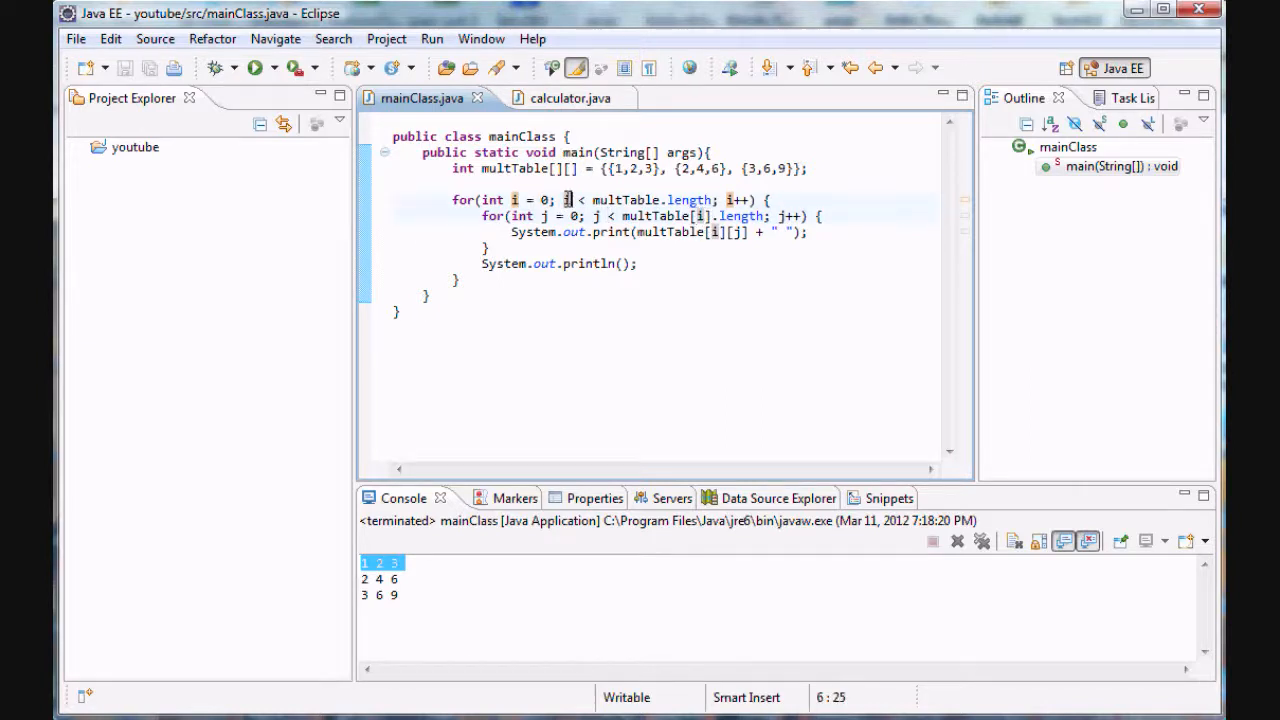
pyautogui.click(455, 199)
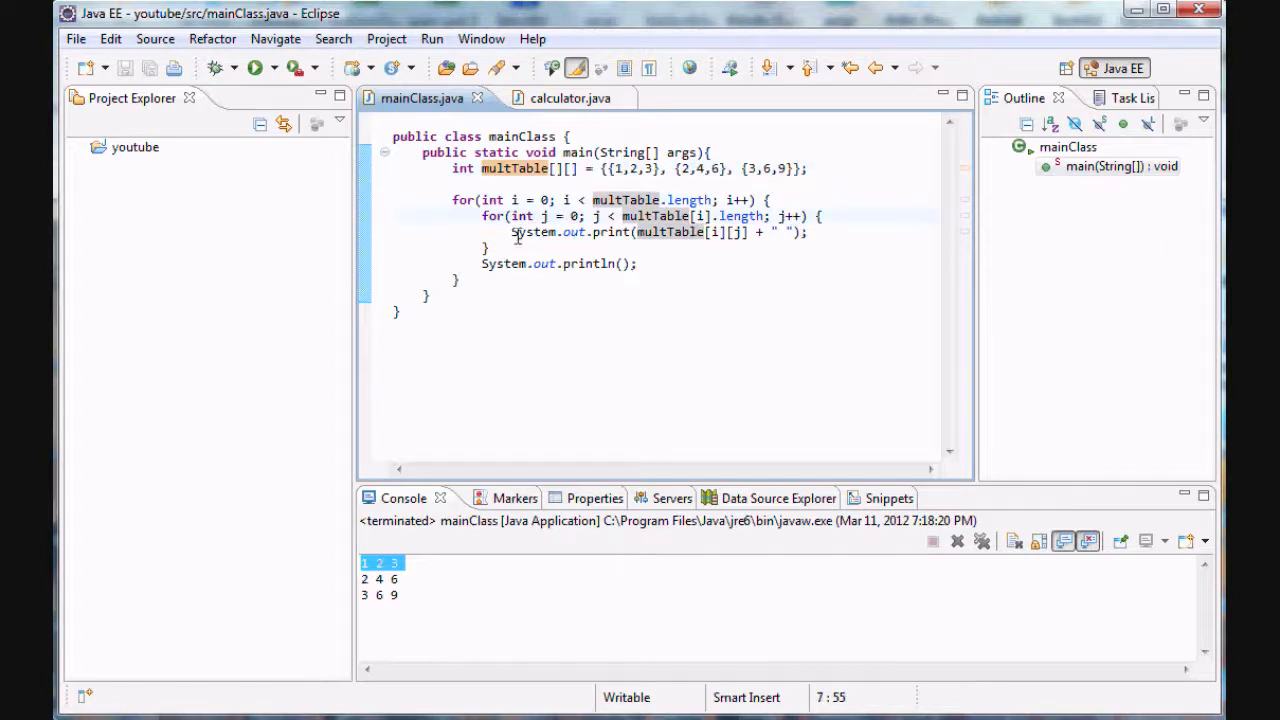
pyautogui.click(485, 247)
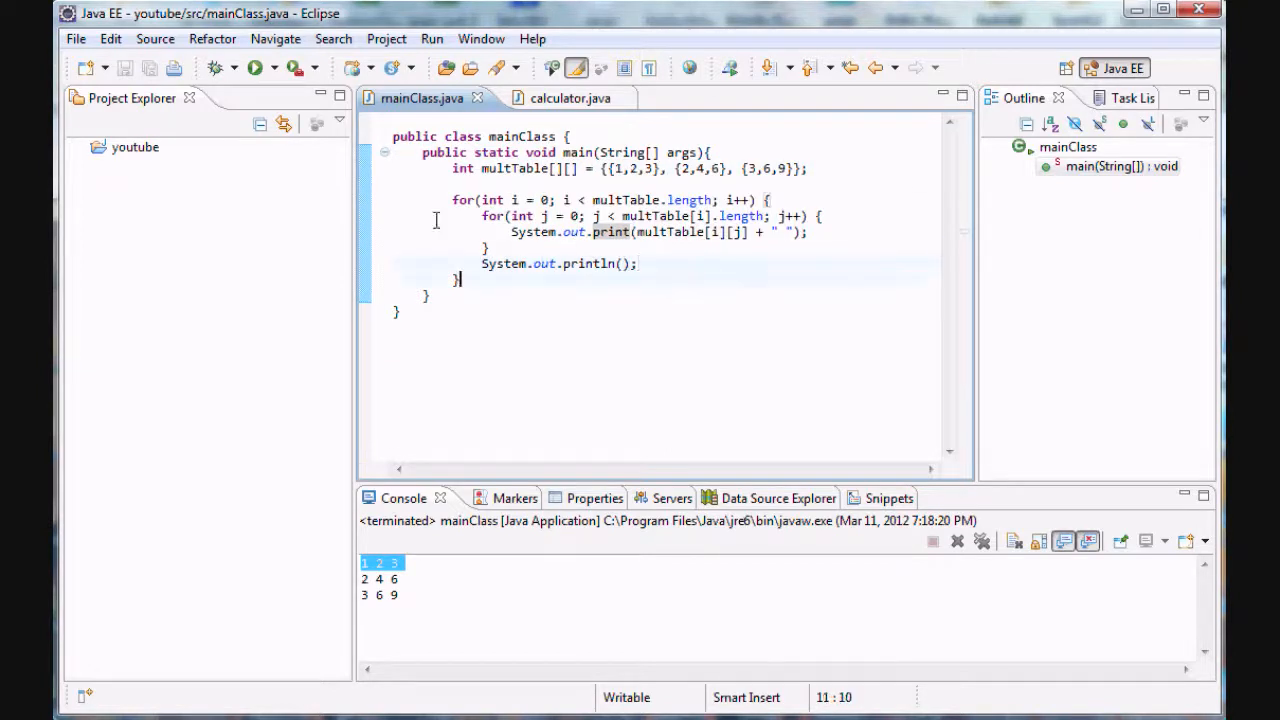
pyautogui.click(558, 263)
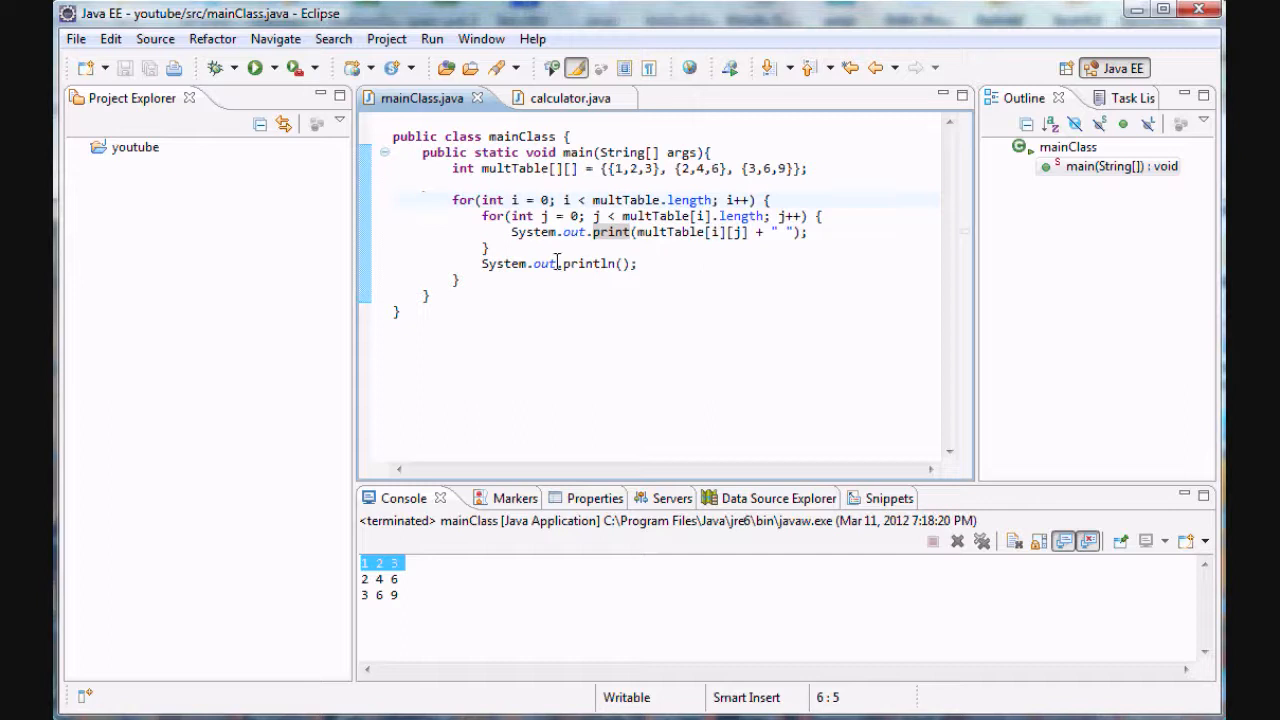
pyautogui.moveTo(690, 231)
pyautogui.write(',4,5,6')
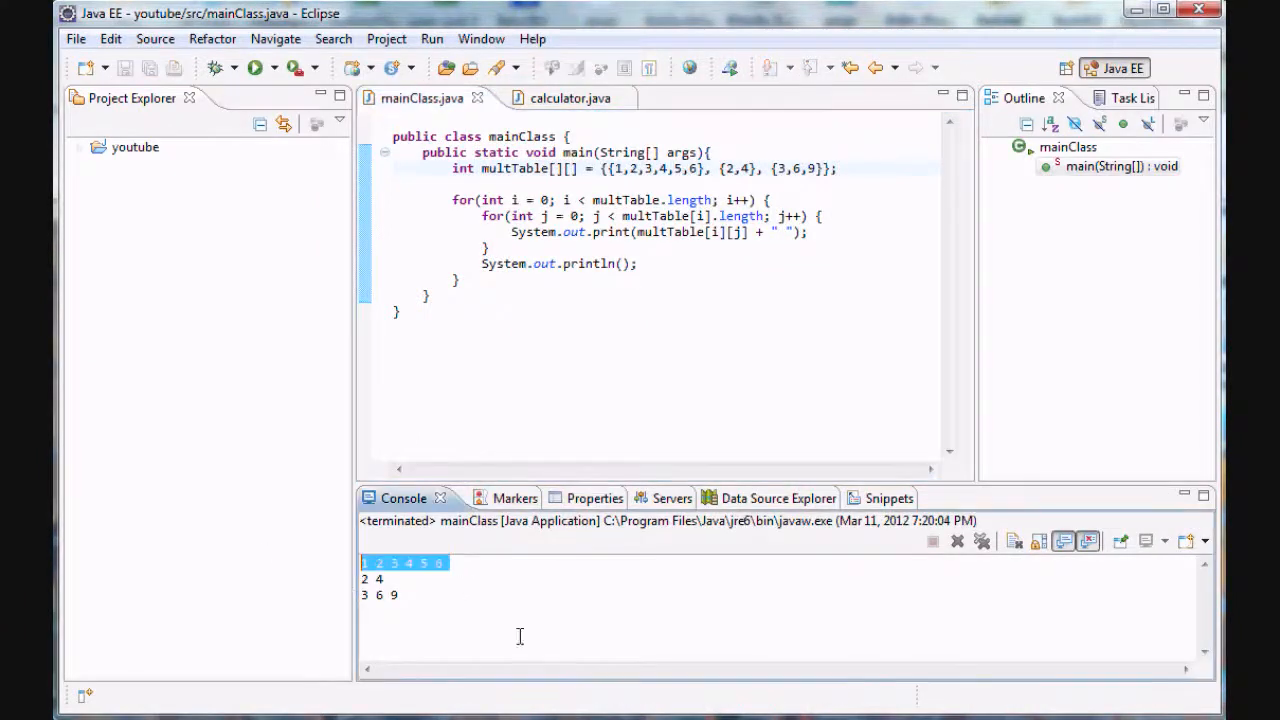
# Step: Highlight the 3 6 9 output row in the console
pyautogui.click(380, 595)
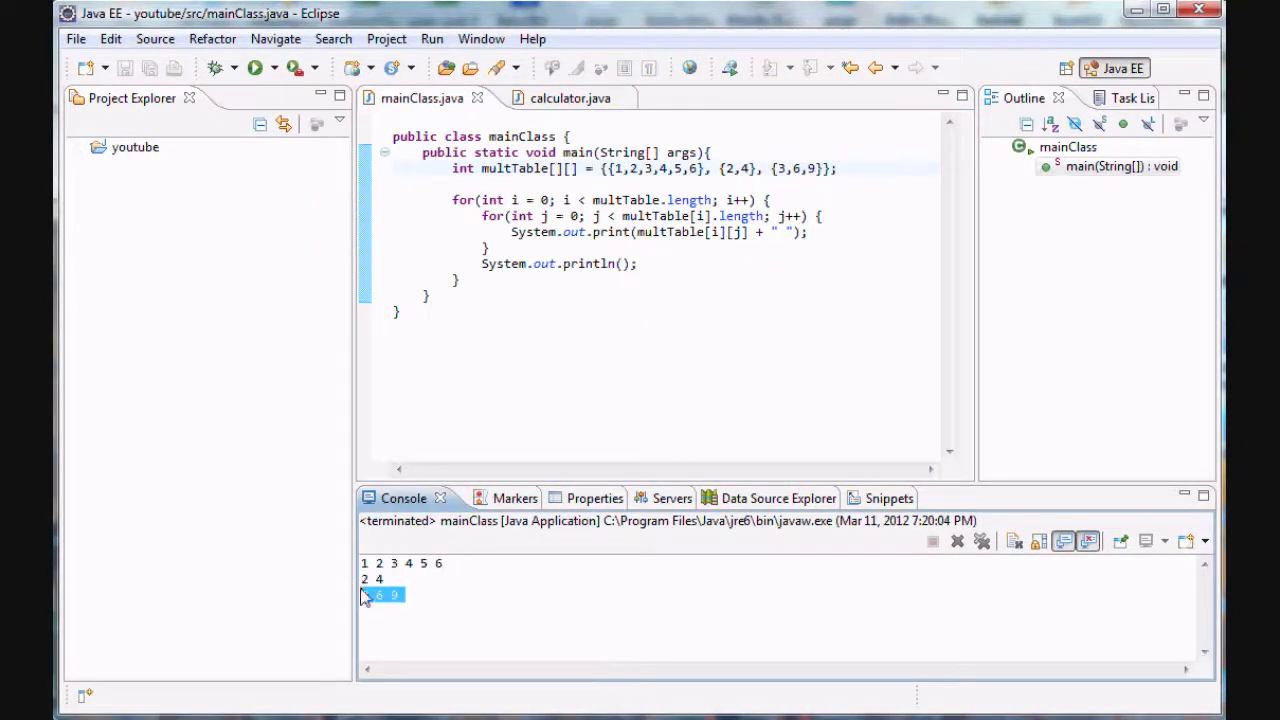